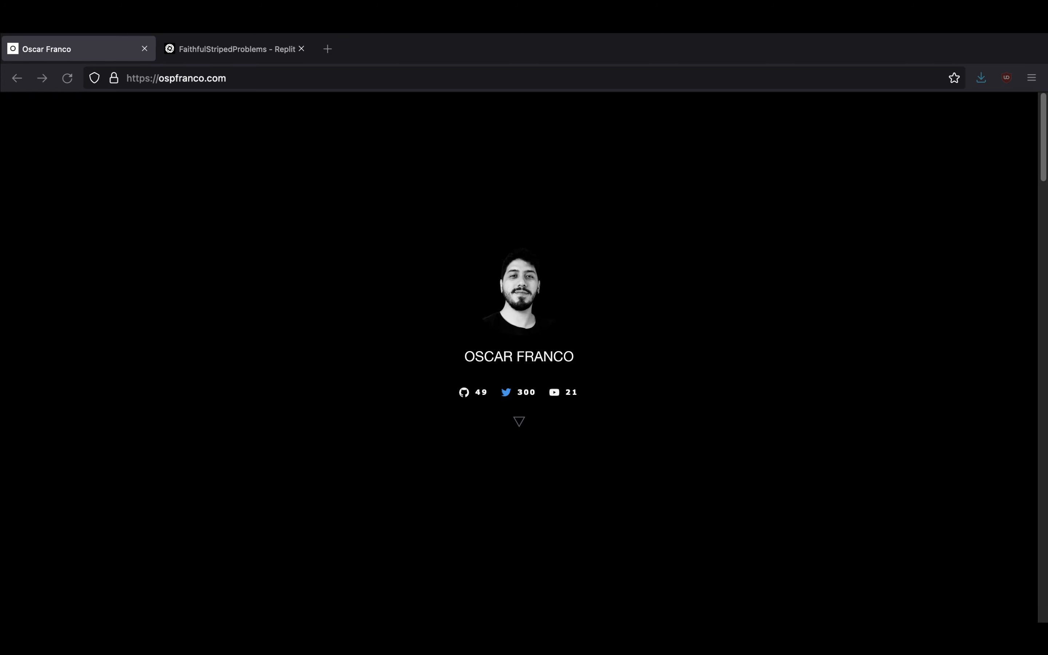
mouse_move(276, 192)
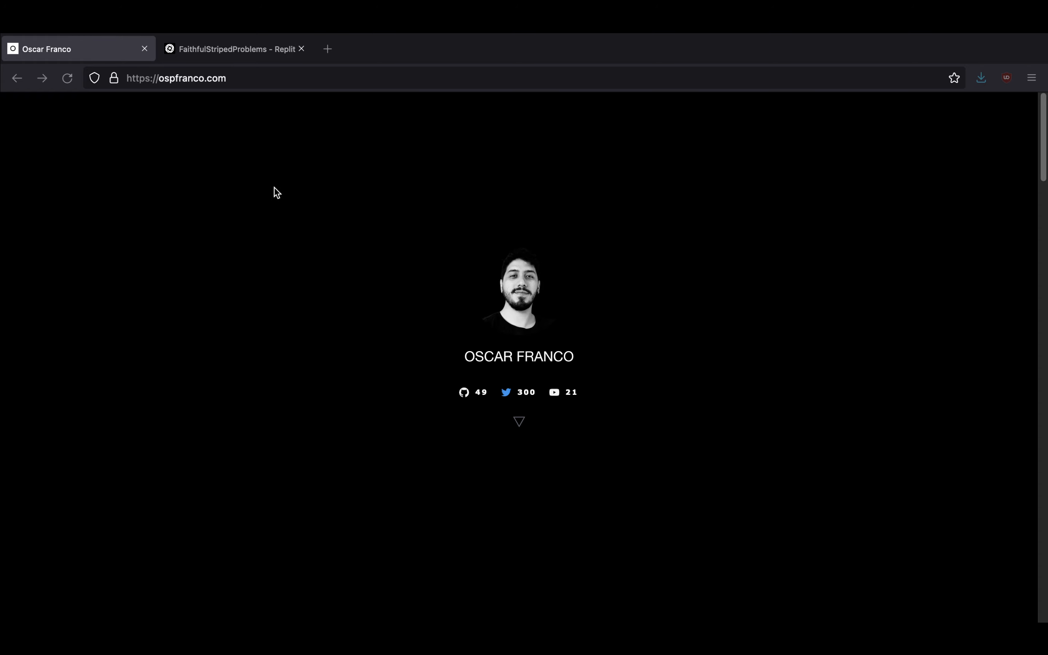
Complete int a = 4; with its semicolon, add the '// a does not exist' comment and blank lines around main
left_click(233, 48)
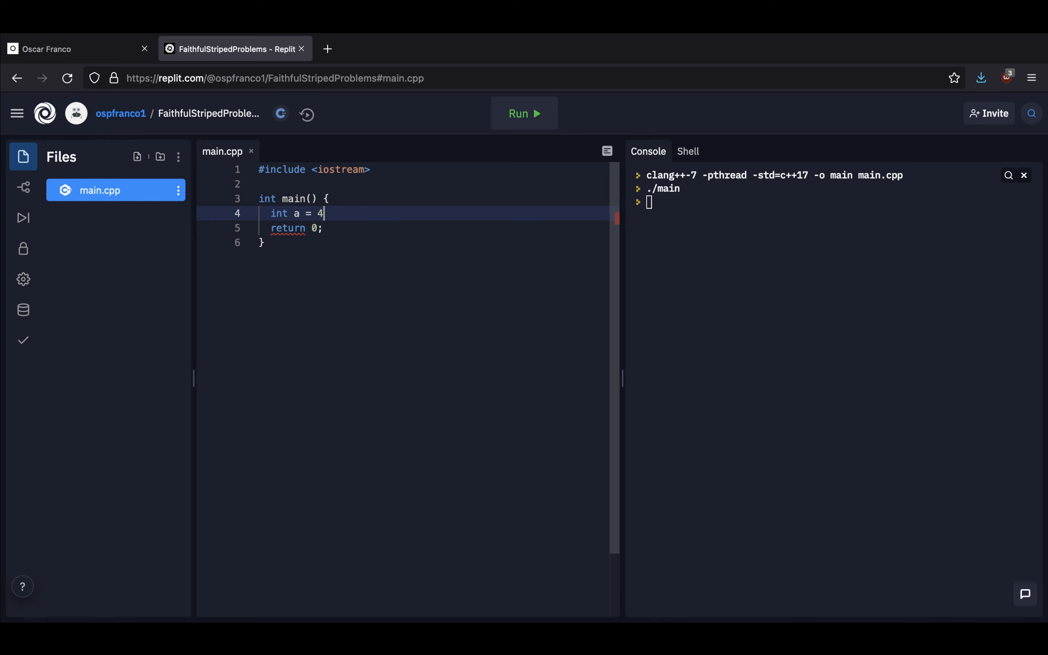
type(";")
type("// a does")
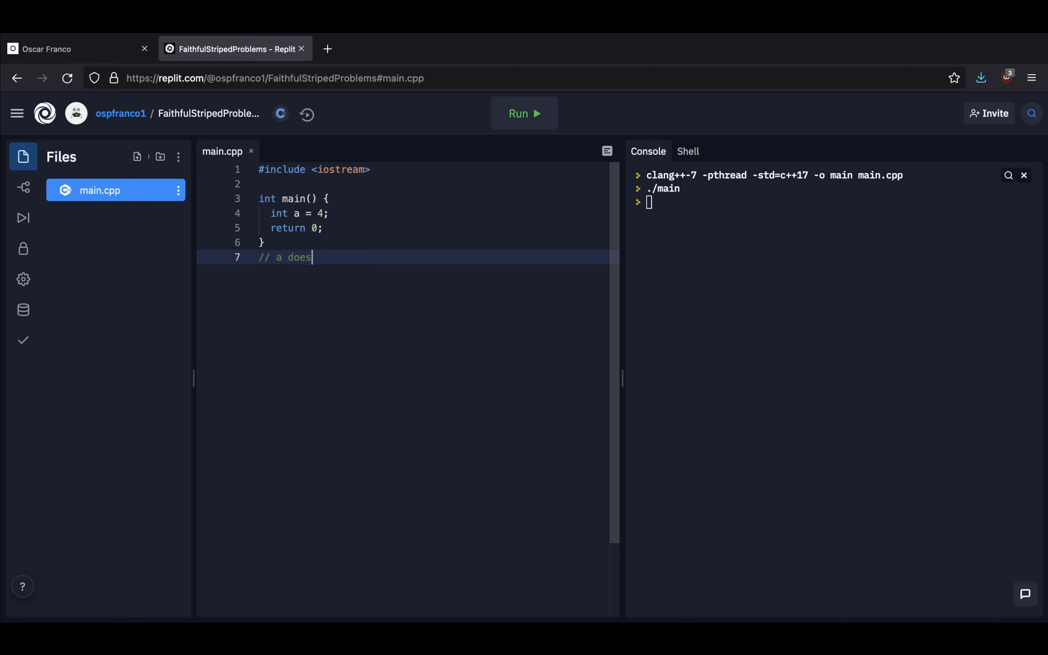
type("not exist")
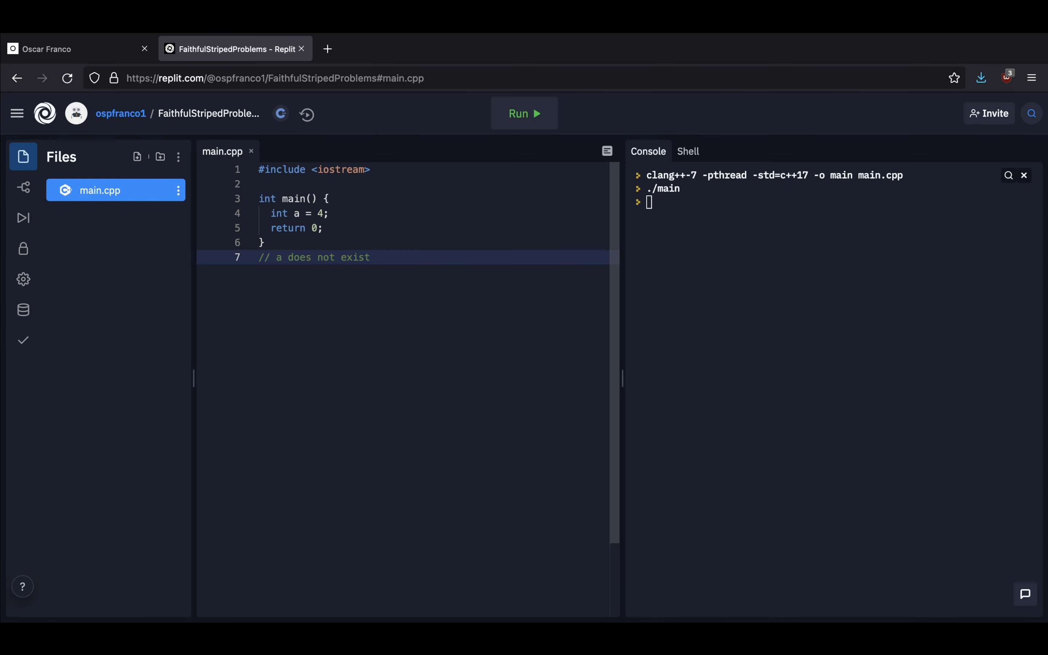
key("Enter")
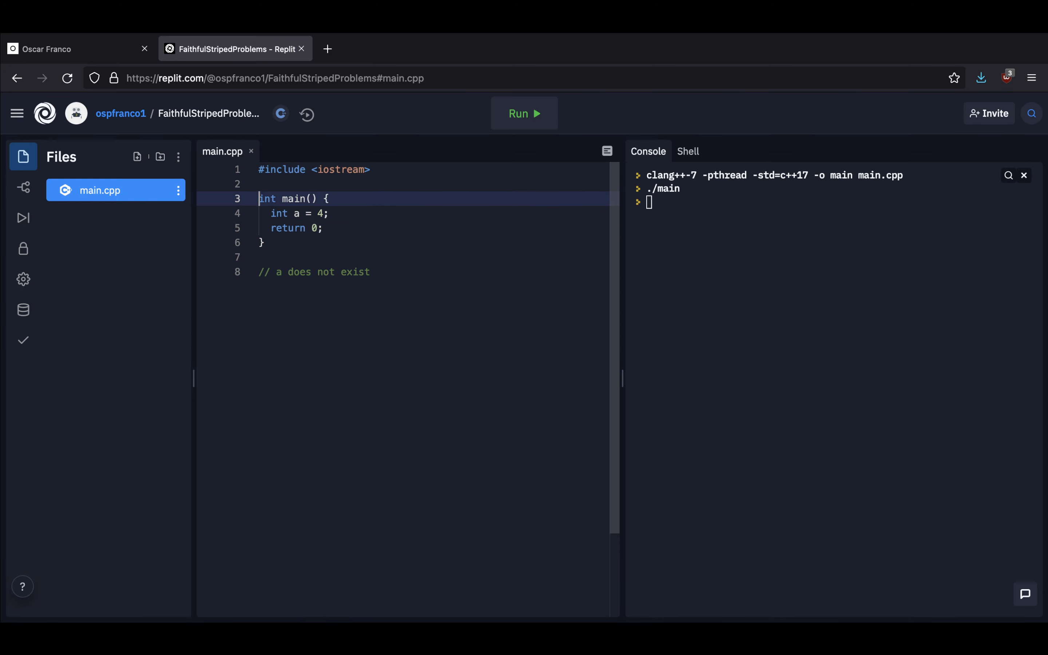
key("Enter")
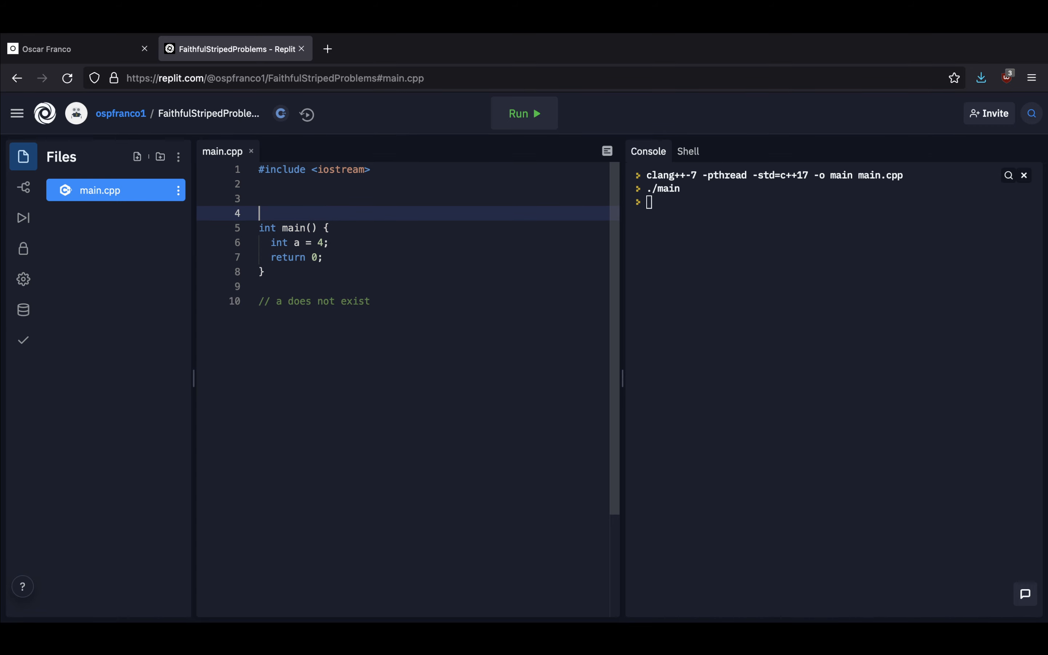
key("Enter")
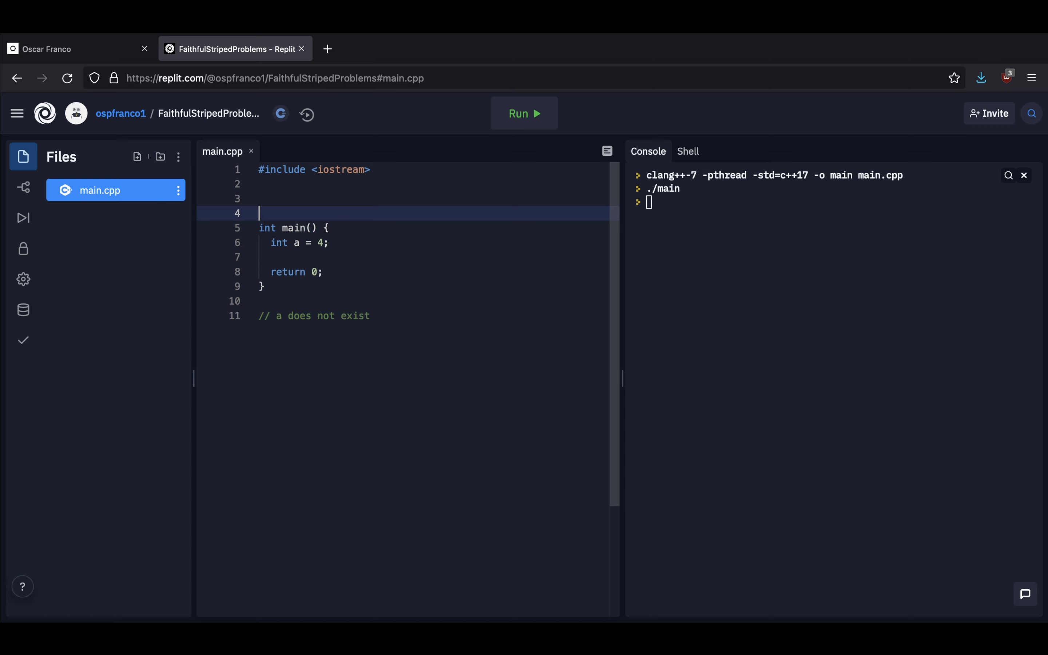
Define int sum4() { int a = 3; } above main
type("om")
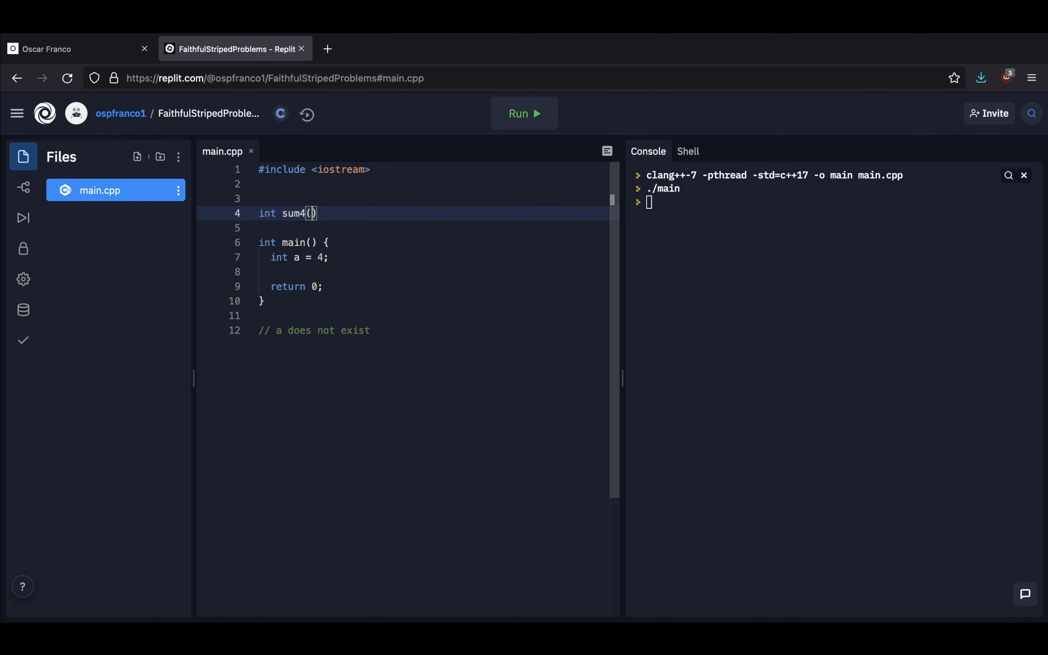
type("{}")
type("int a")
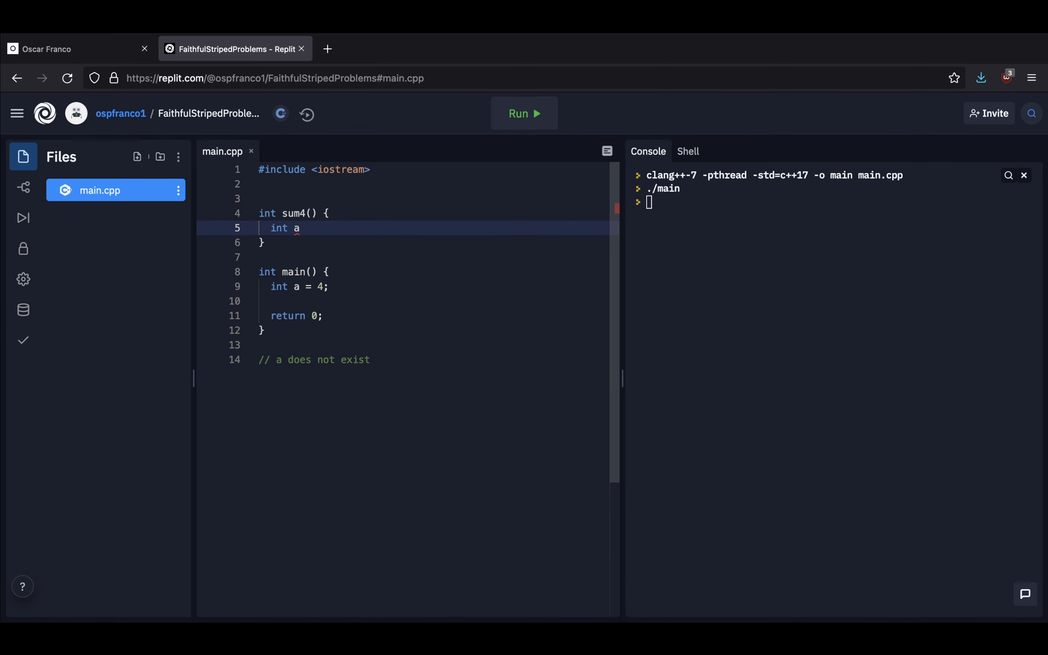
type("= 3;")
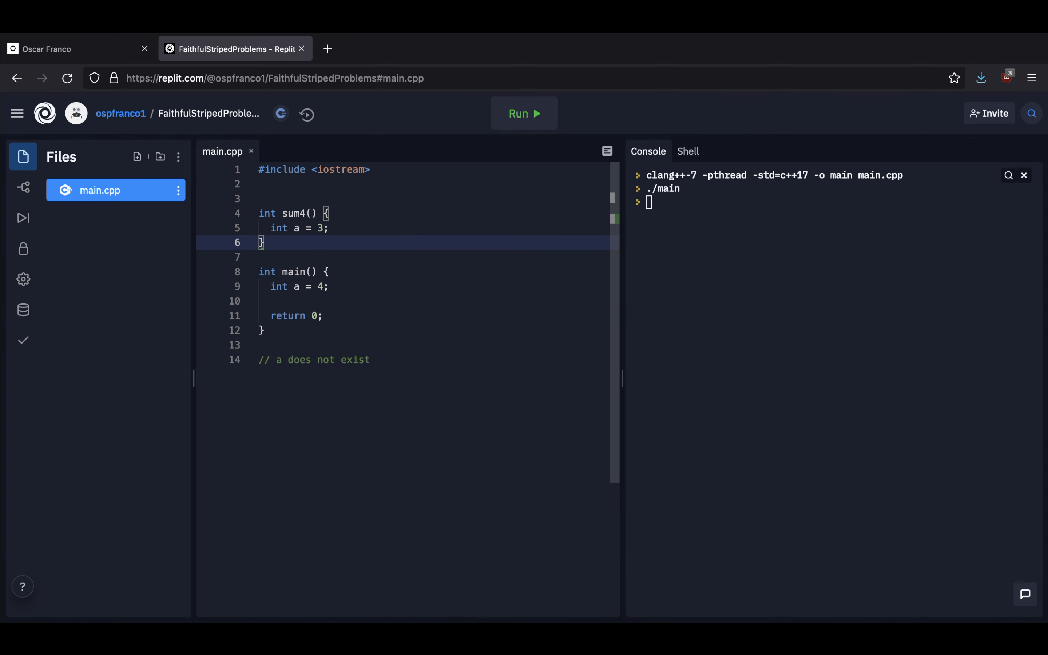
Call sum4(); inside main right after int a = 4;
left_click(329, 286)
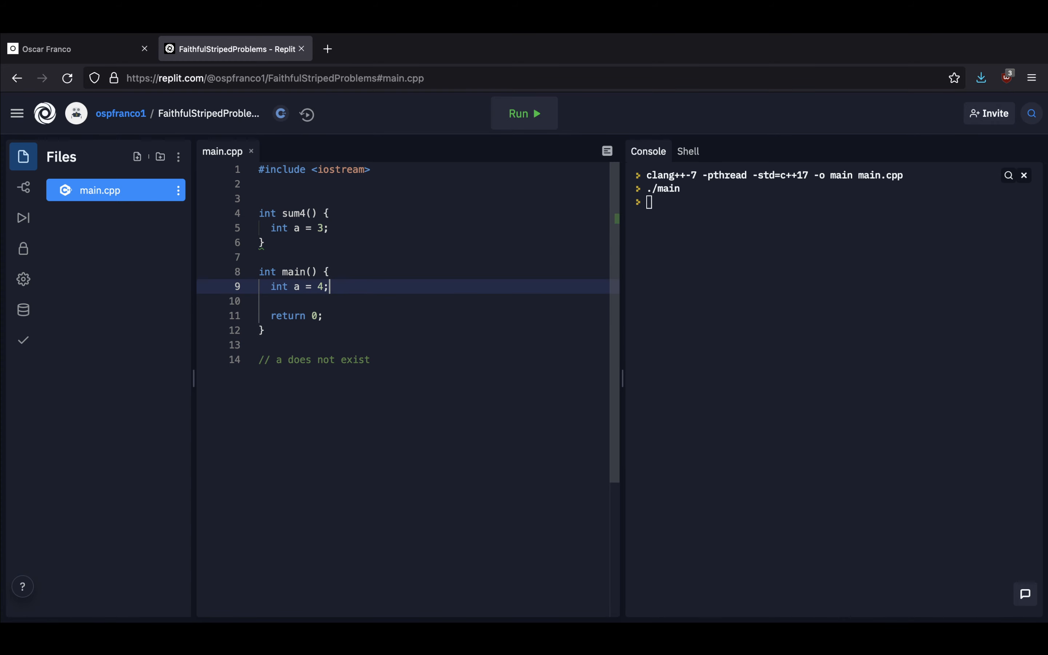
type("sum")
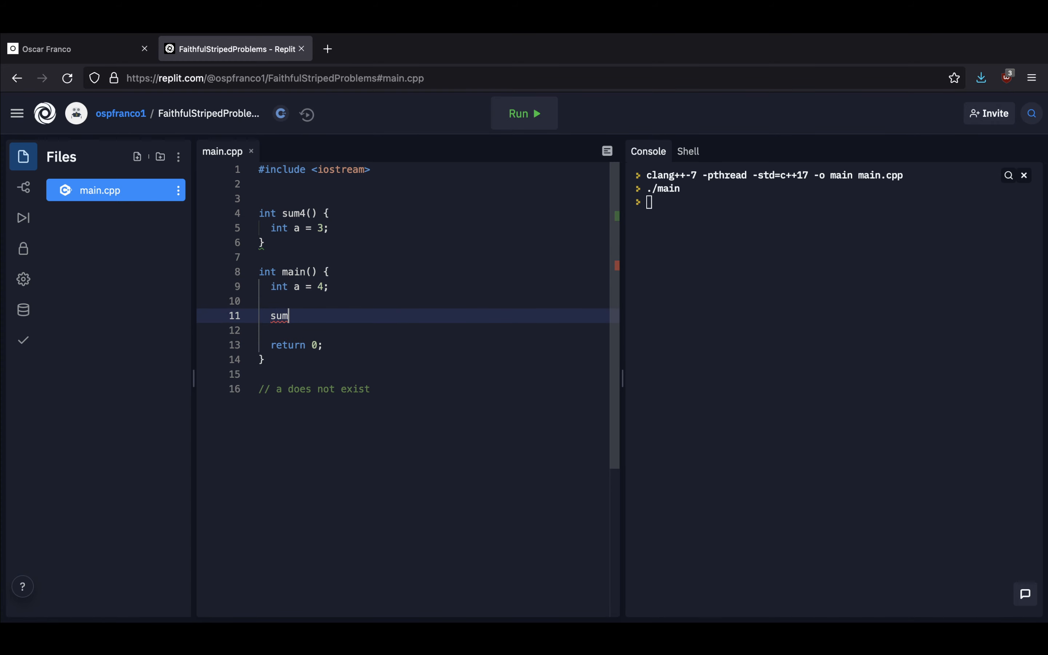
type("4()")
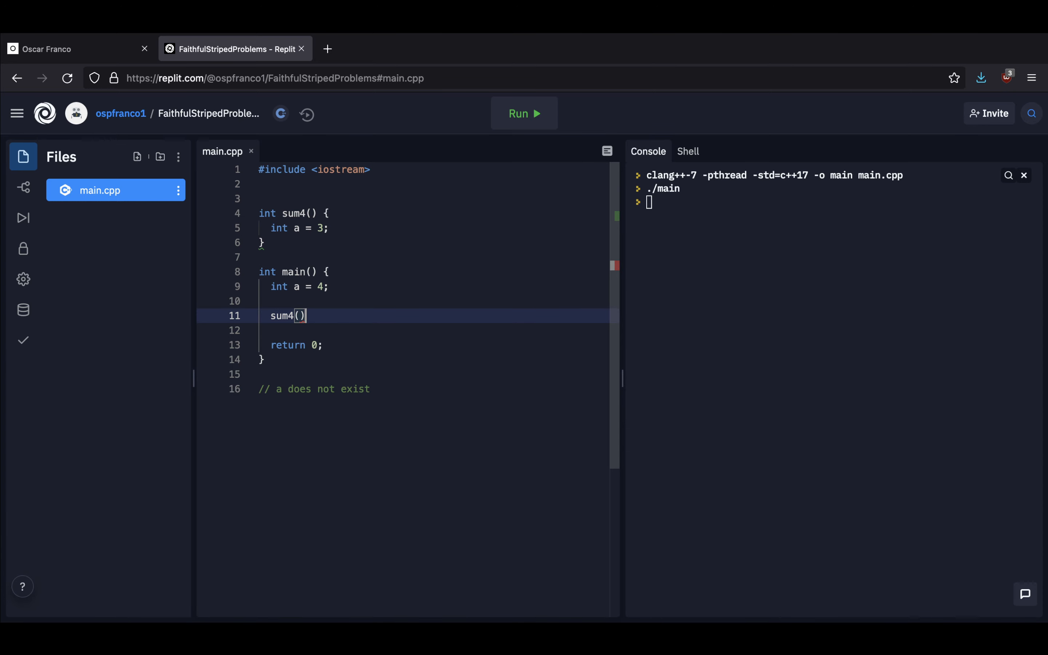
type(";")
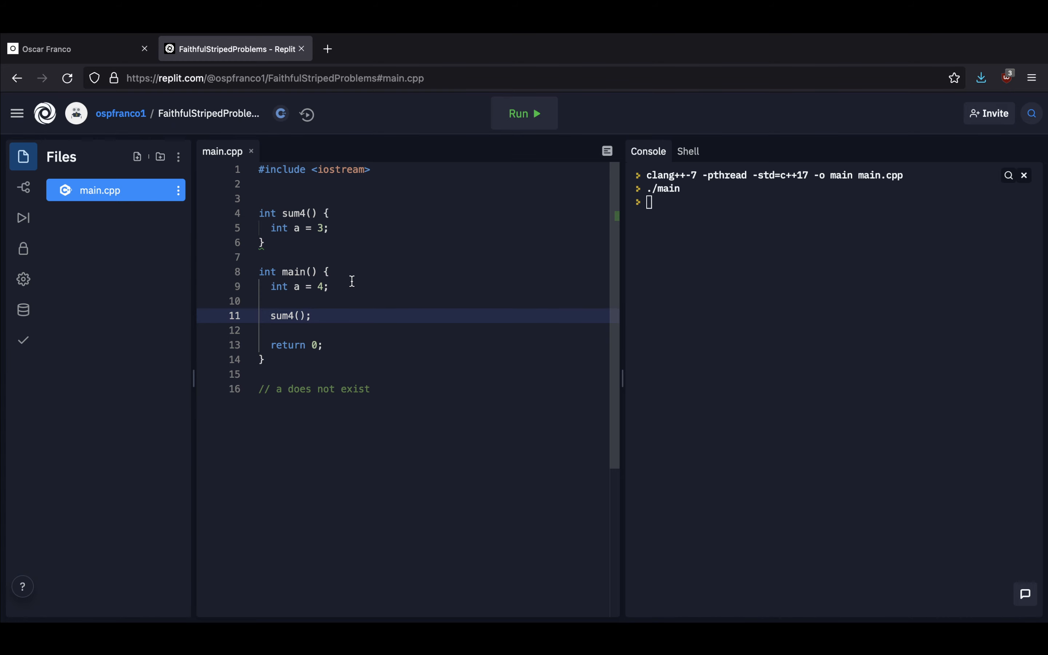
mouse_move(344, 305)
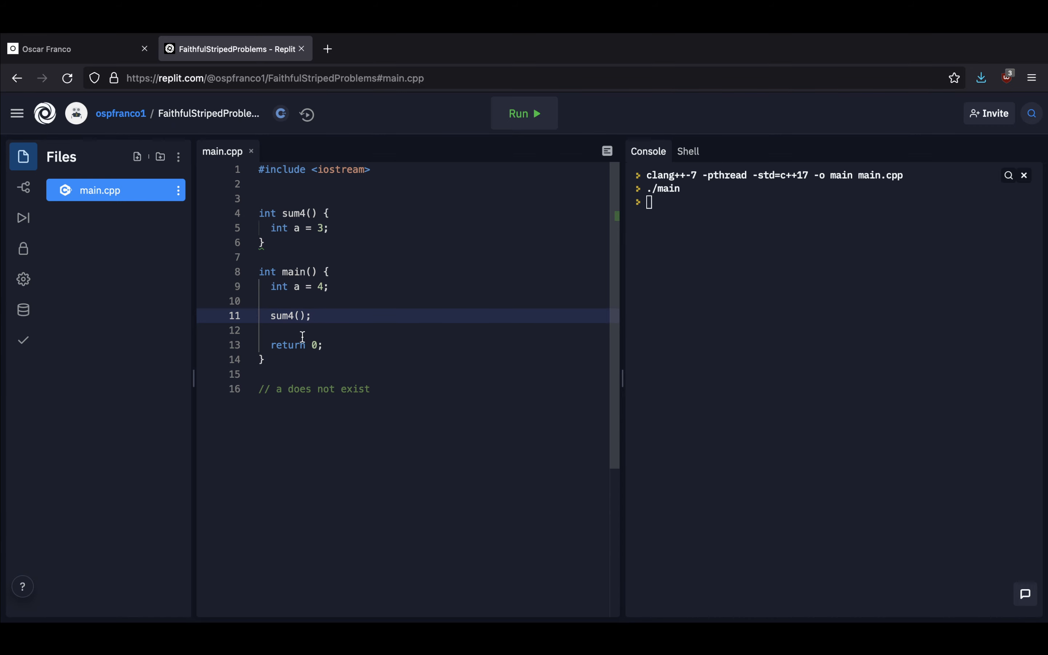
mouse_move(260, 286)
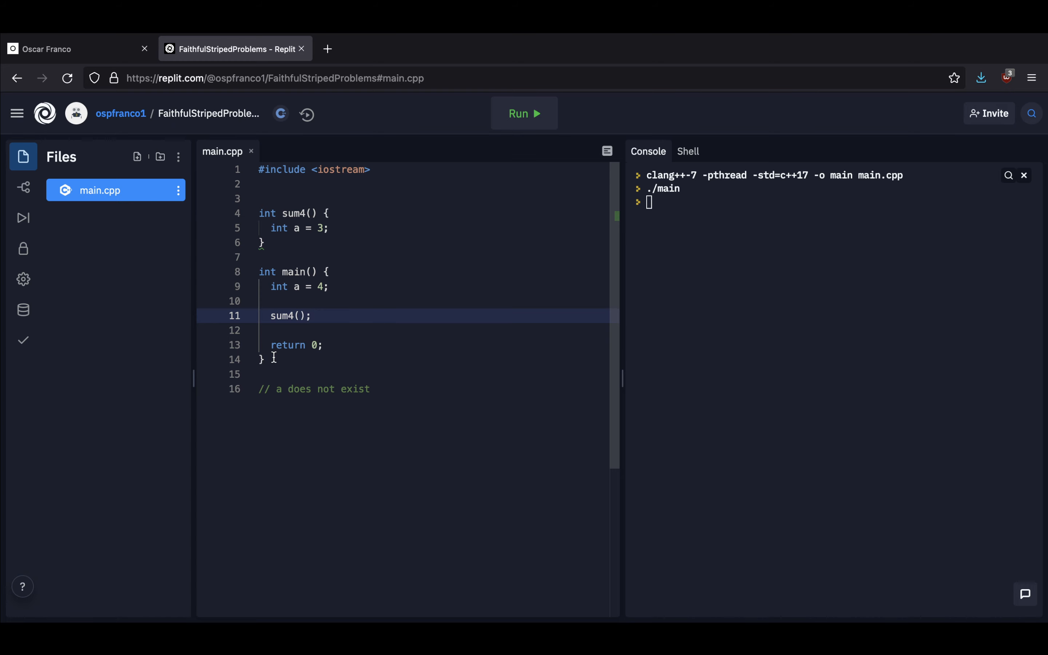
mouse_move(298, 362)
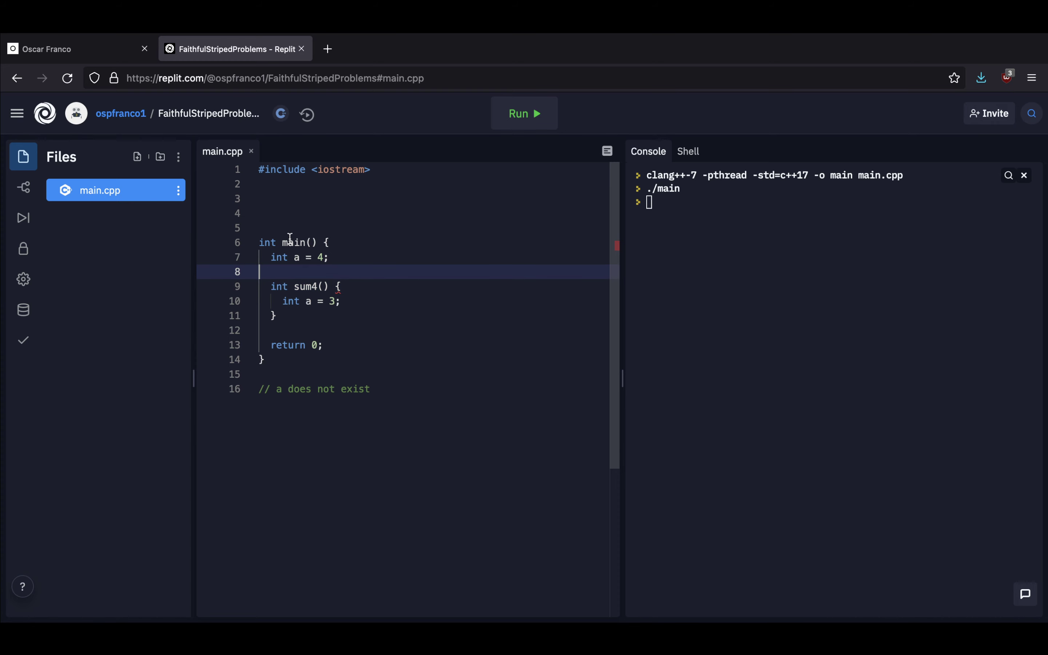
mouse_move(305, 314)
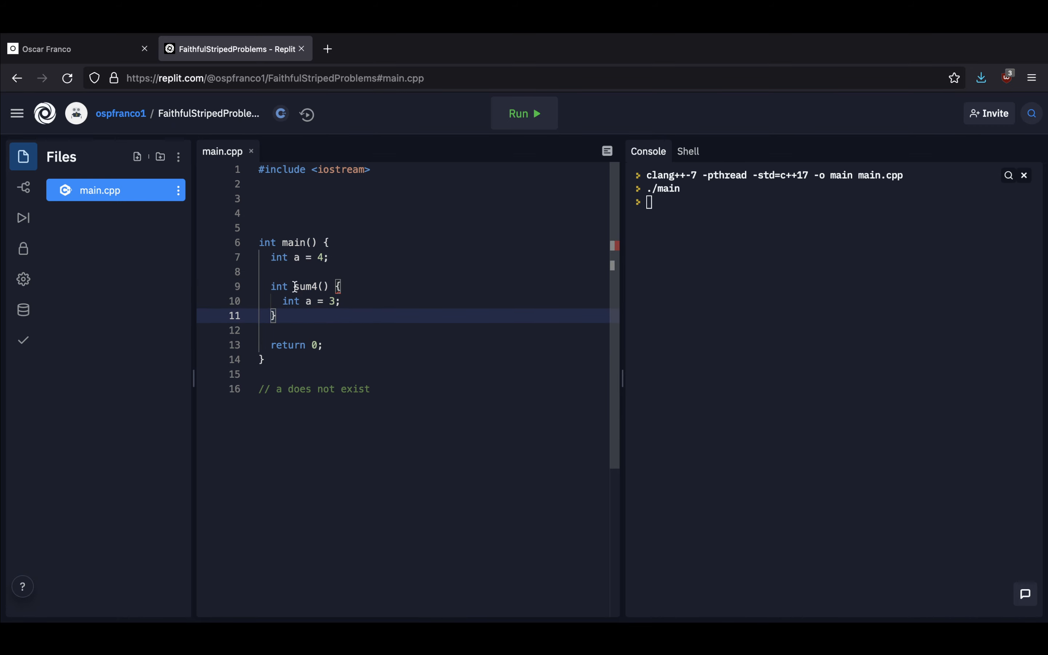
Select the text inside the nested sum4 body within main
double_click(307, 300)
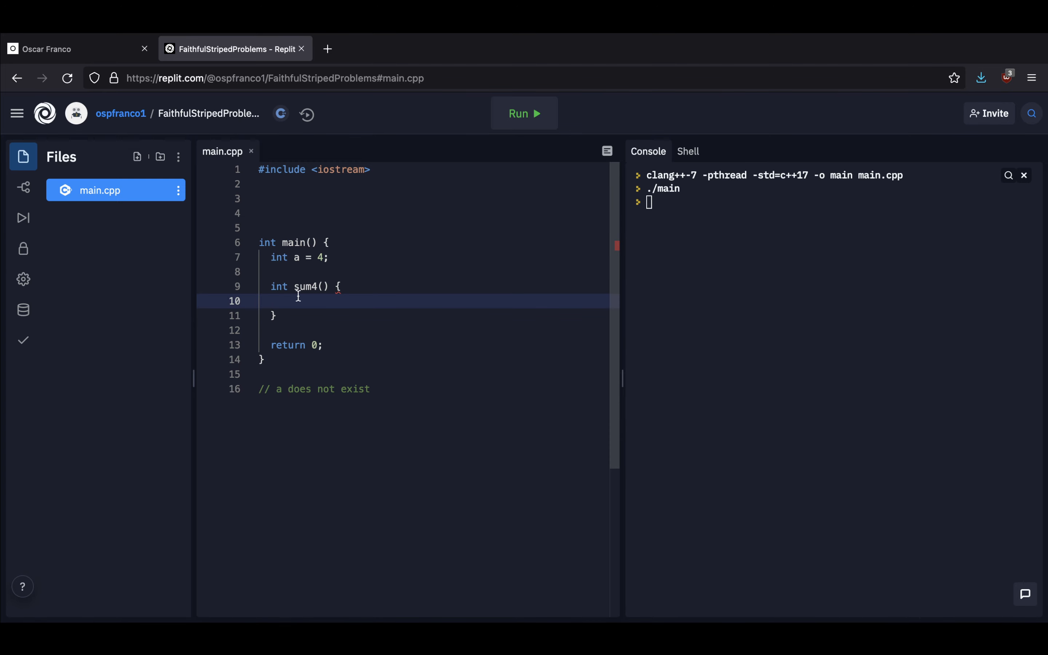
mouse_move(289, 243)
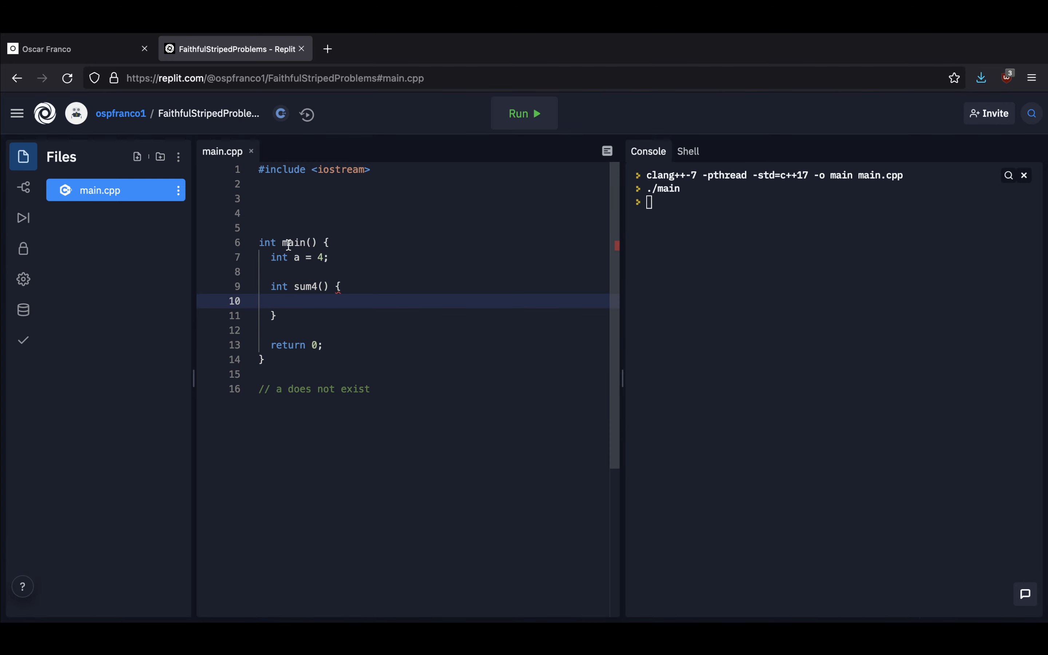
mouse_move(273, 258)
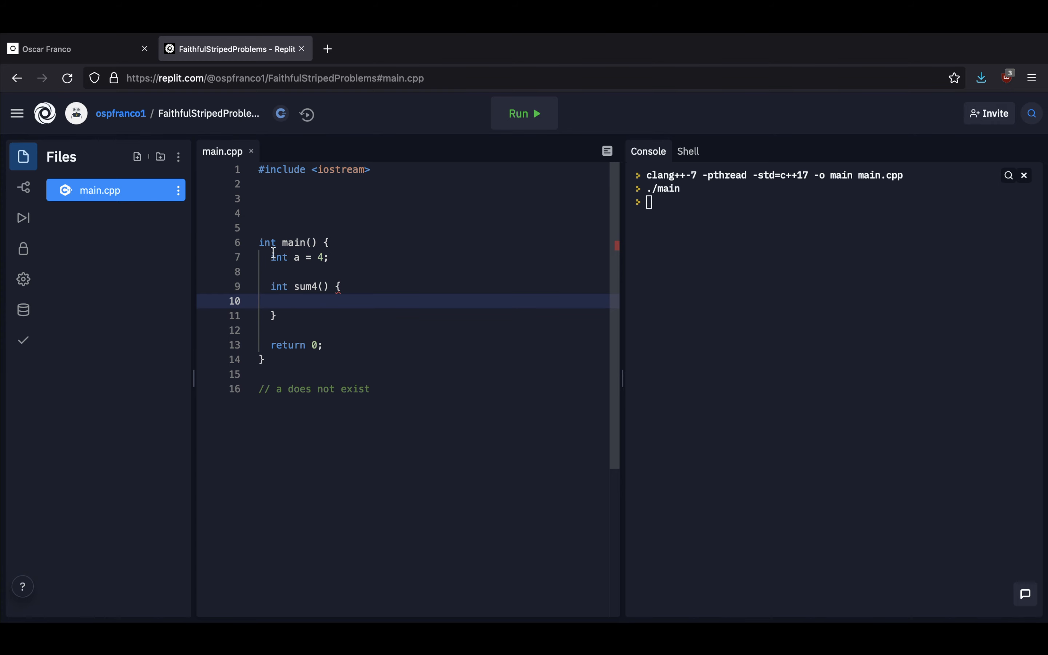
mouse_move(315, 345)
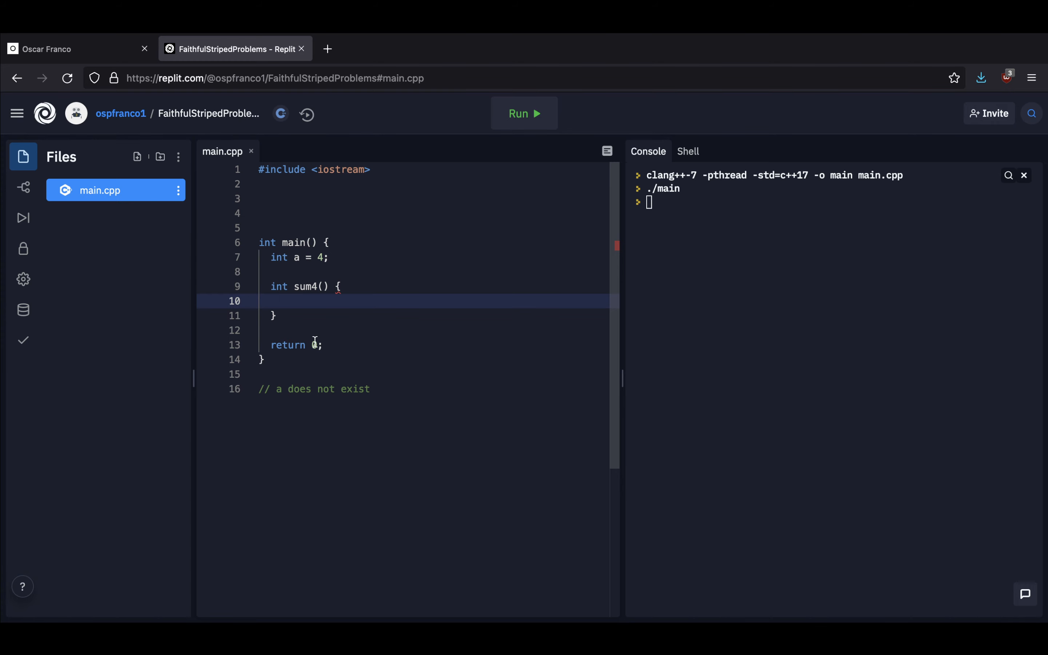
mouse_move(307, 339)
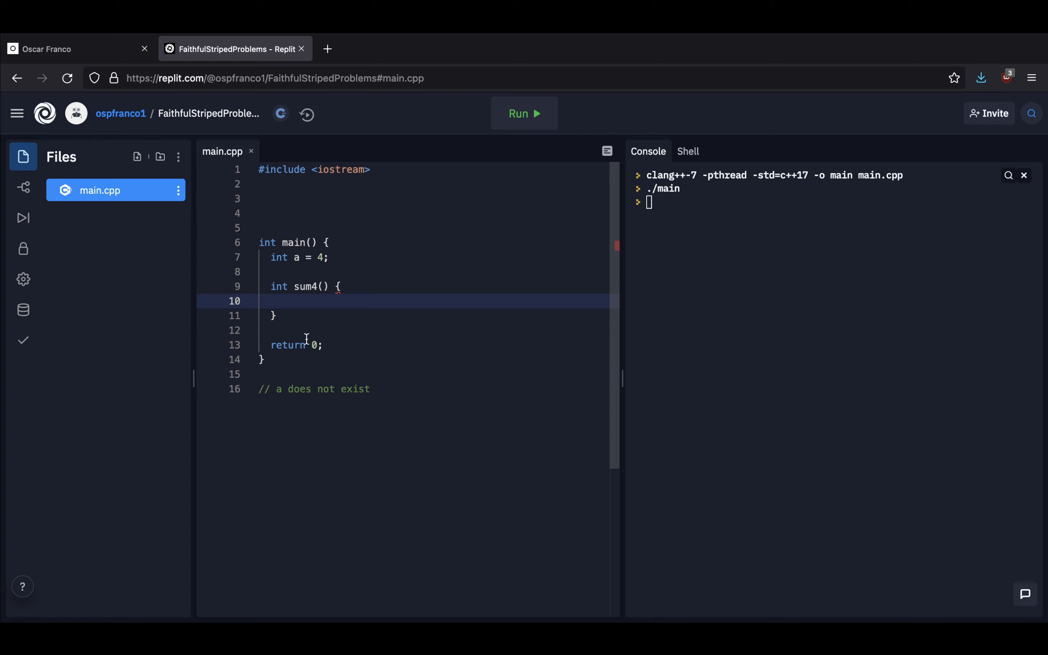
mouse_move(318, 332)
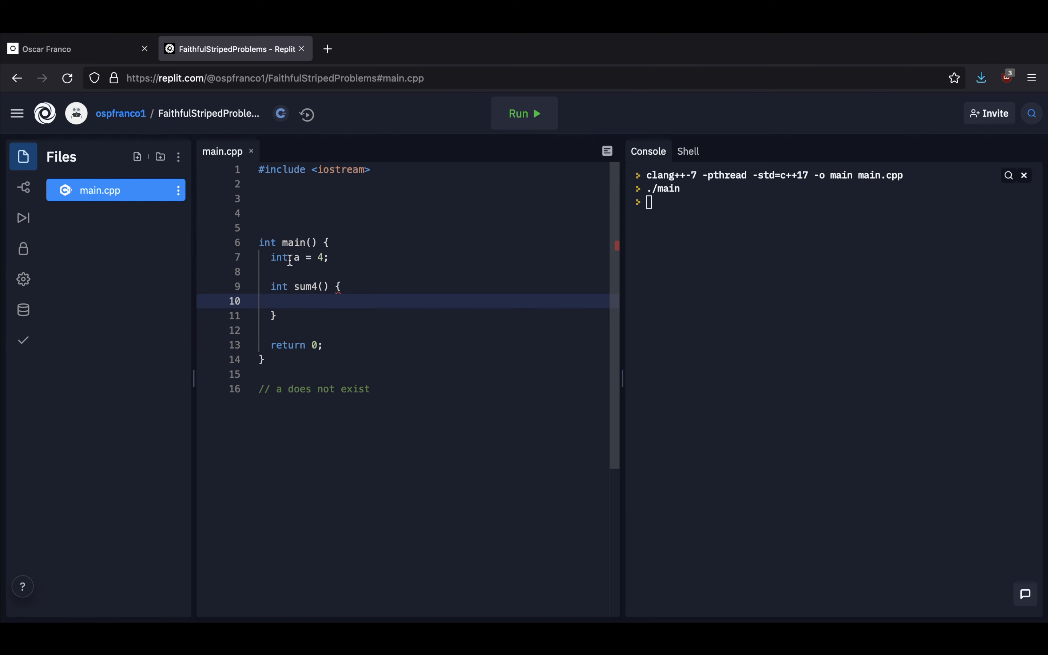
mouse_move(285, 273)
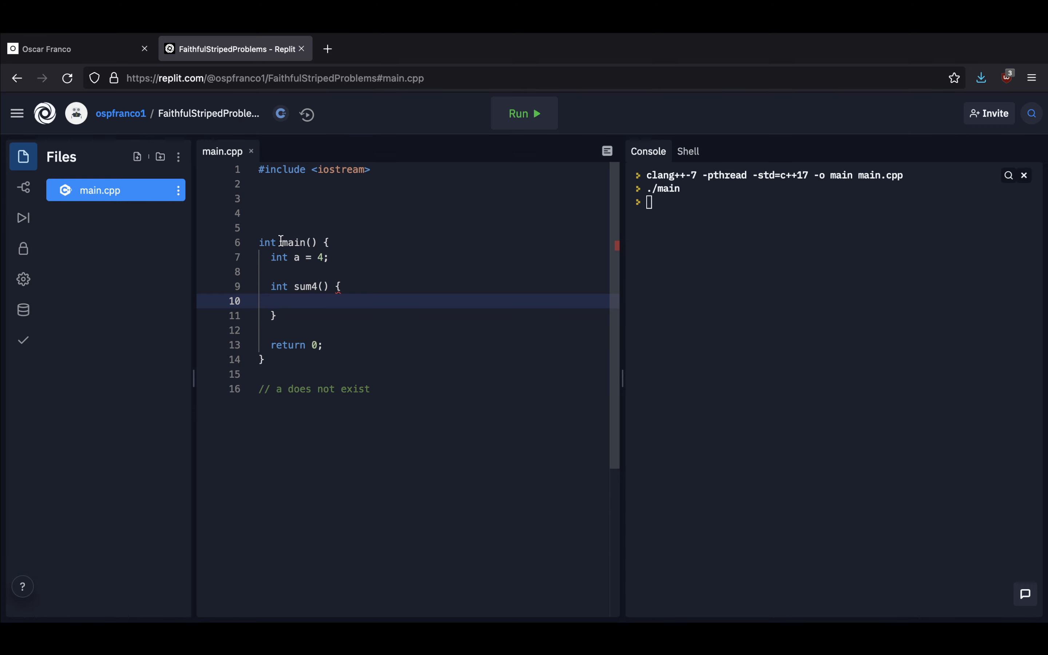
mouse_move(302, 345)
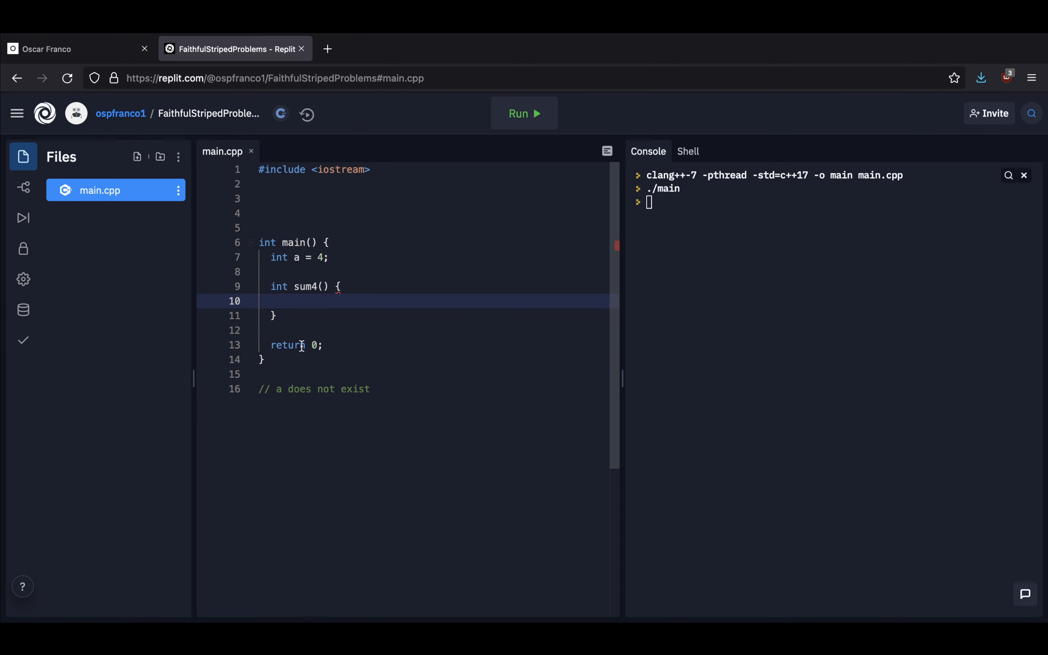
mouse_move(337, 388)
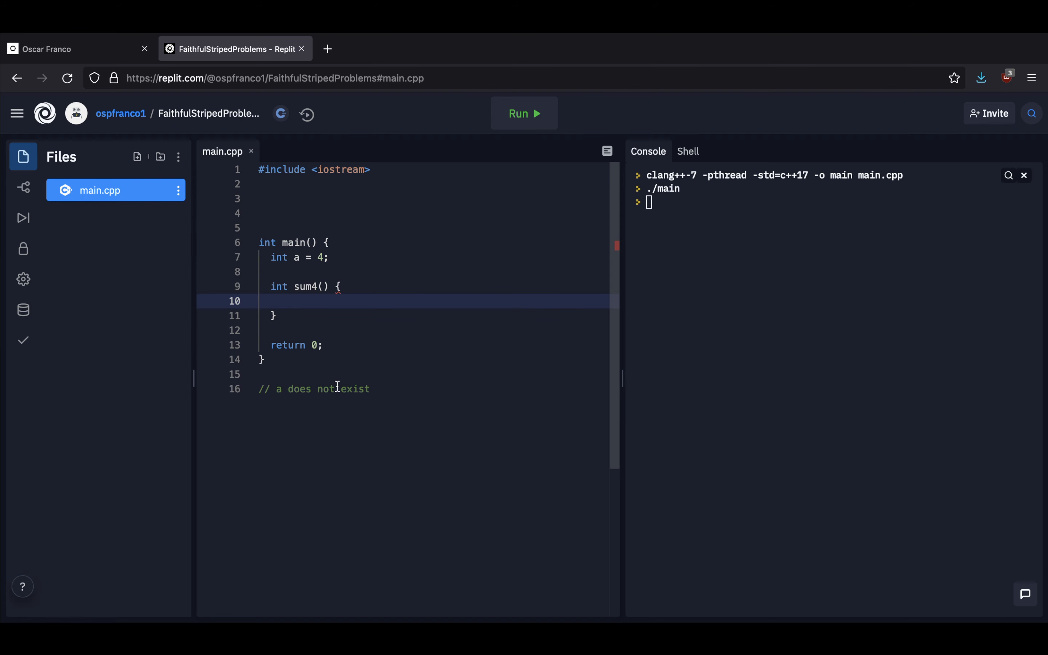
mouse_move(288, 266)
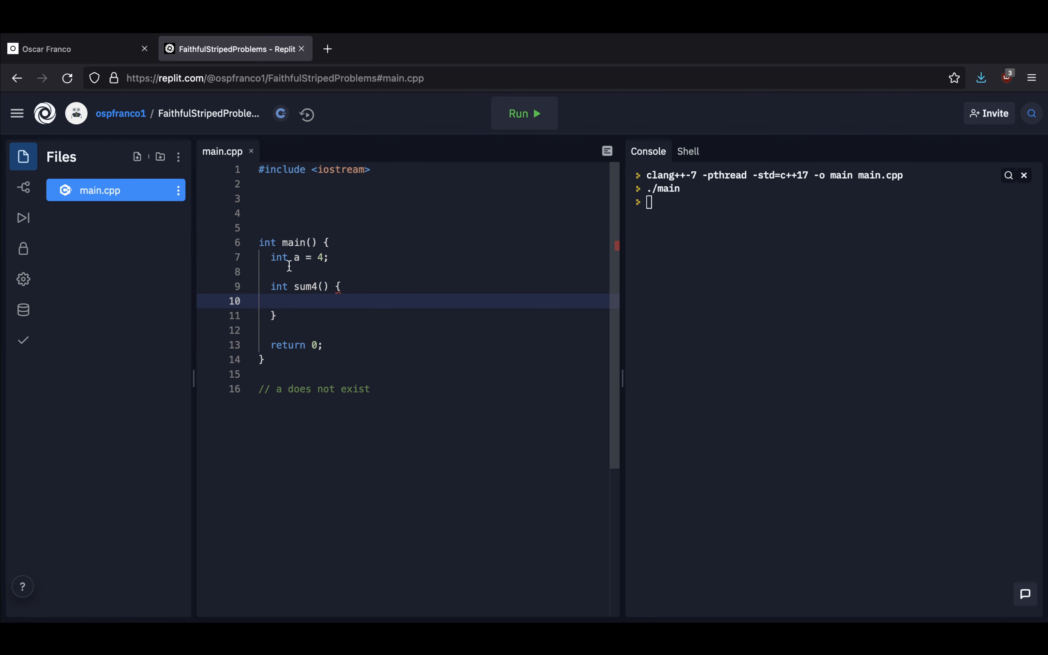
mouse_move(326, 329)
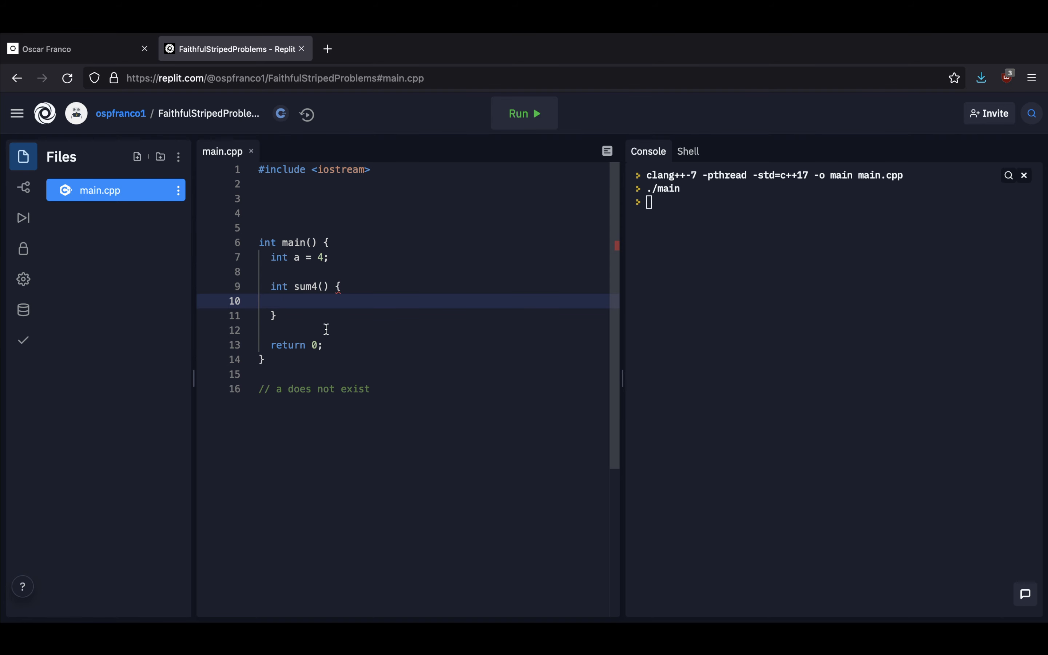
Make the nested sum4 return a + 4 and start a sum4() call after its closing brace
type("retu")
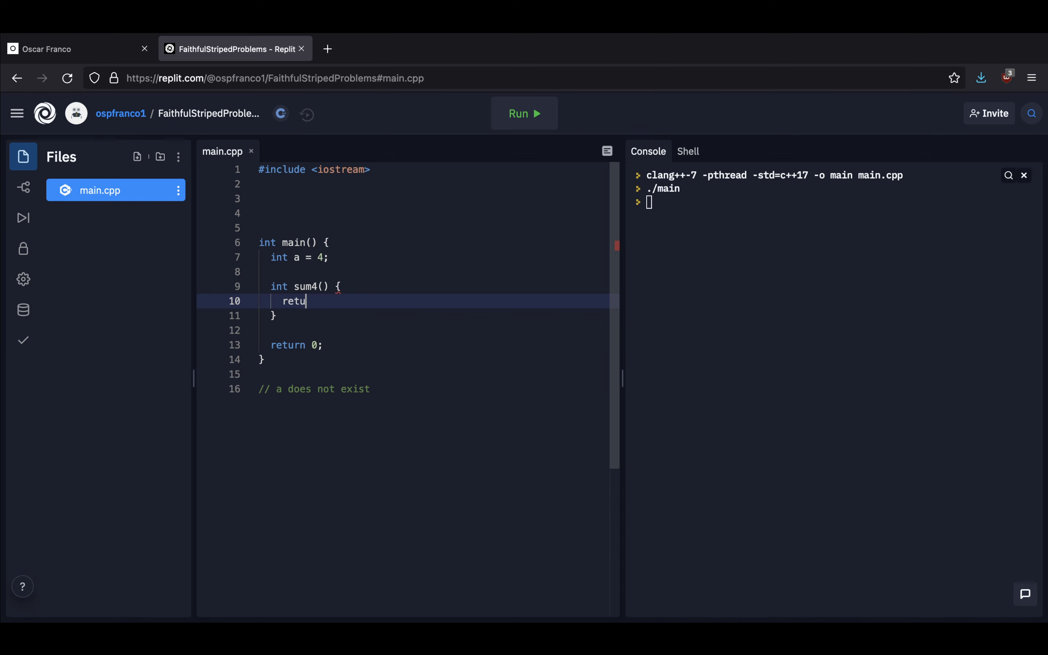
type("rn a + 4;")
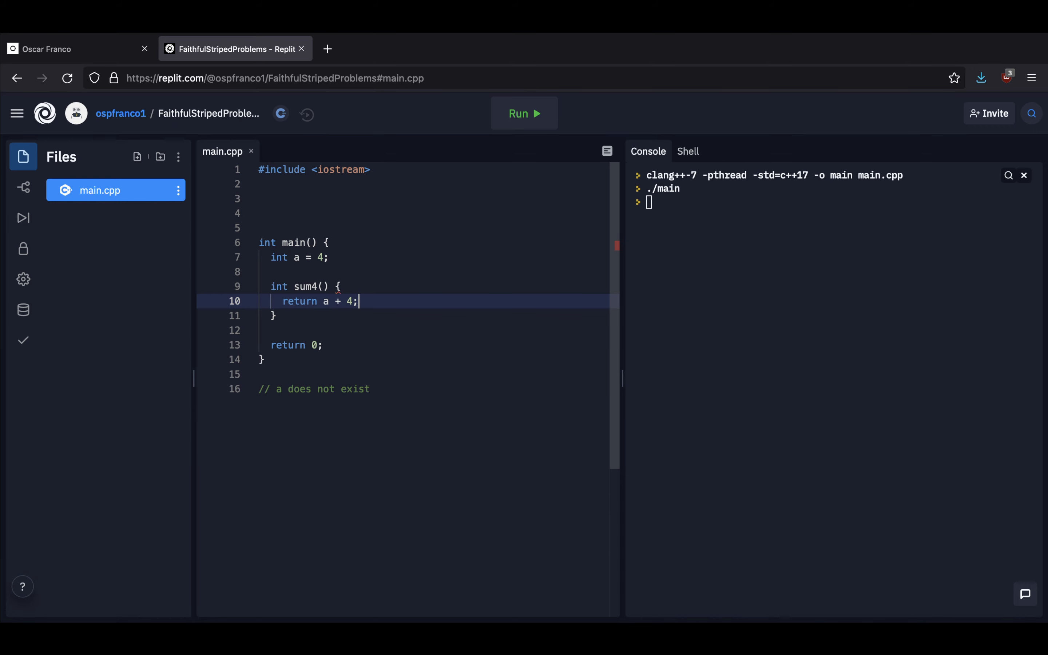
left_click(274, 258)
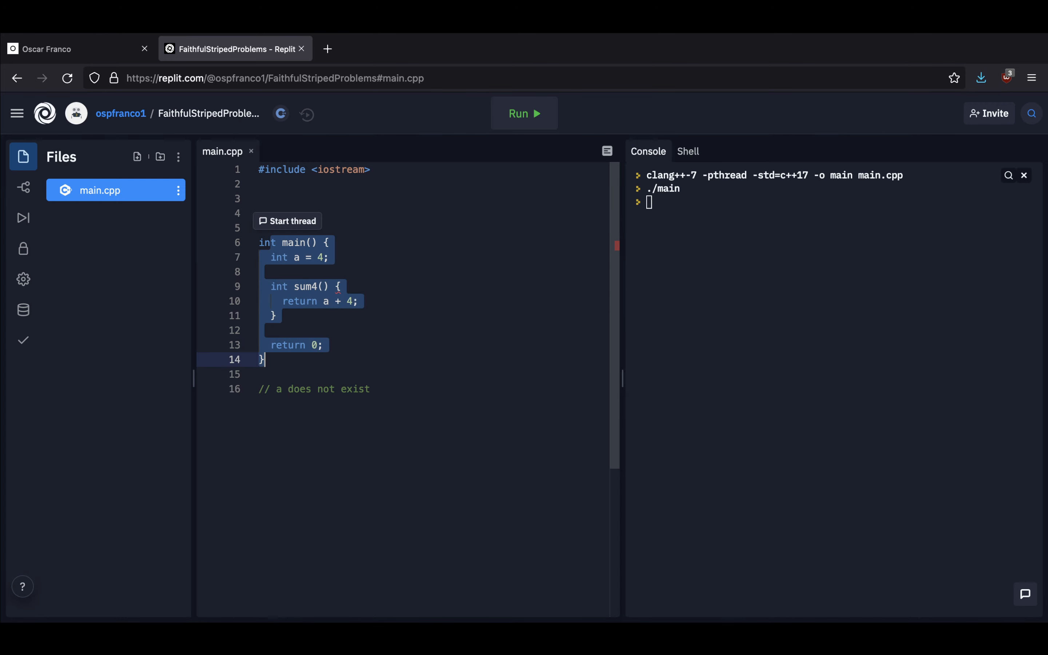
left_click(281, 315)
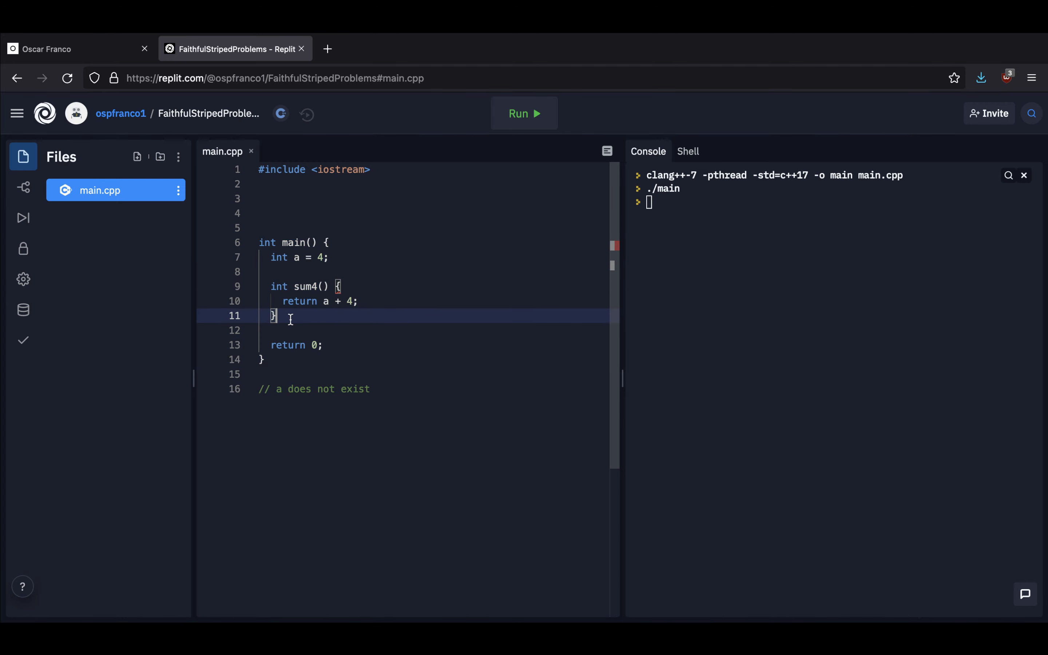
mouse_move(283, 319)
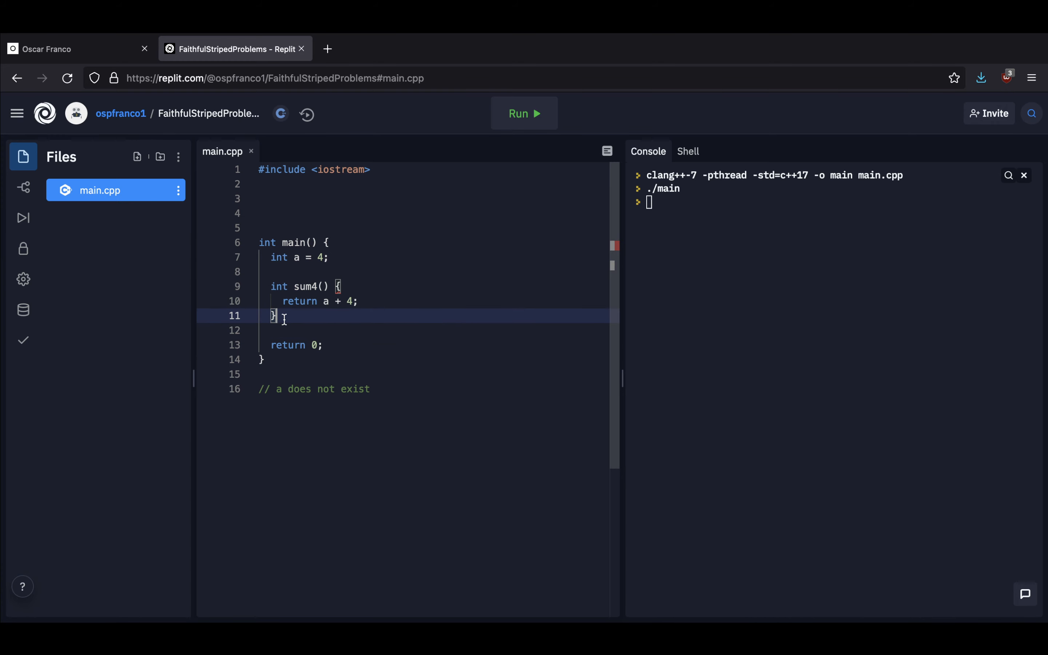
type("sum4()")
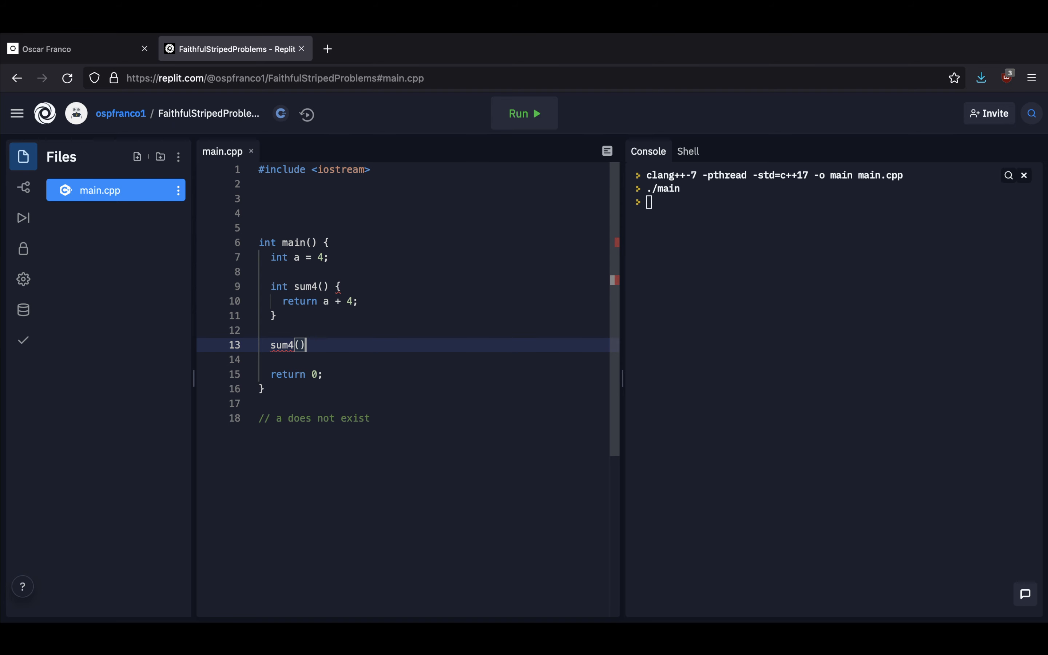
mouse_move(291, 315)
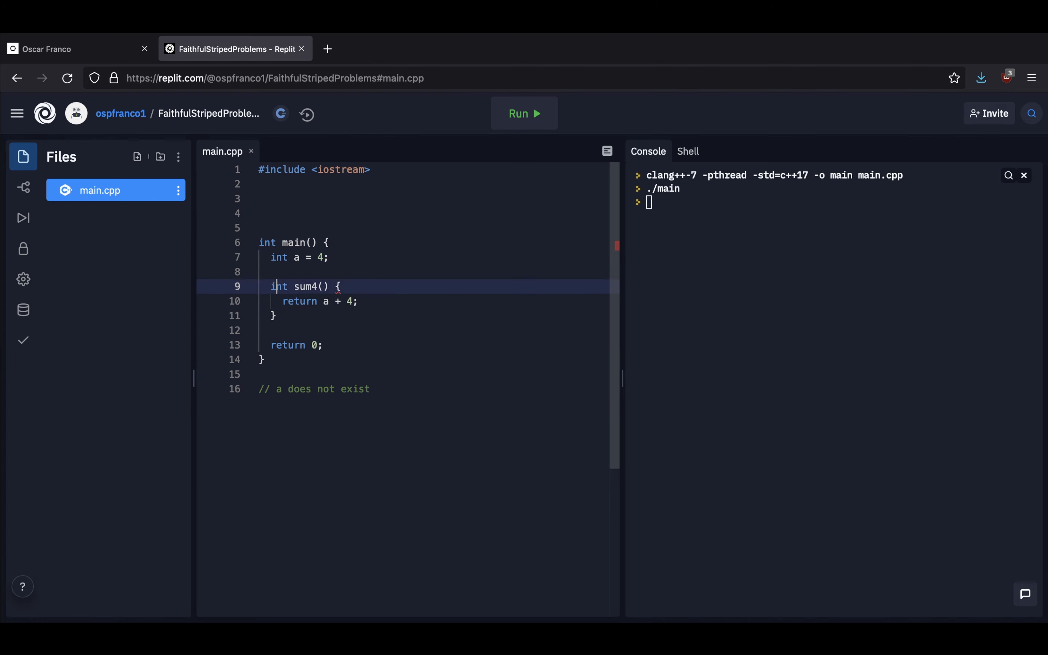
Comment sum4 as '// moved to JS thread/cone...', then delete the comment and sum4 from main
left_click(267, 272)
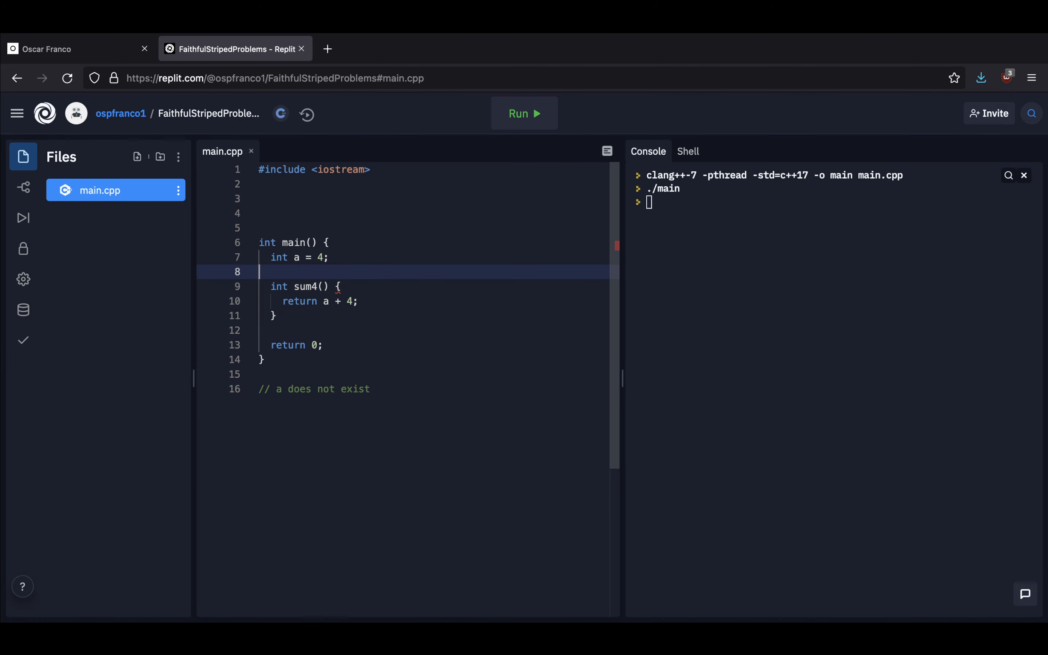
type("// mov")
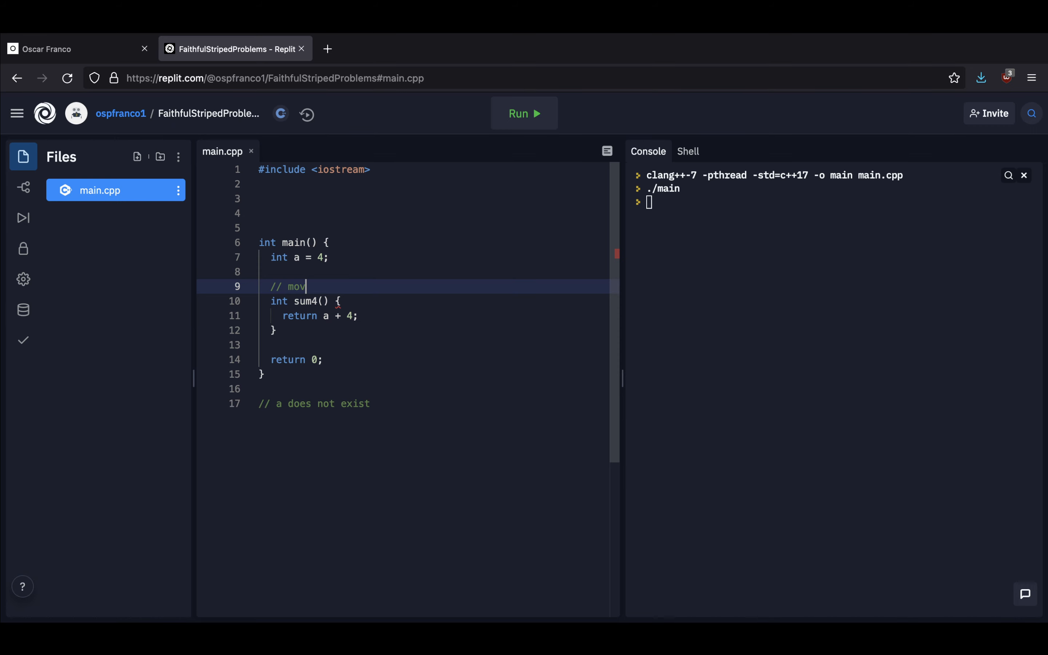
type("ed to JS th")
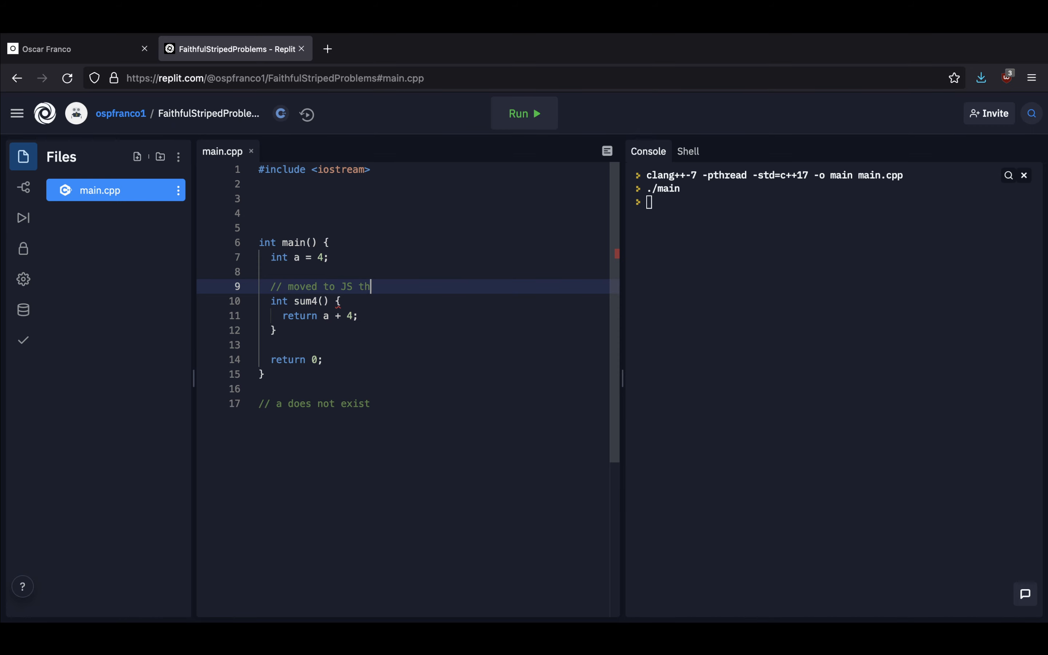
type("read/cone")
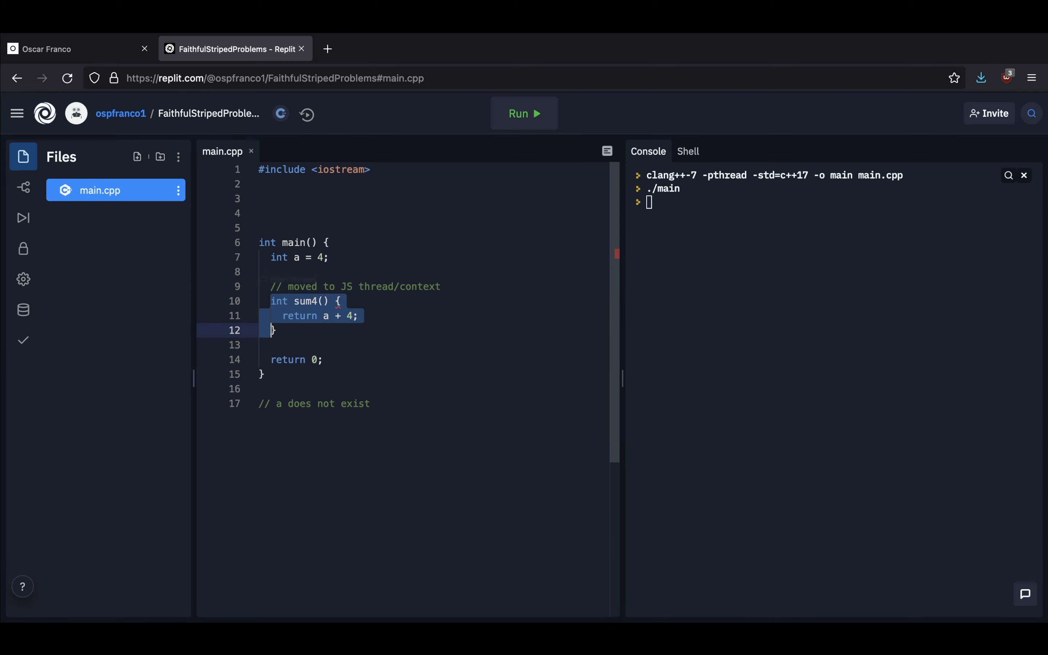
left_click(282, 258)
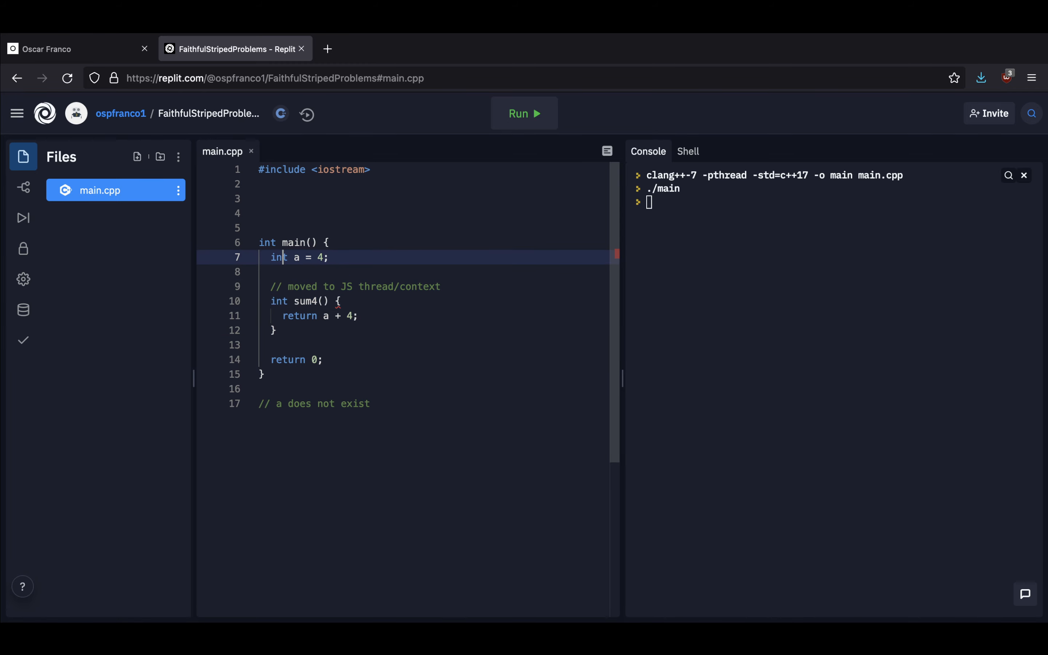
left_click(321, 286)
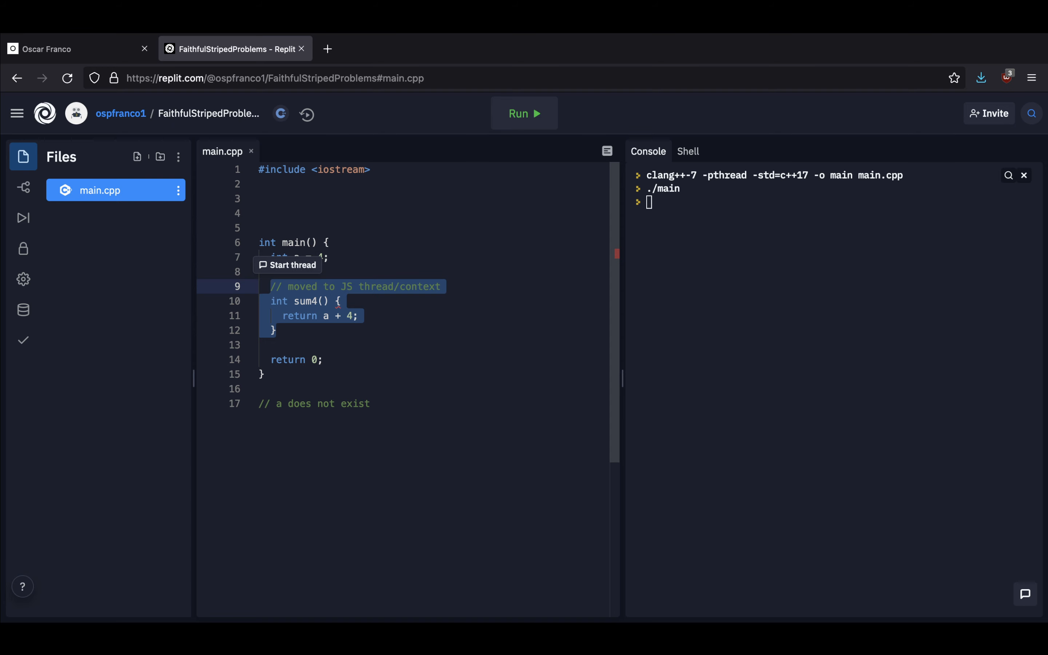
key("Delete")
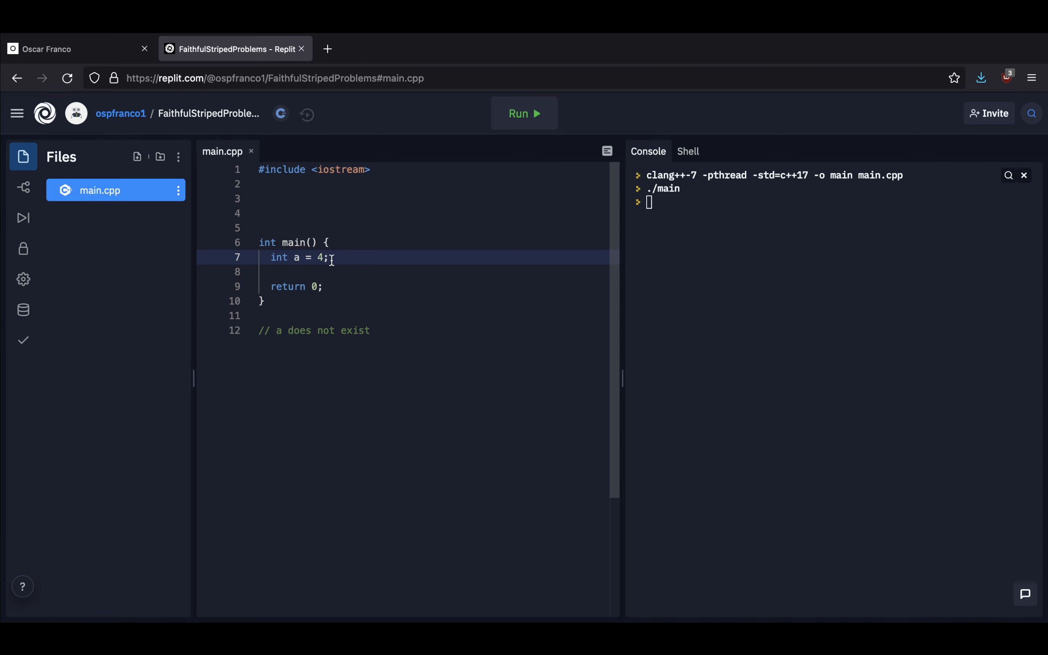
key("Enter")
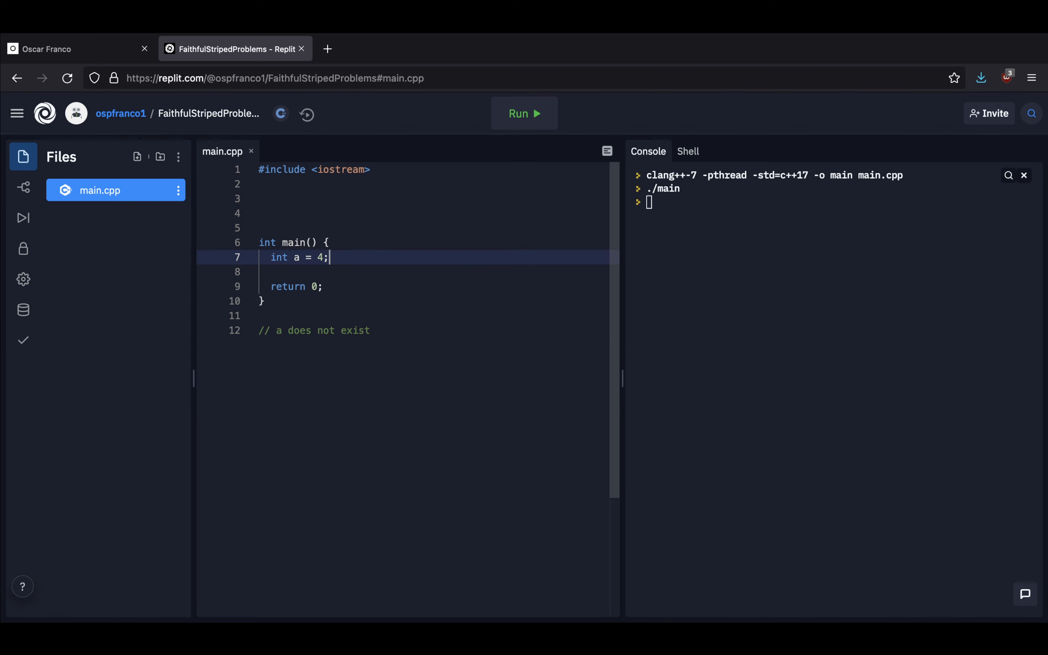
Start a bracketed list below the 'a does not exist' comment drafting main, sum
left_click(260, 227)
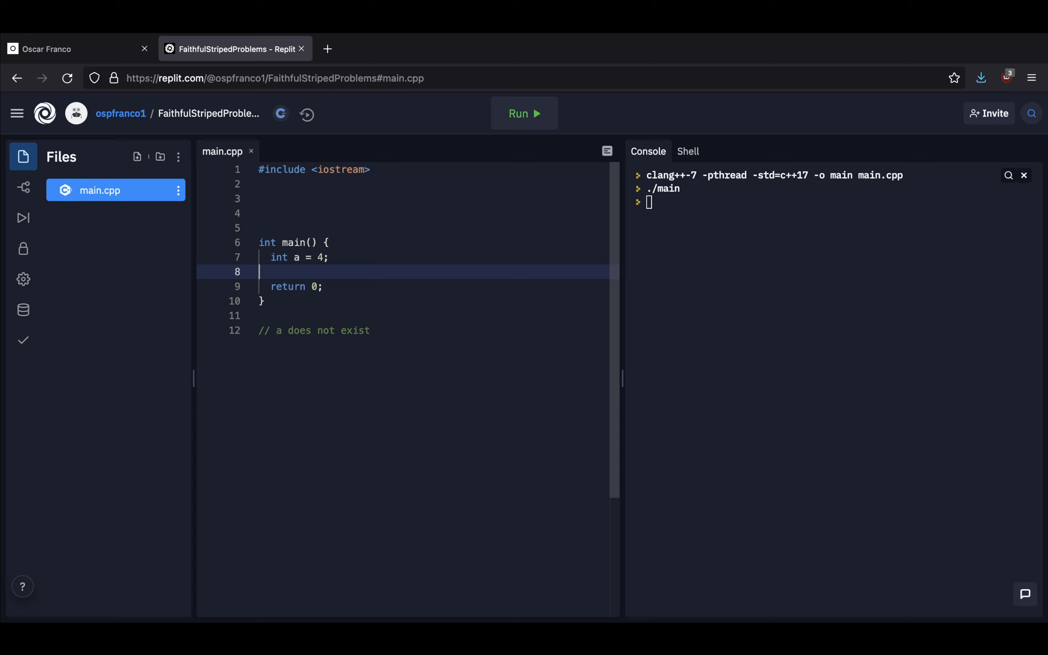
left_click(369, 330)
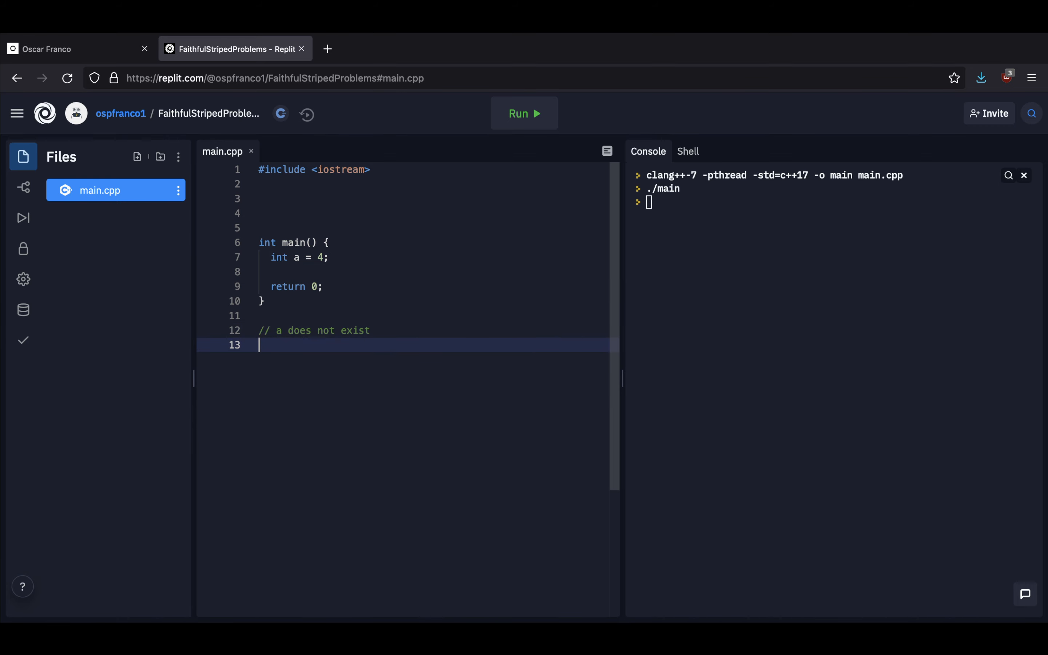
type("[")
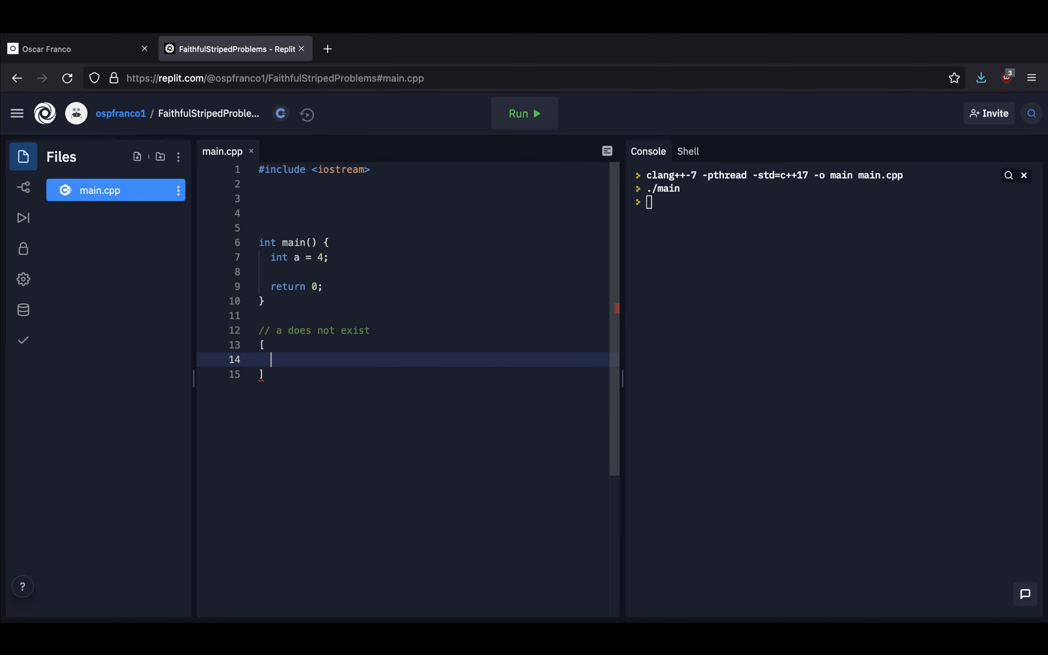
type("main")
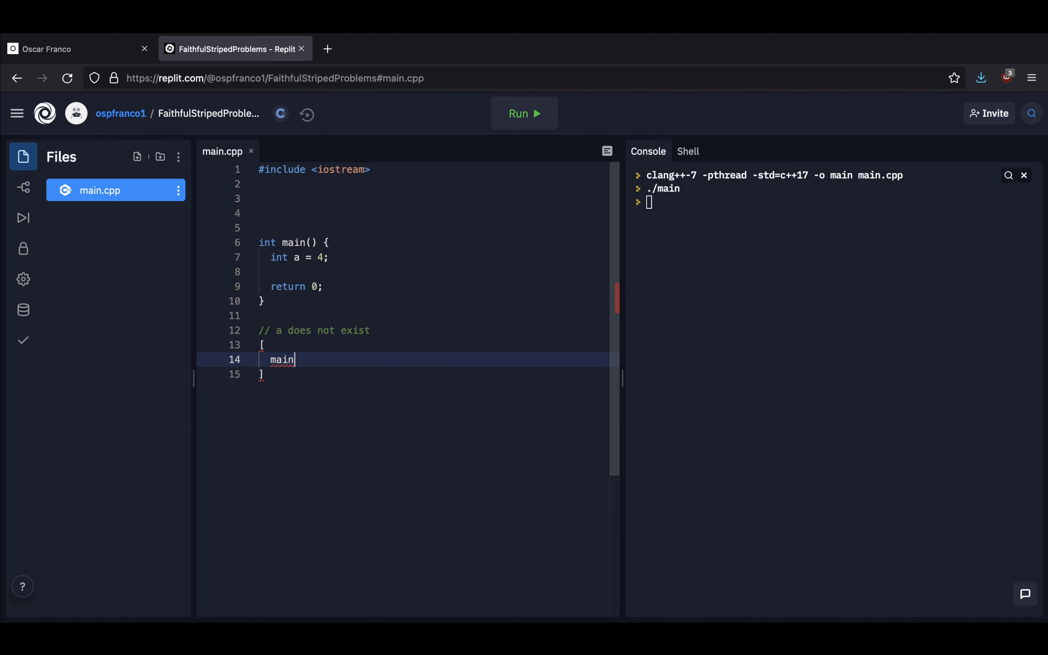
type(",")
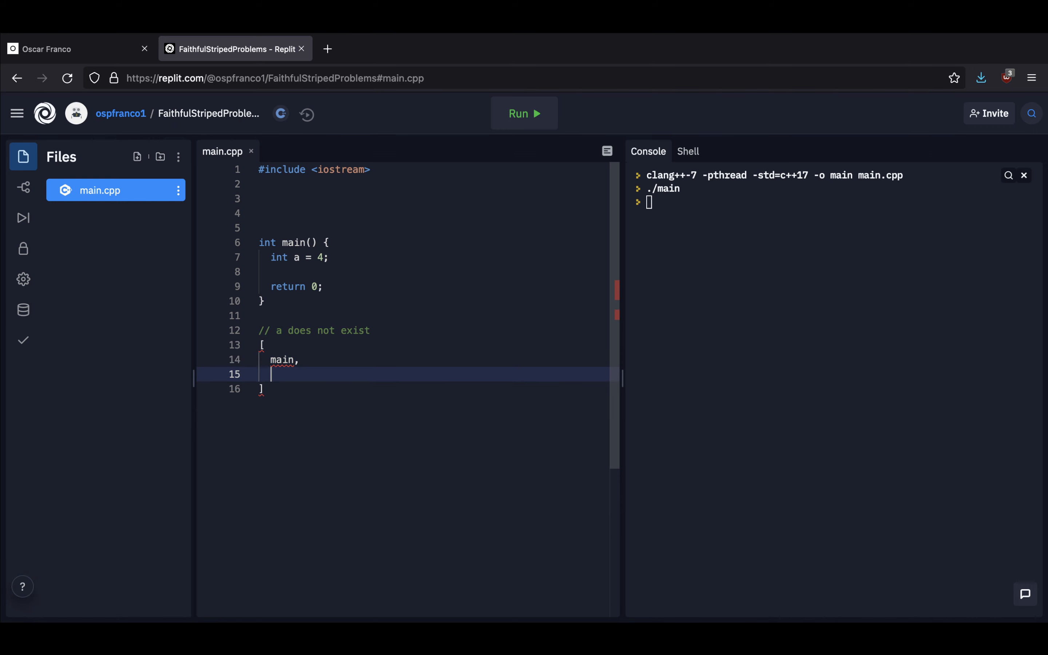
type("sum")
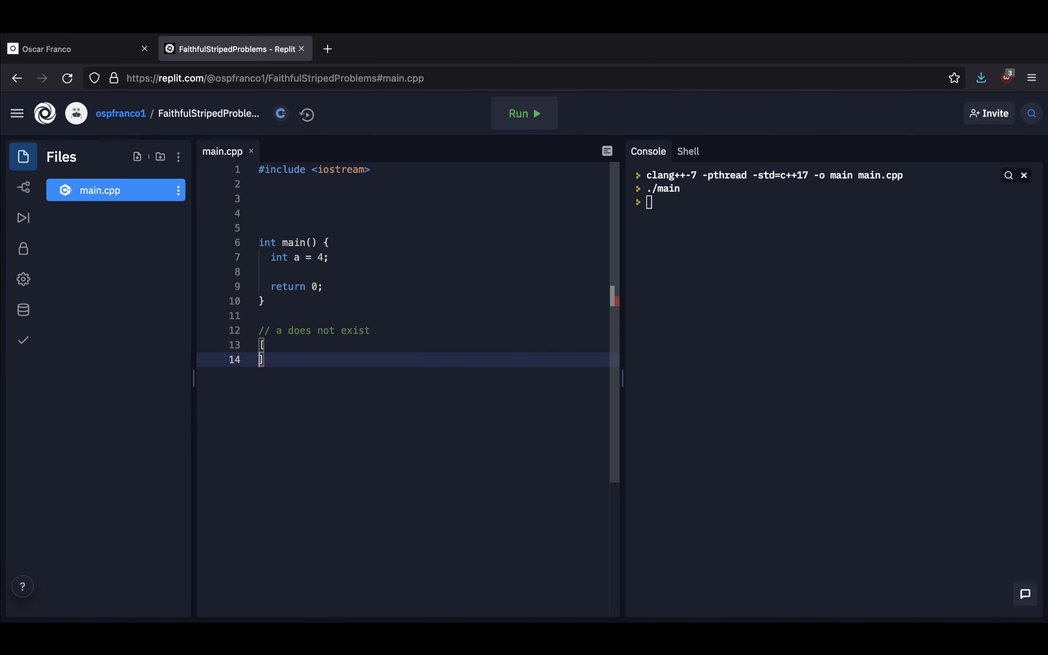
Rewrite the bracket list to hold random and 2random entries
key("Backspace")
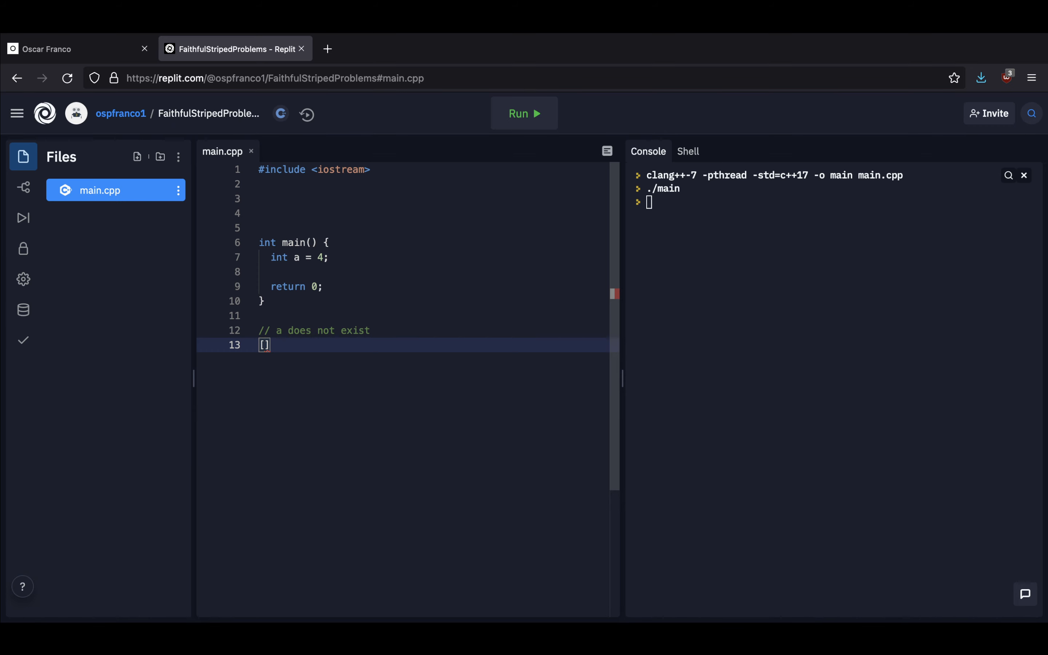
key("Enter")
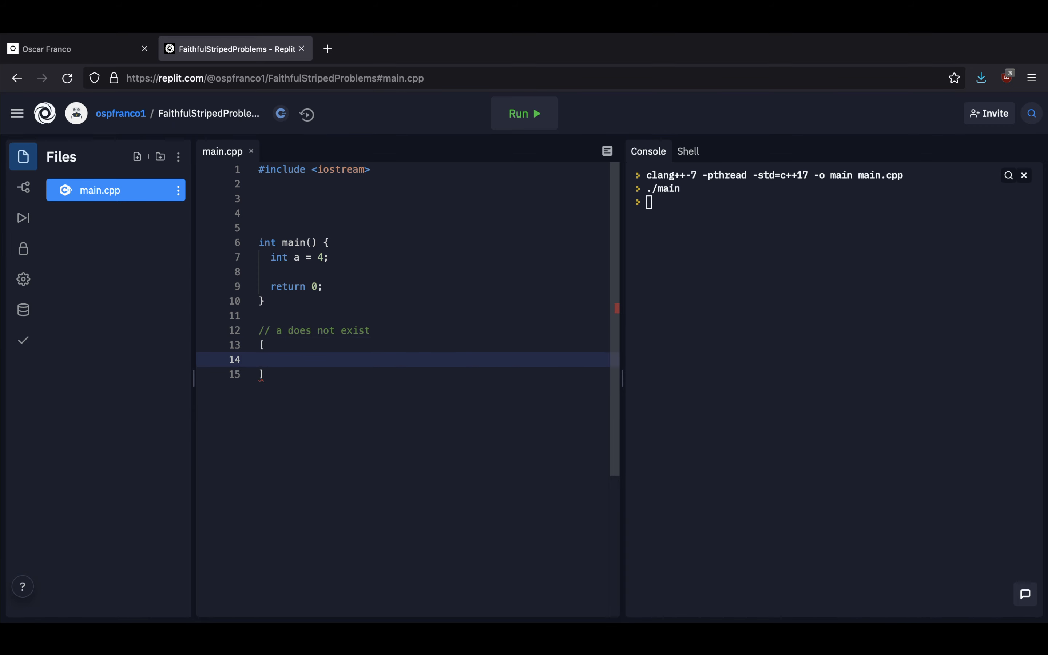
type("random")
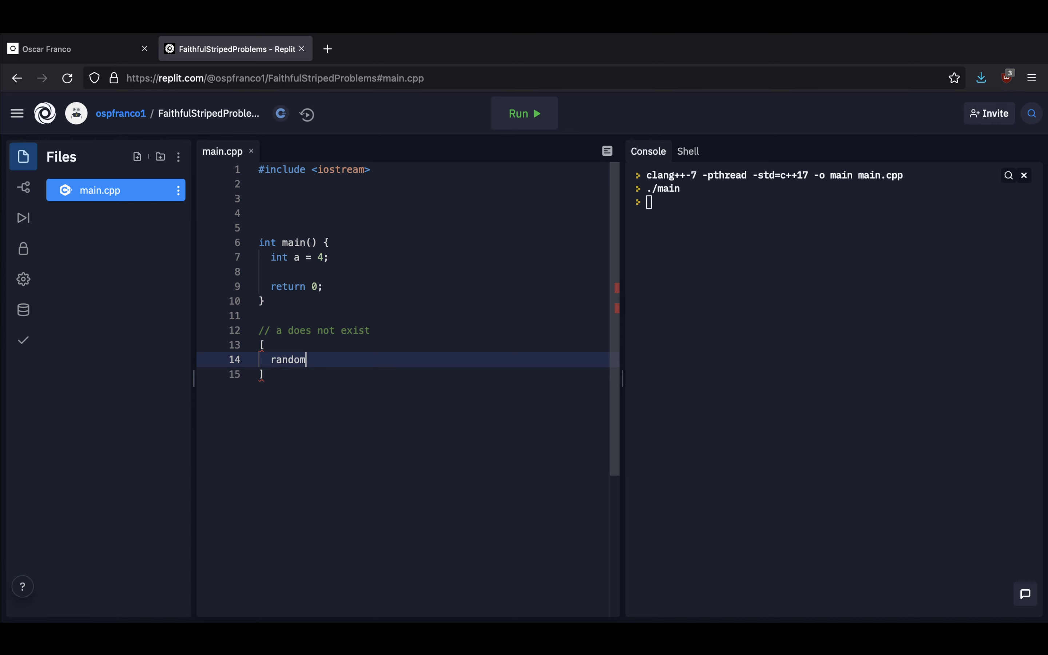
type(",")
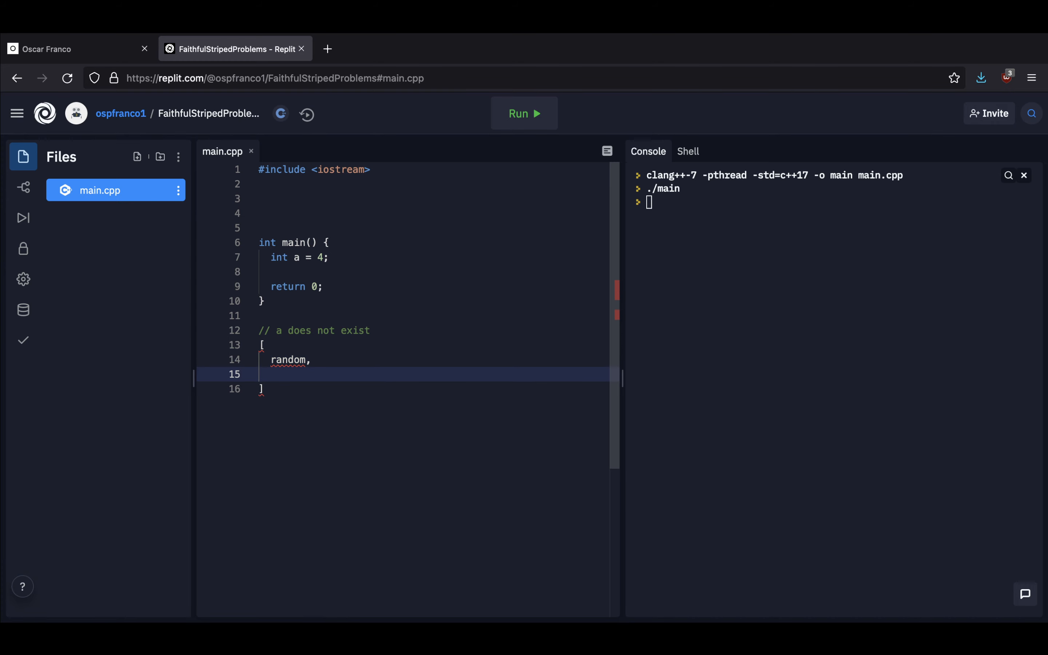
type("f")
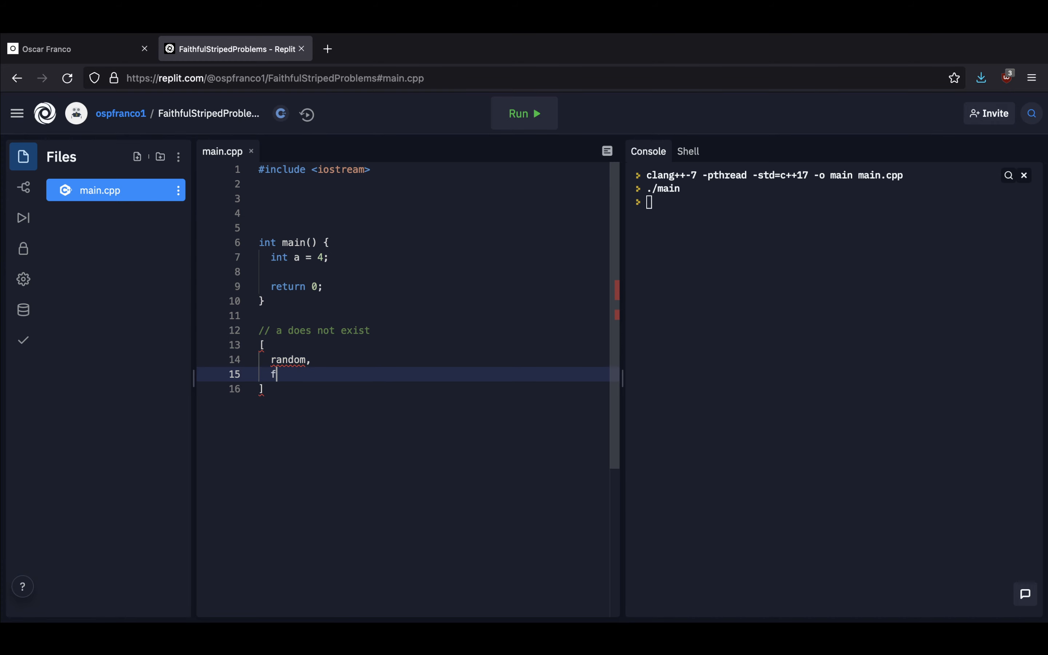
key("Backspace")
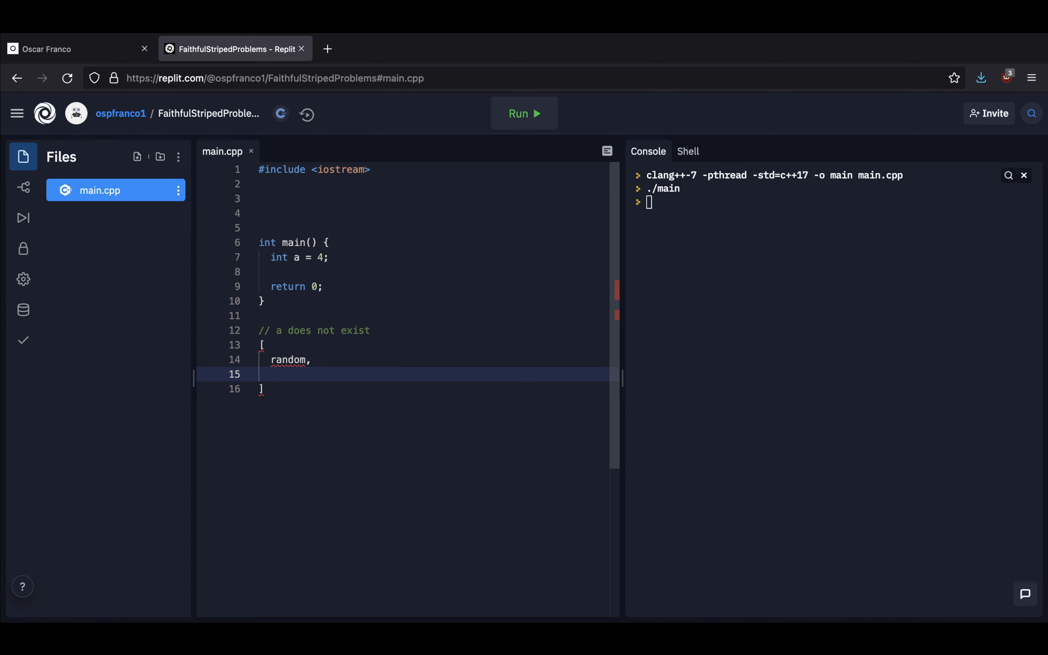
type("2random")
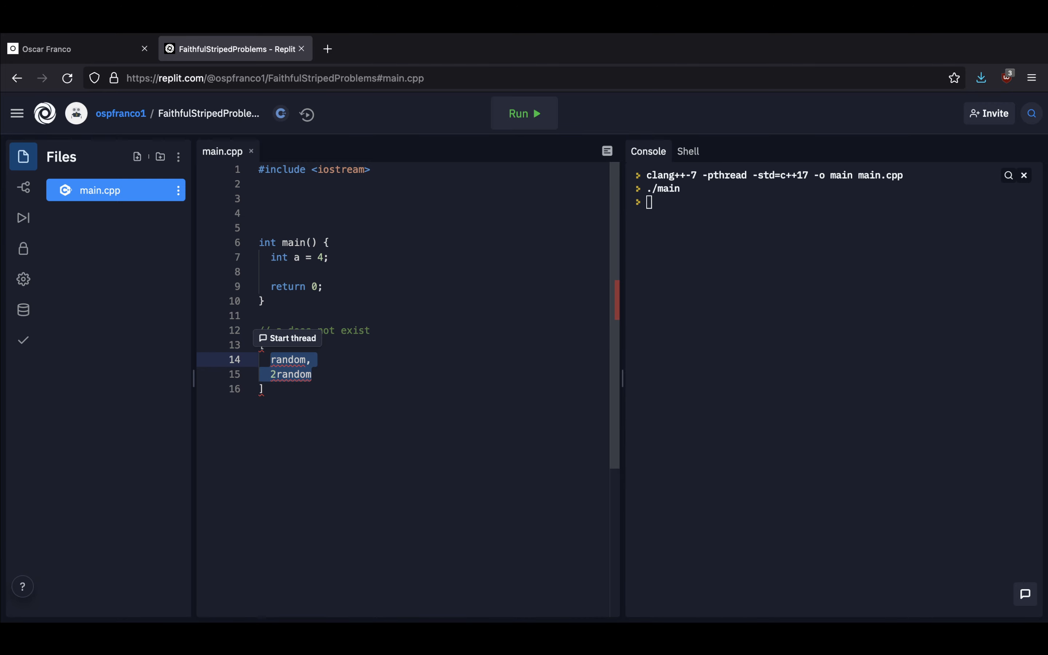
left_click(301, 257)
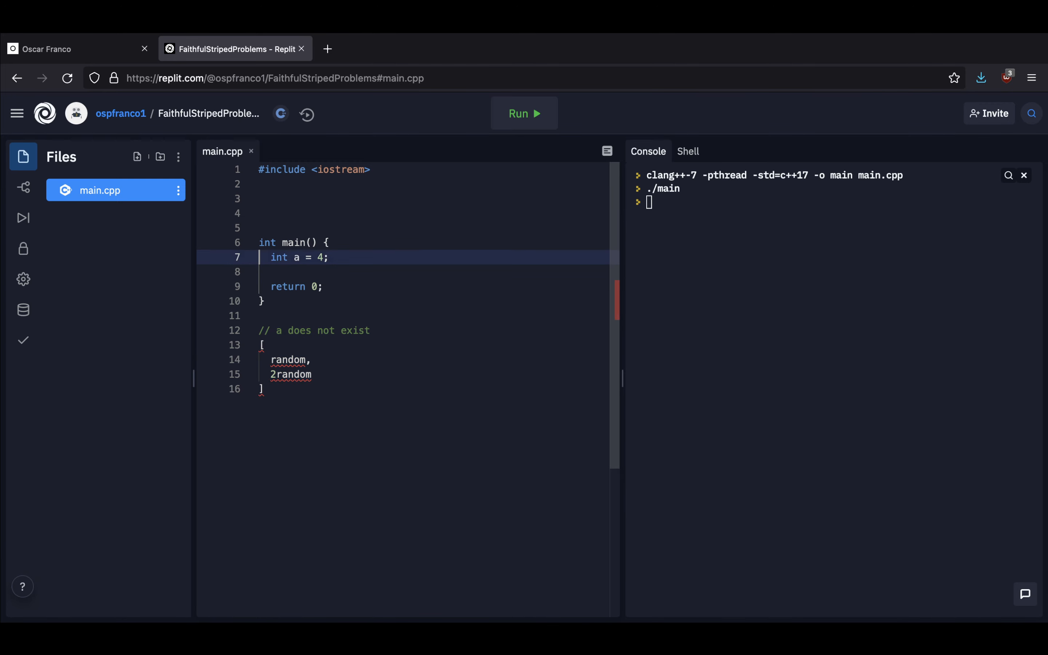
Write sum4() below the list, mark the entries with <- arrows, and select the comment block
left_click(261, 388)
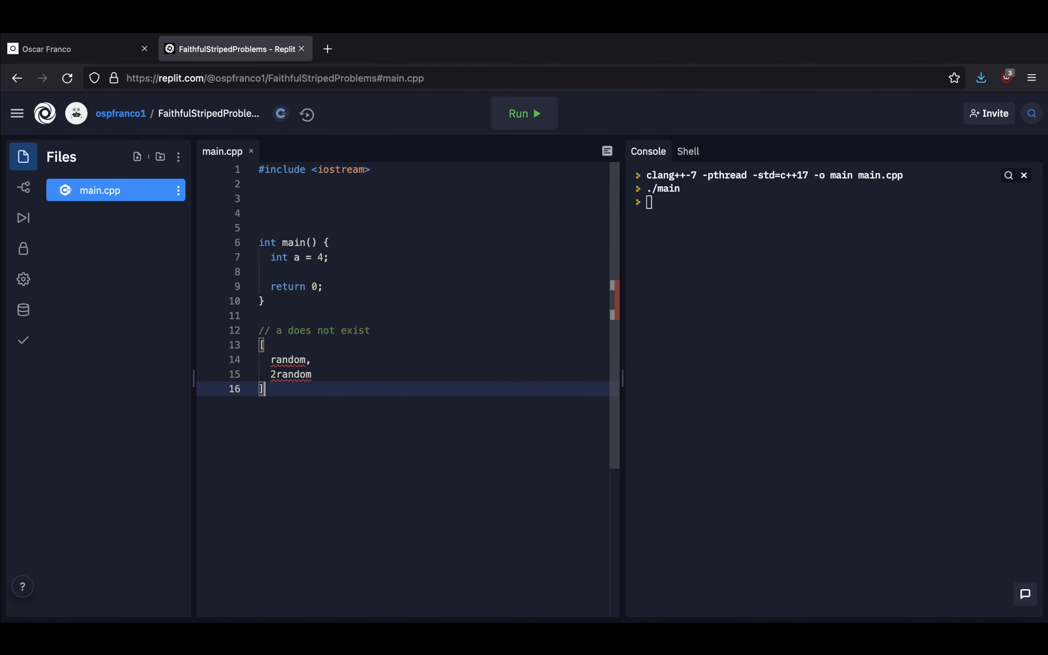
key("Enter")
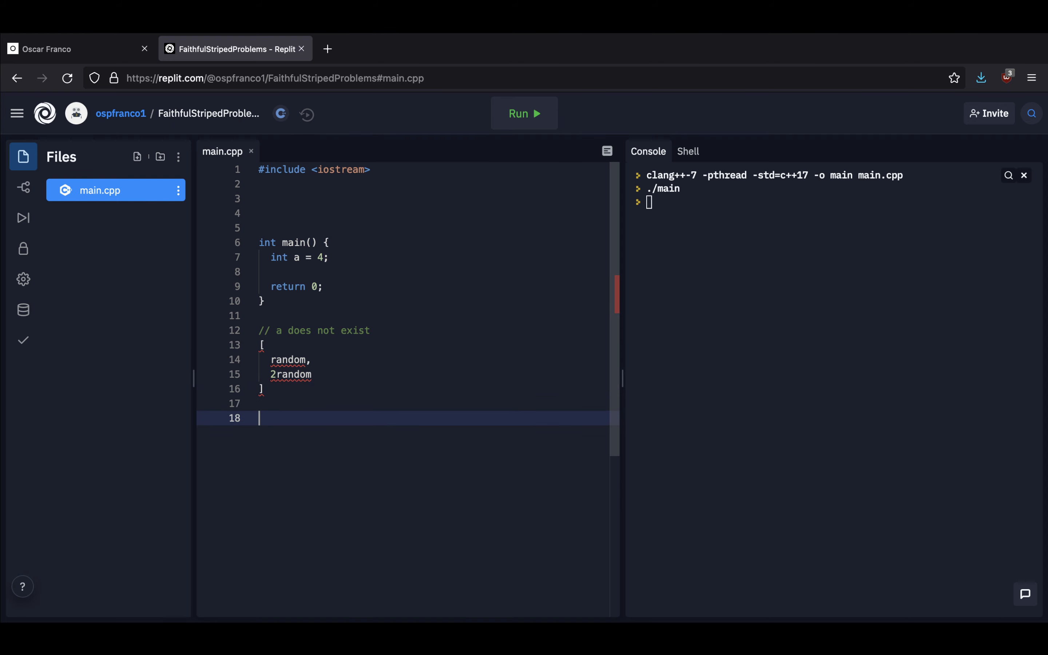
type("su")
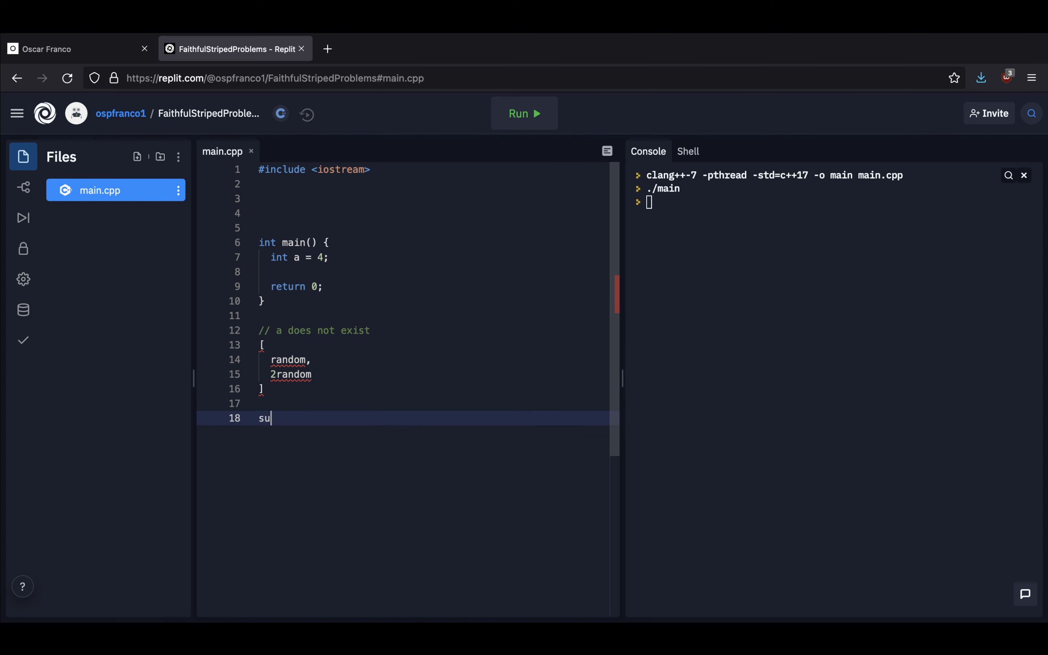
type("m4()")
left_click(404, 374)
type(" <-")
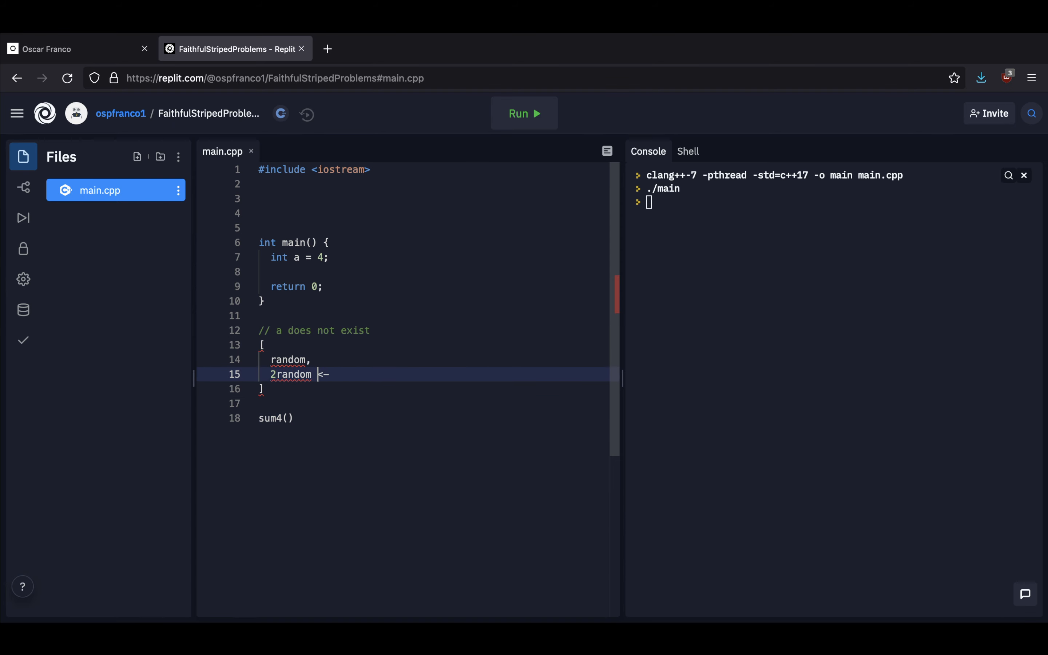
left_click(310, 360)
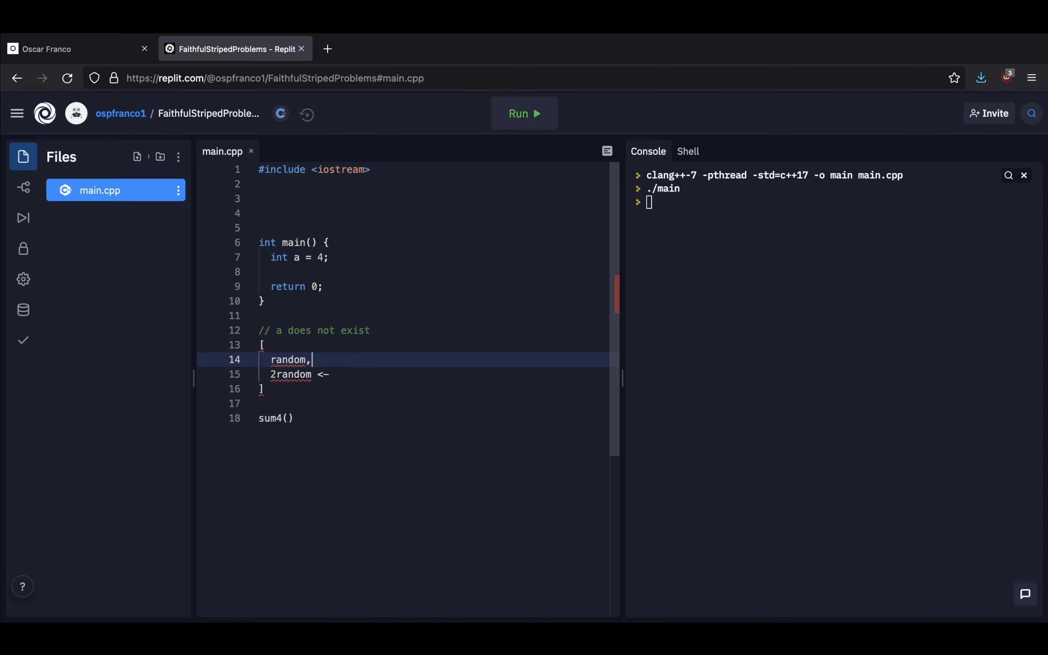
type("<-")
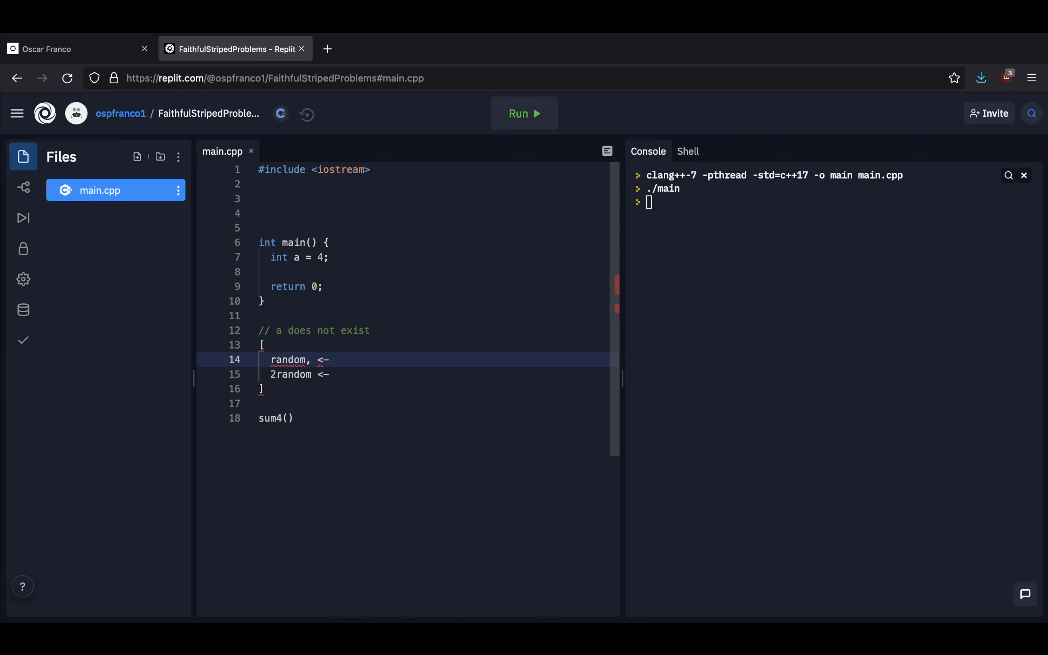
left_click(284, 359)
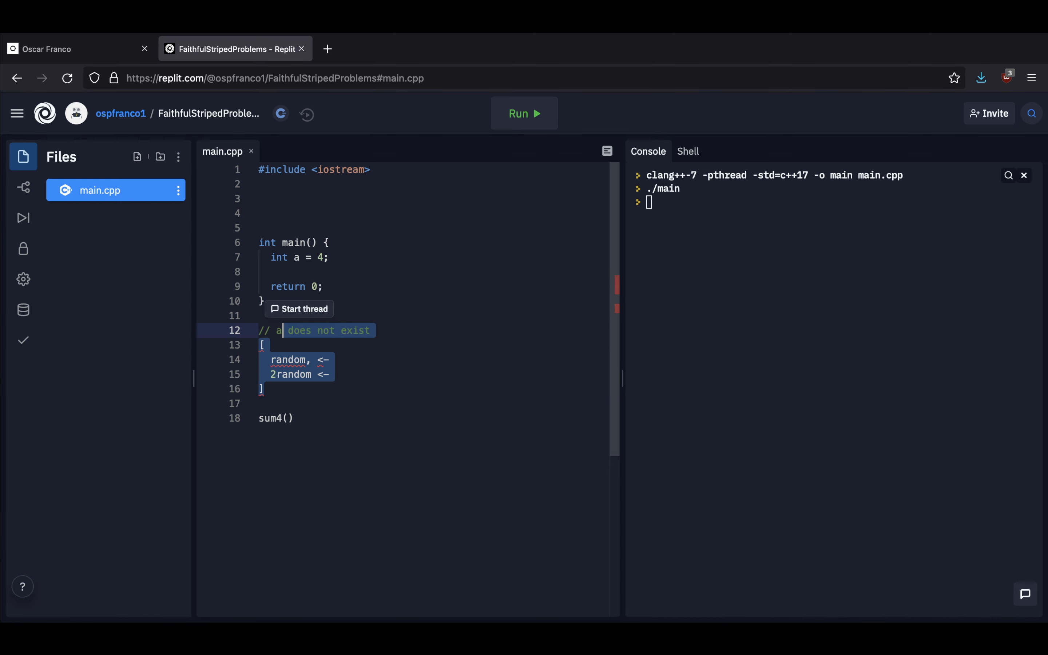
Delete the comment and list block and make the nested sum4 return -3456789 + 4
key("Delete")
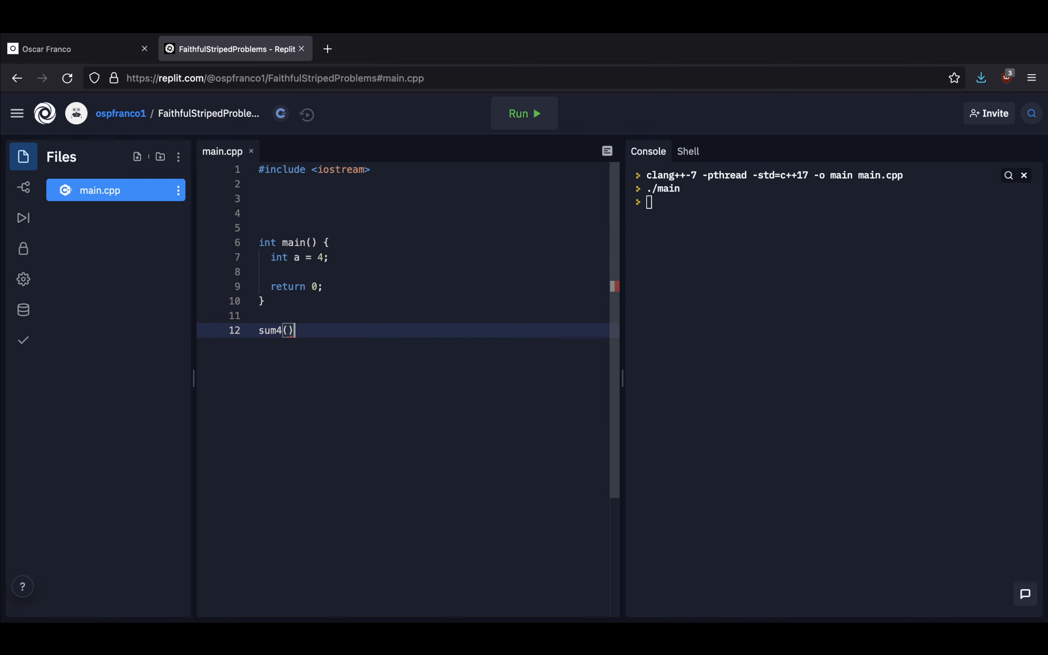
key("ctrl+z")
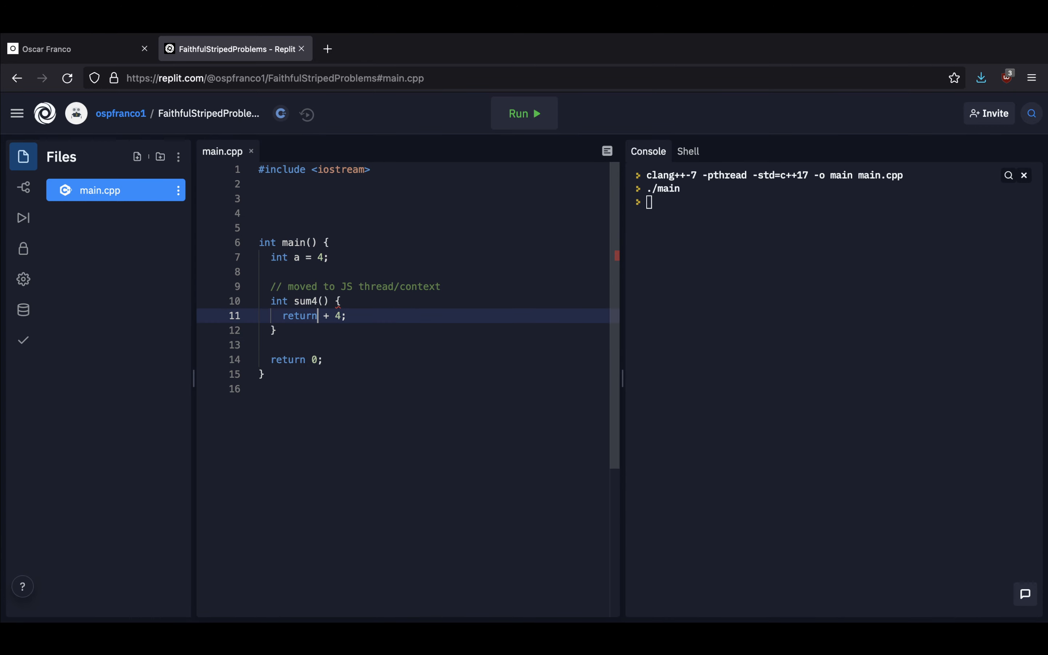
type("3")
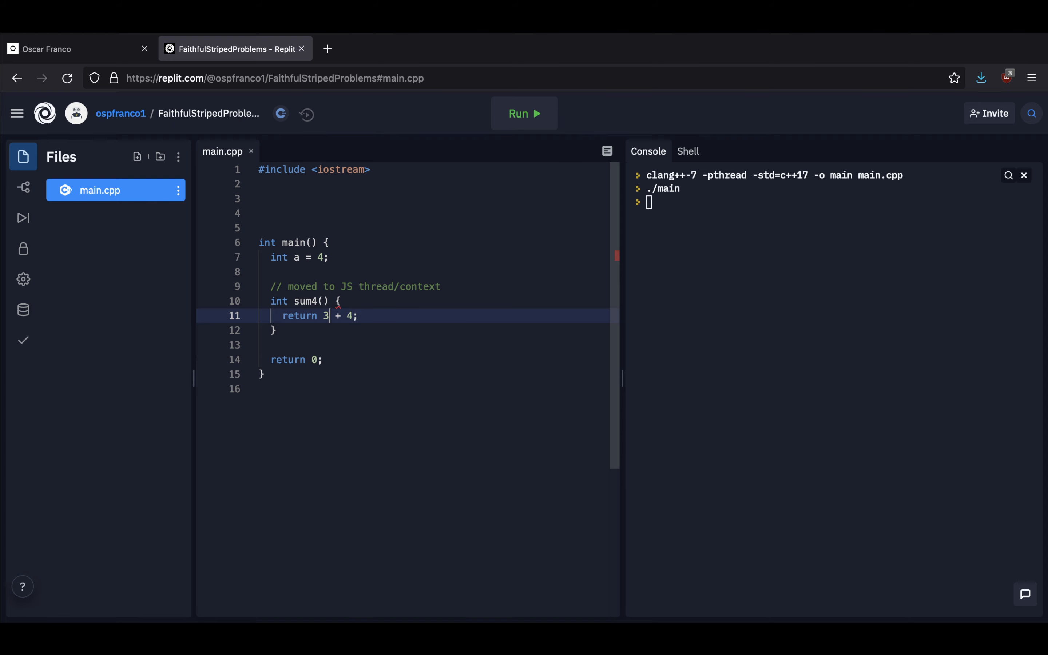
type("456789")
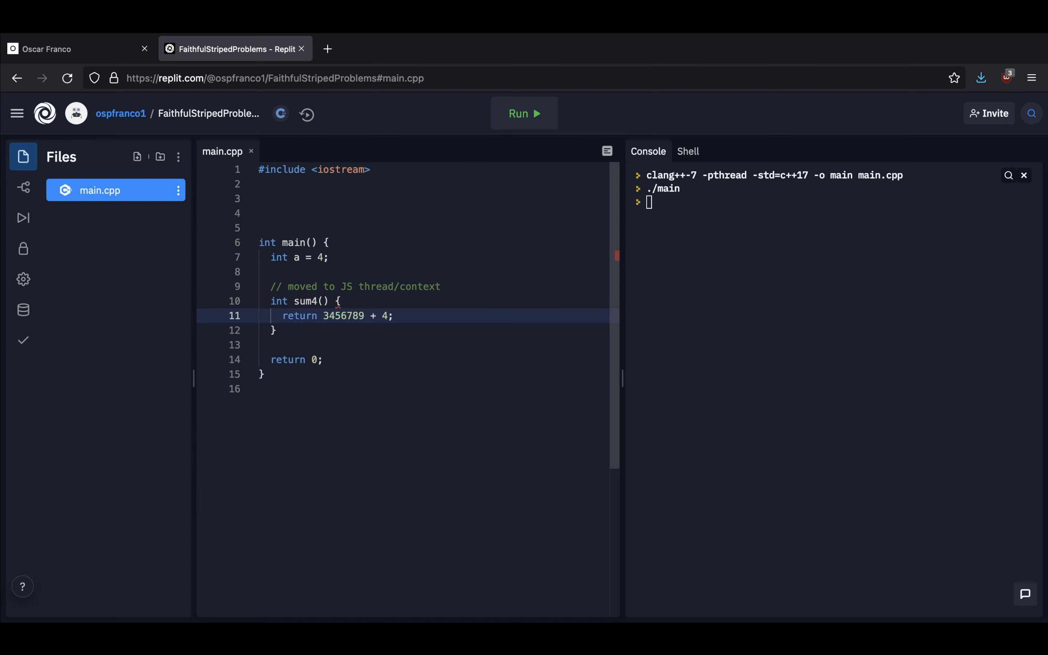
type("-")
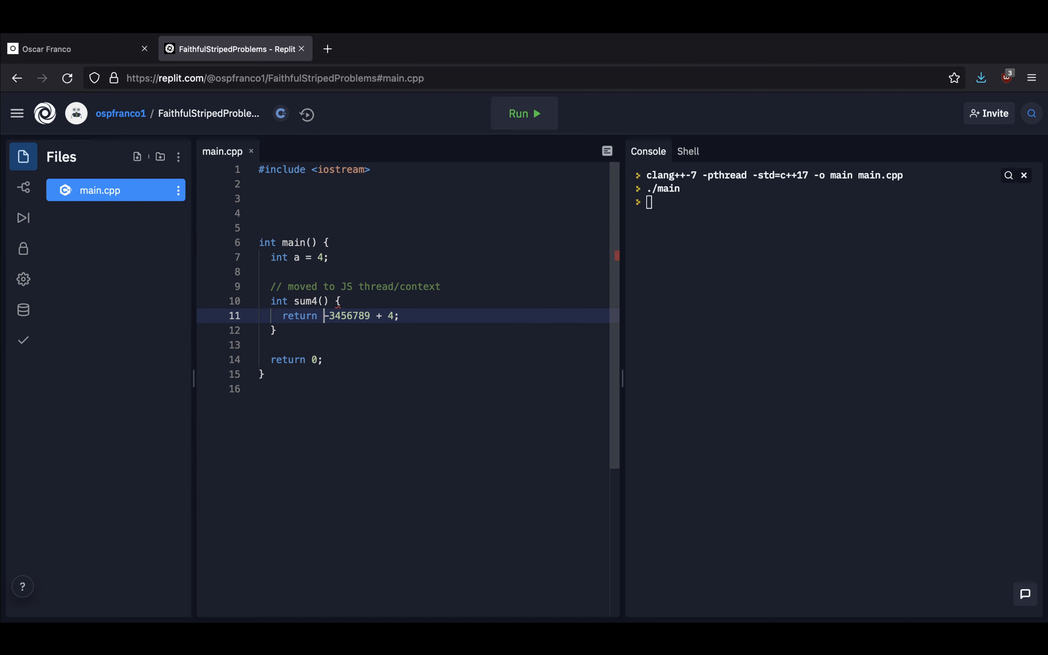
double_click(347, 315)
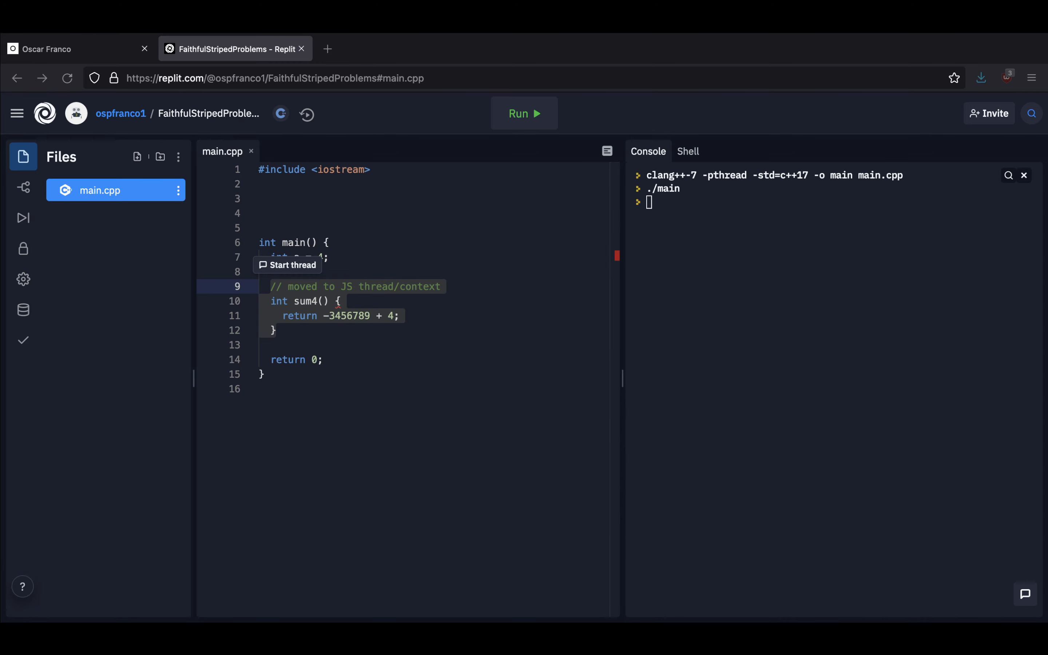
mouse_move(682, 386)
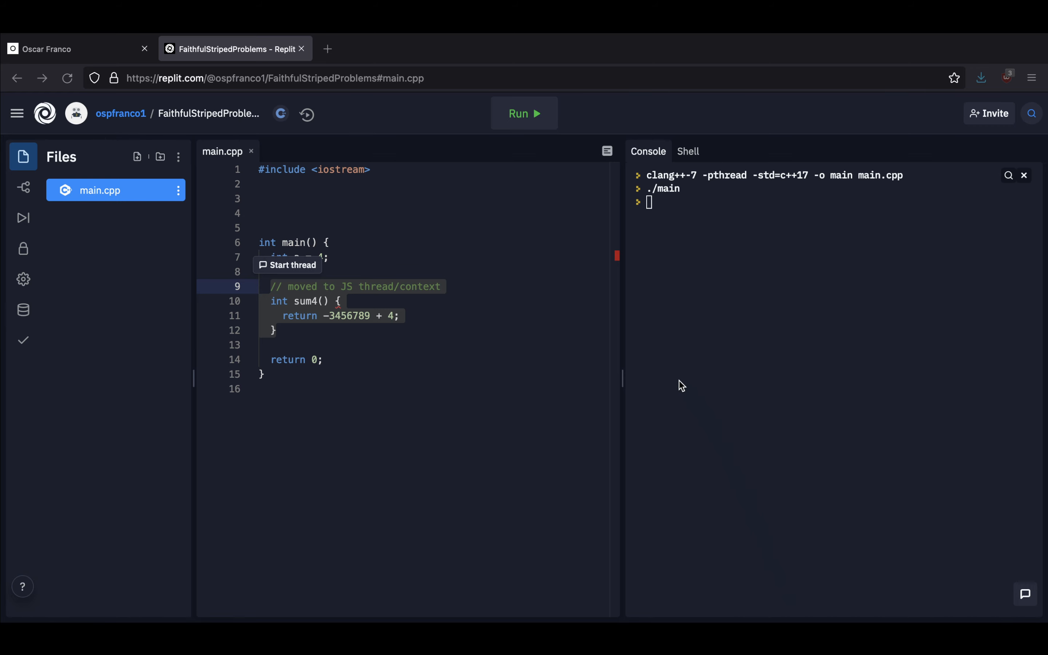
mouse_move(381, 340)
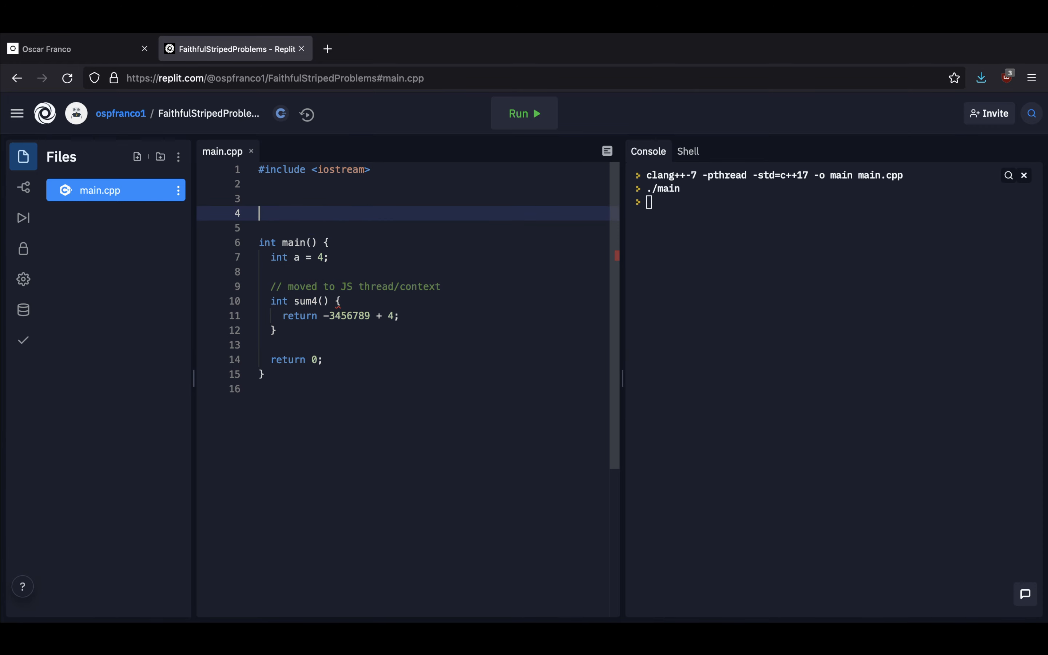
Declare int a = 4 globally above main and delete the commented sum4 block, leaving return 0
type("int a = 4;")
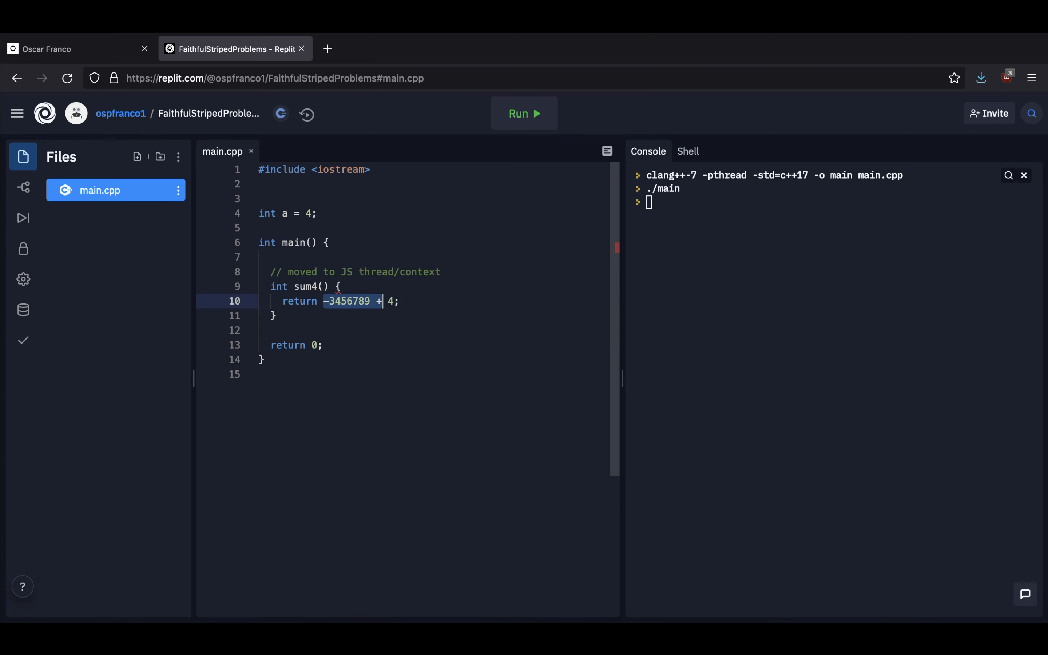
type("a")
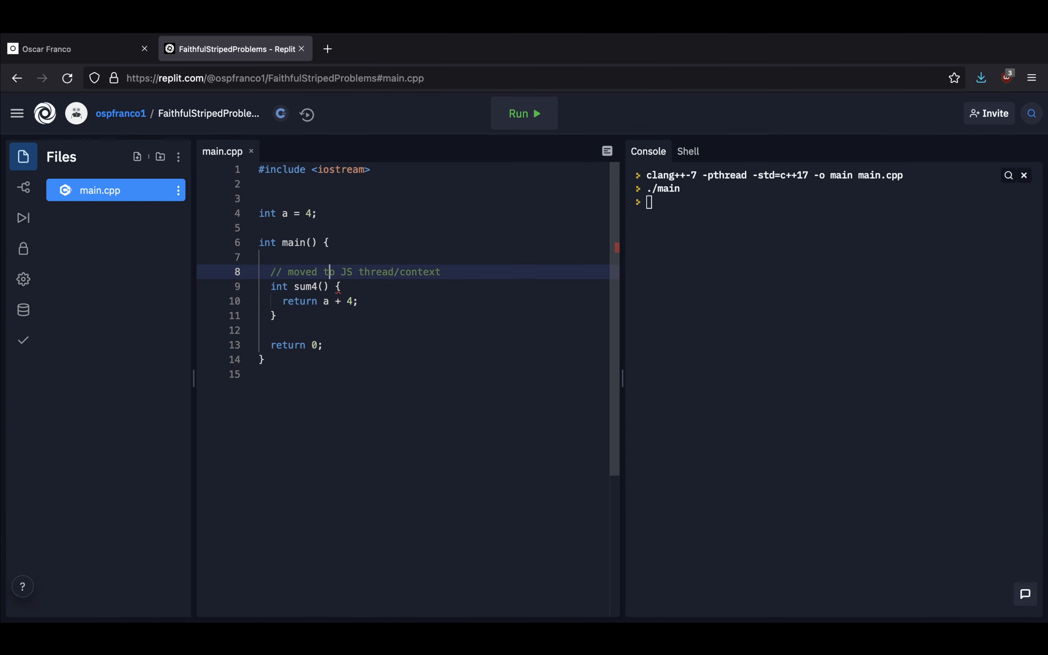
left_click(287, 213)
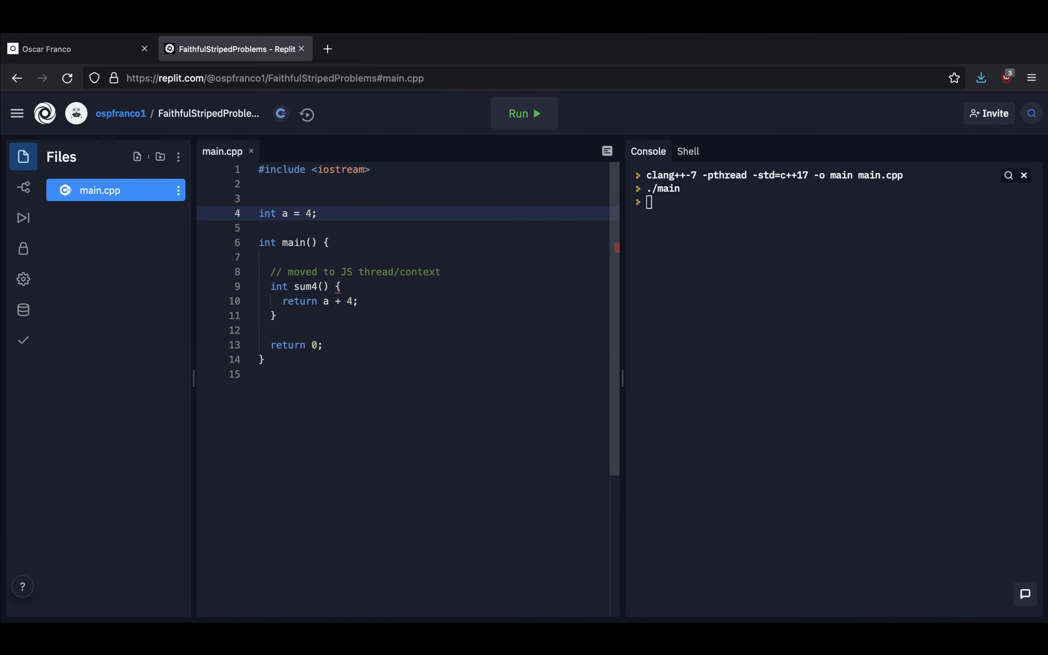
left_click(328, 272)
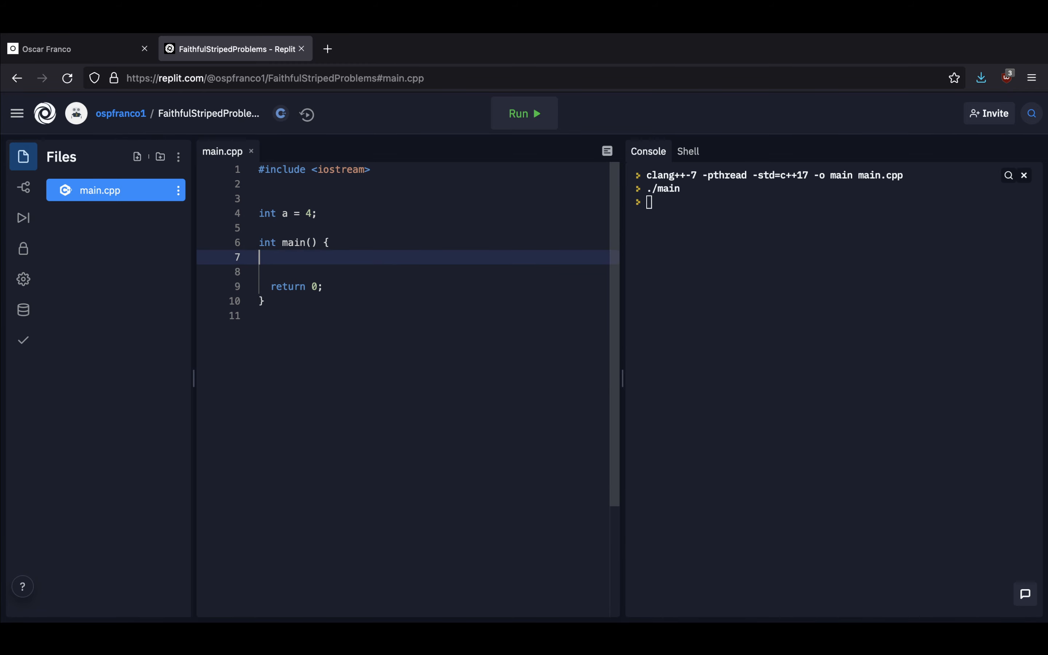
key("Backspace")
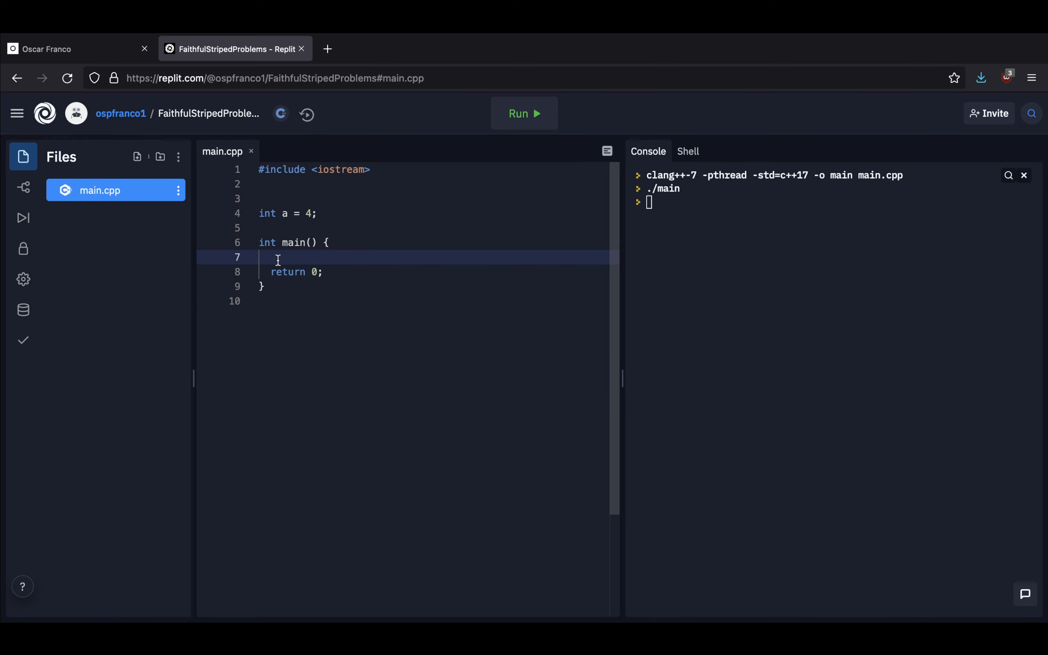
mouse_move(263, 213)
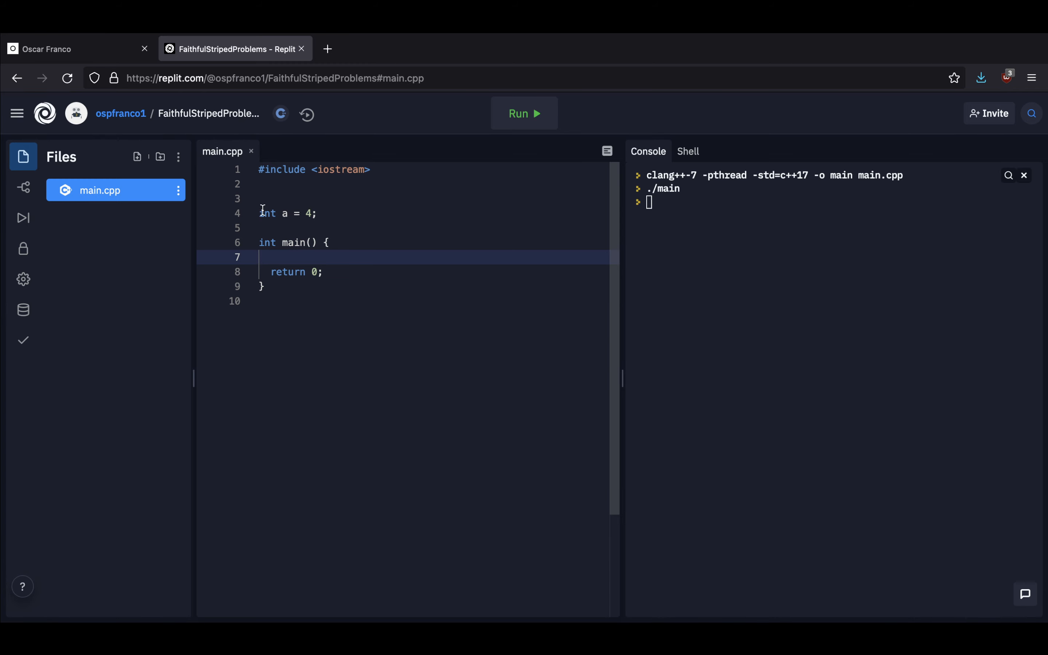
left_click(317, 213)
type("[")
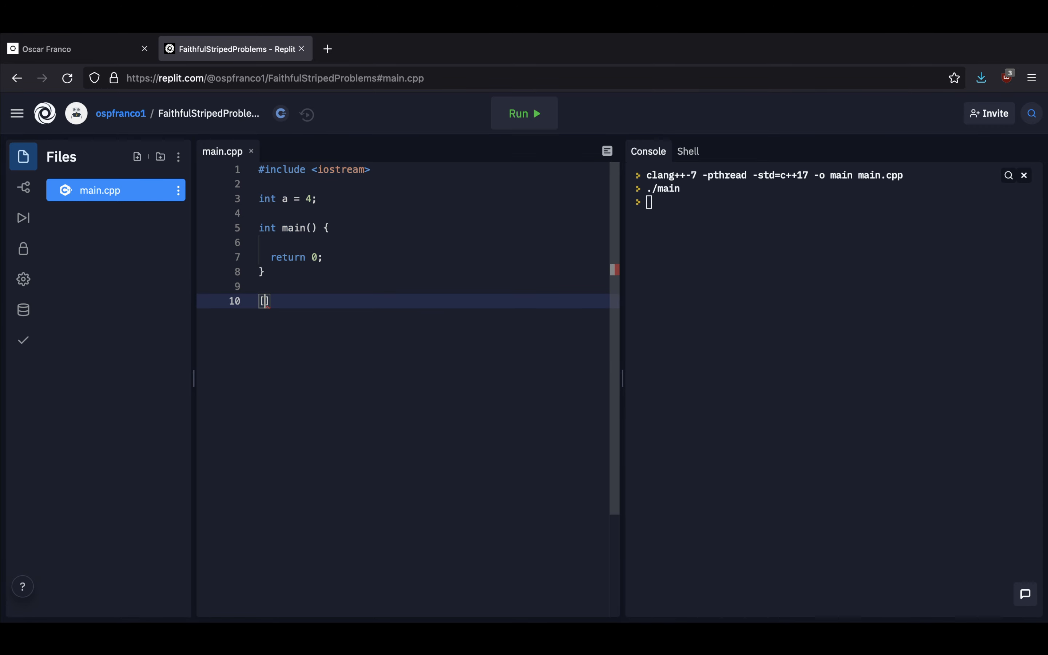
Draft a bracket list with a, main => below main, then remove it entirely
type("a")
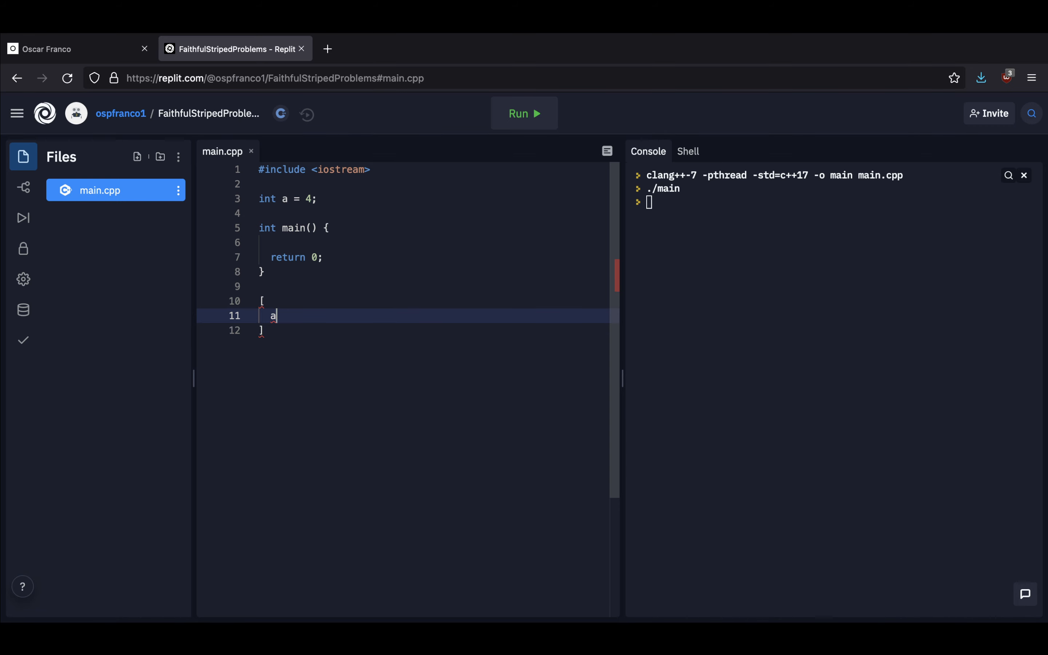
type(",")
type("sum")
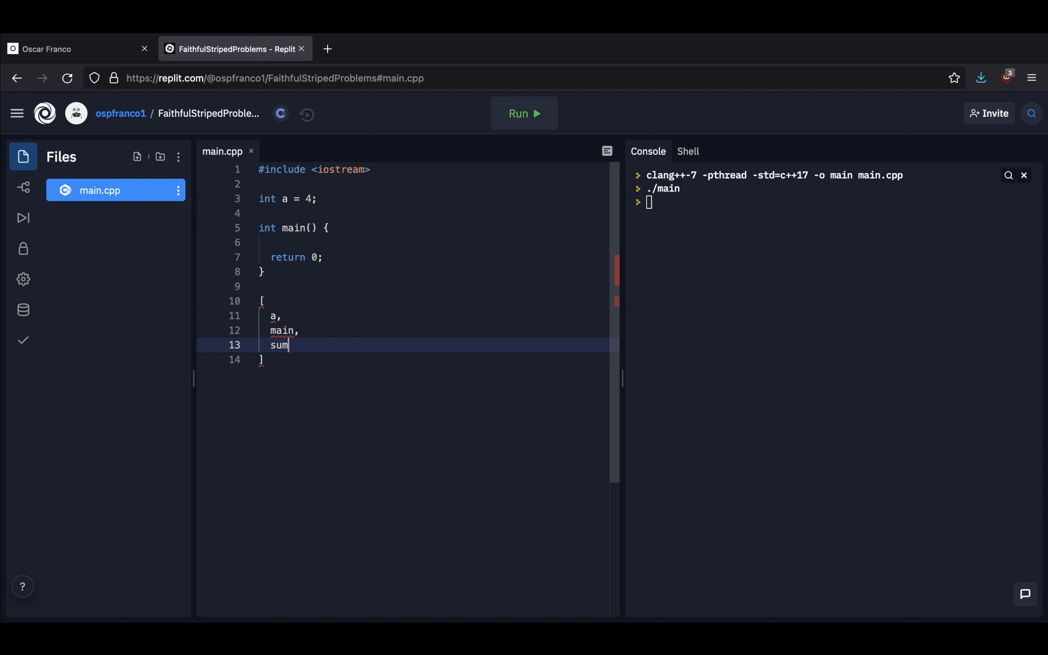
type("=")
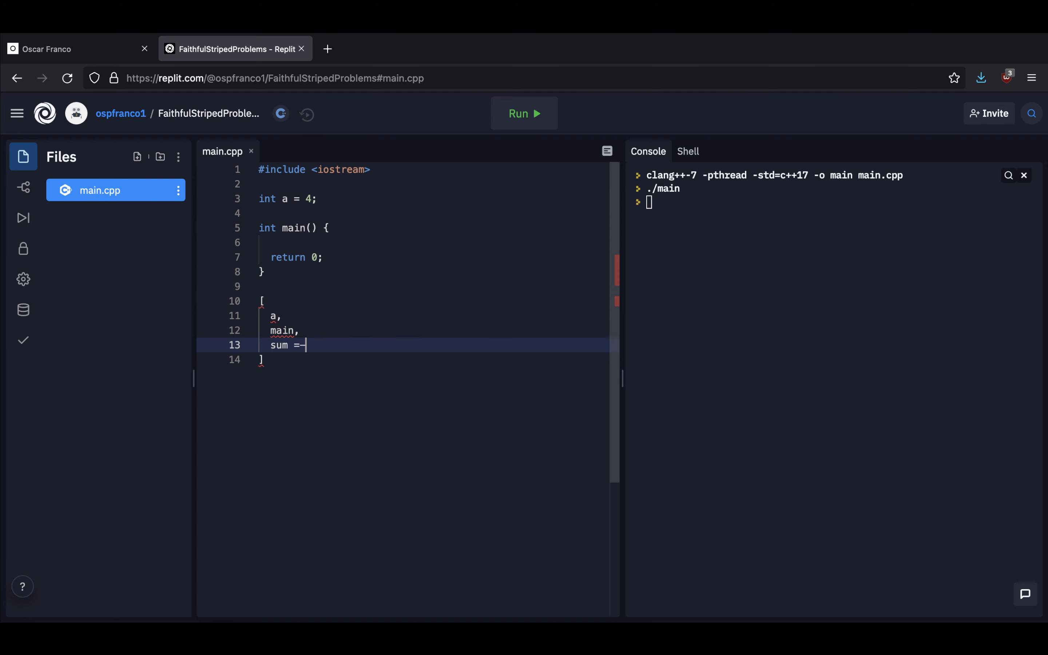
type(">")
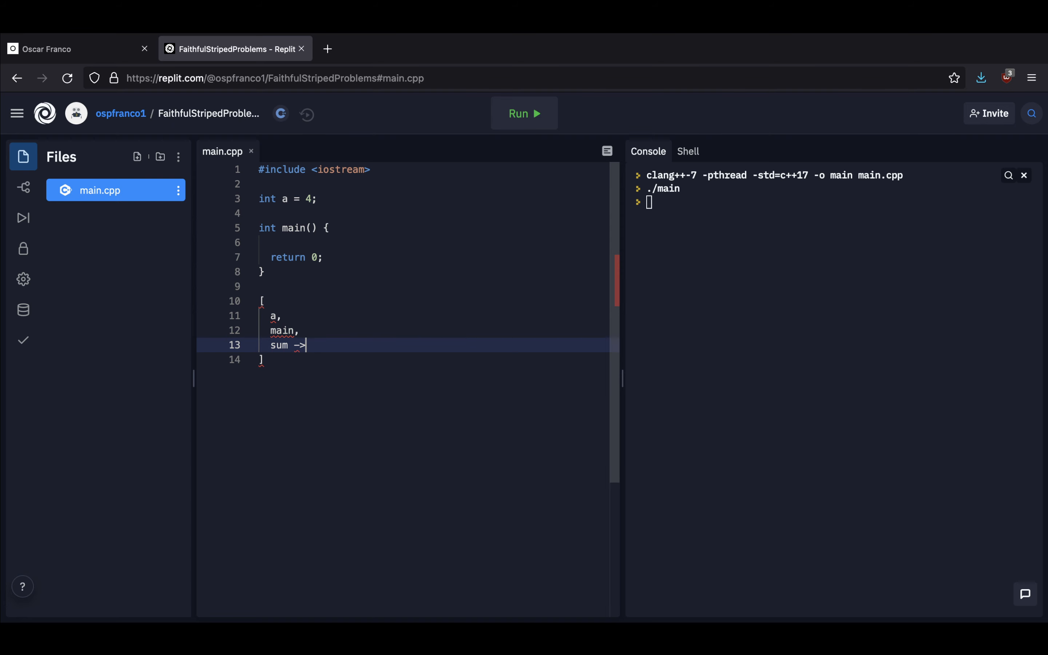
key("Backspace")
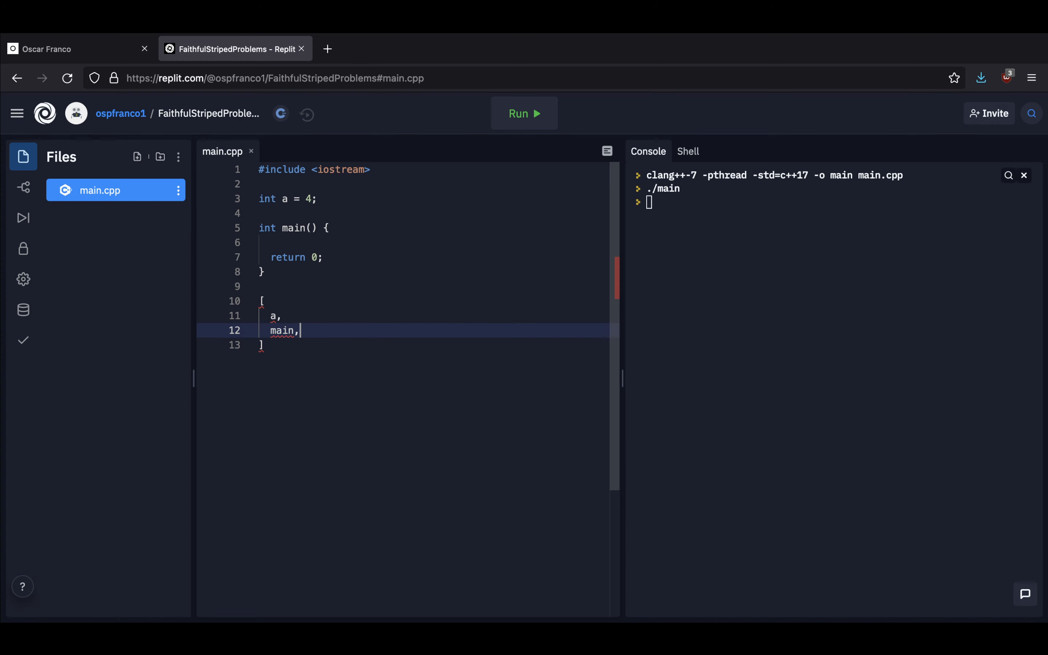
key("Backspace")
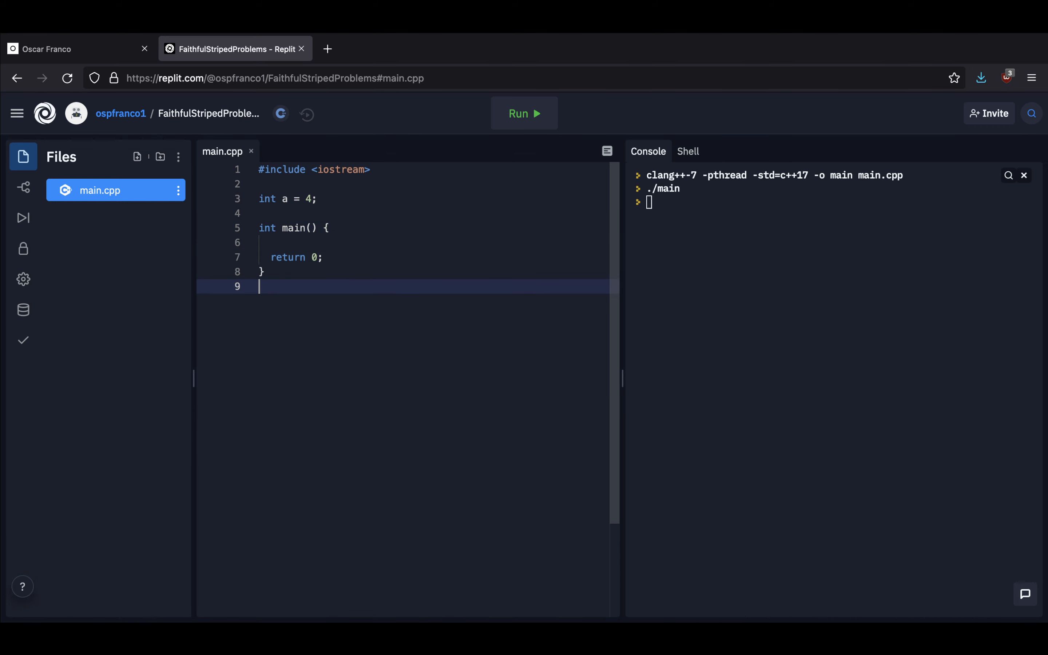
left_click(267, 198)
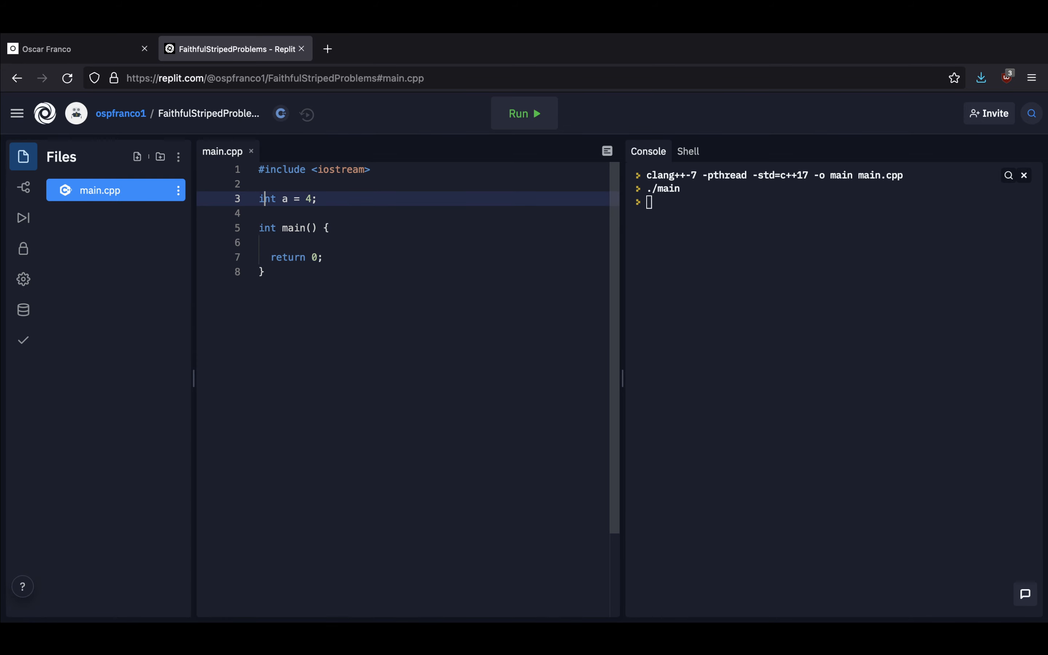
left_click(267, 212)
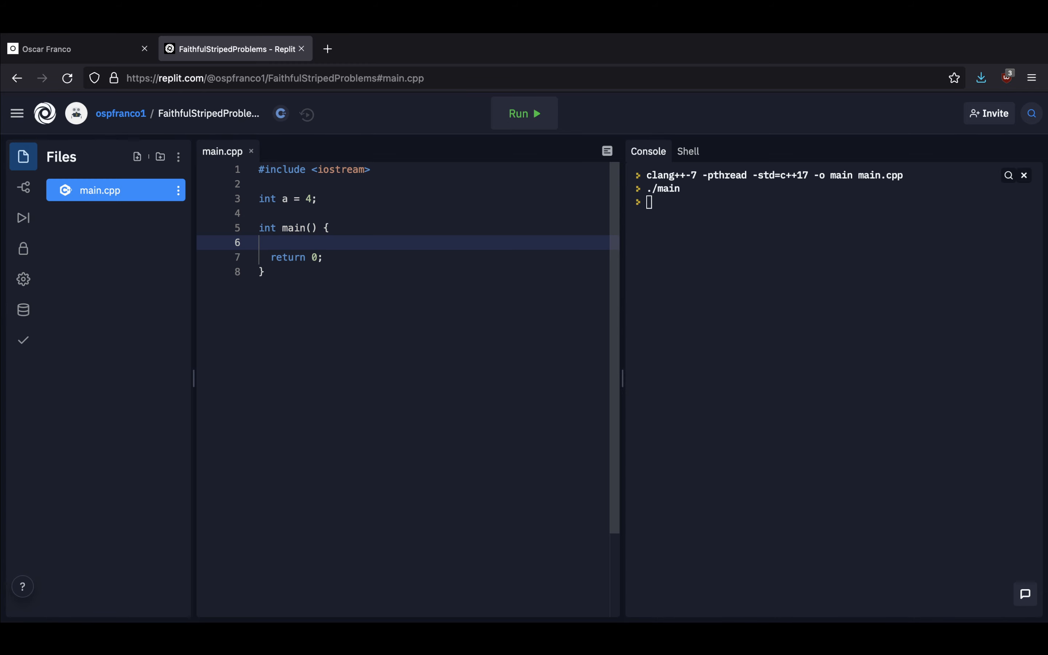
mouse_move(360, 239)
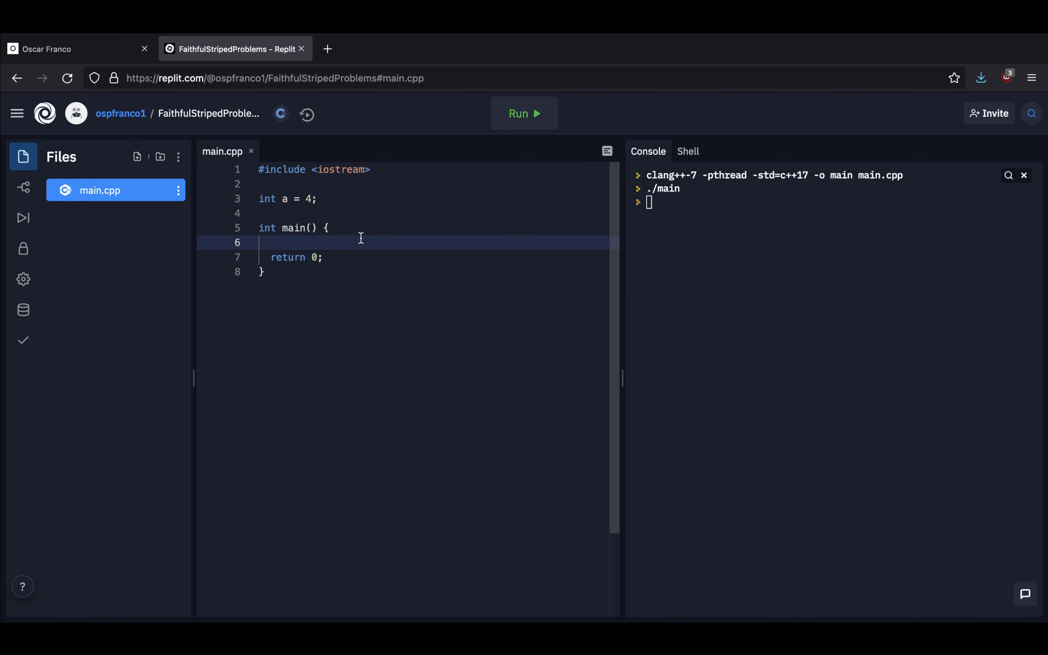
mouse_move(360, 237)
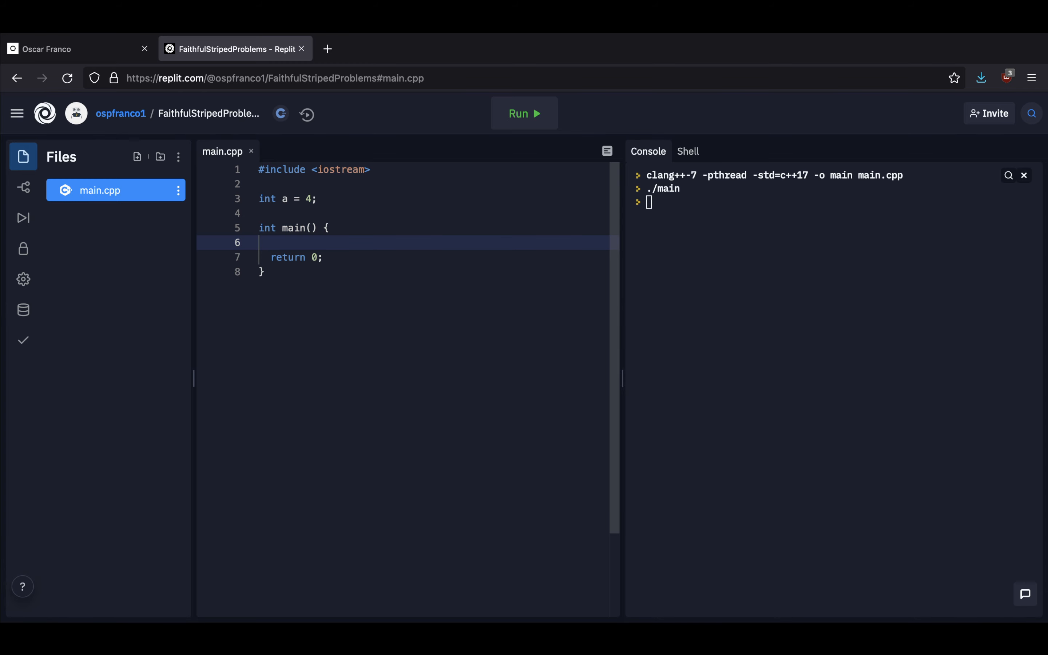
Declare string docPath = "/Documents/user/" in main and call initDb(docPath)
type("init")
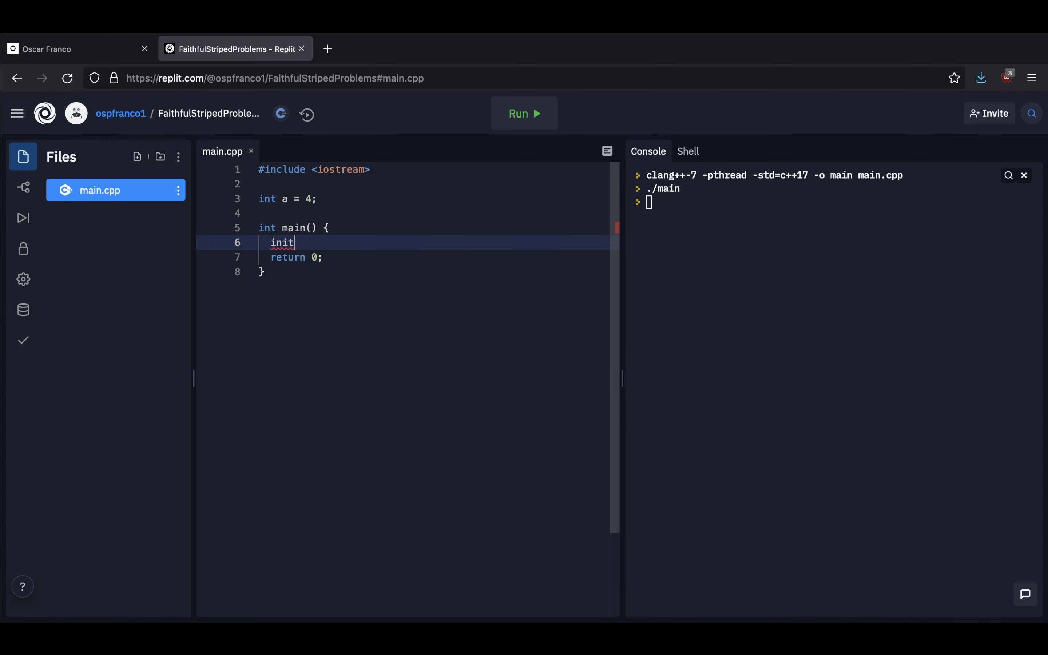
type("Db()")
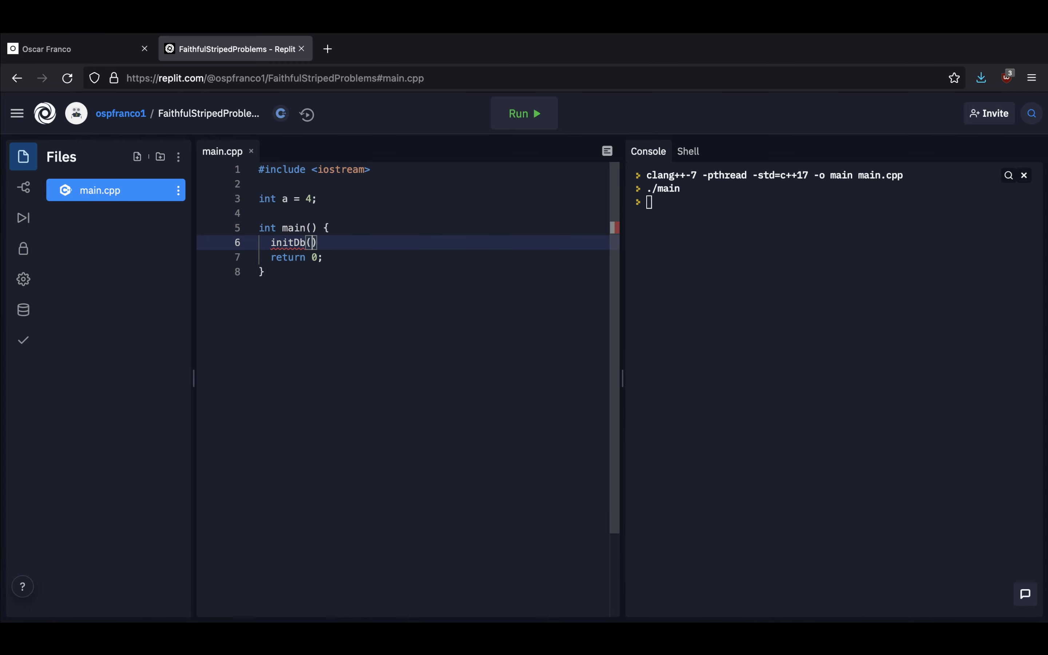
key("Enter")
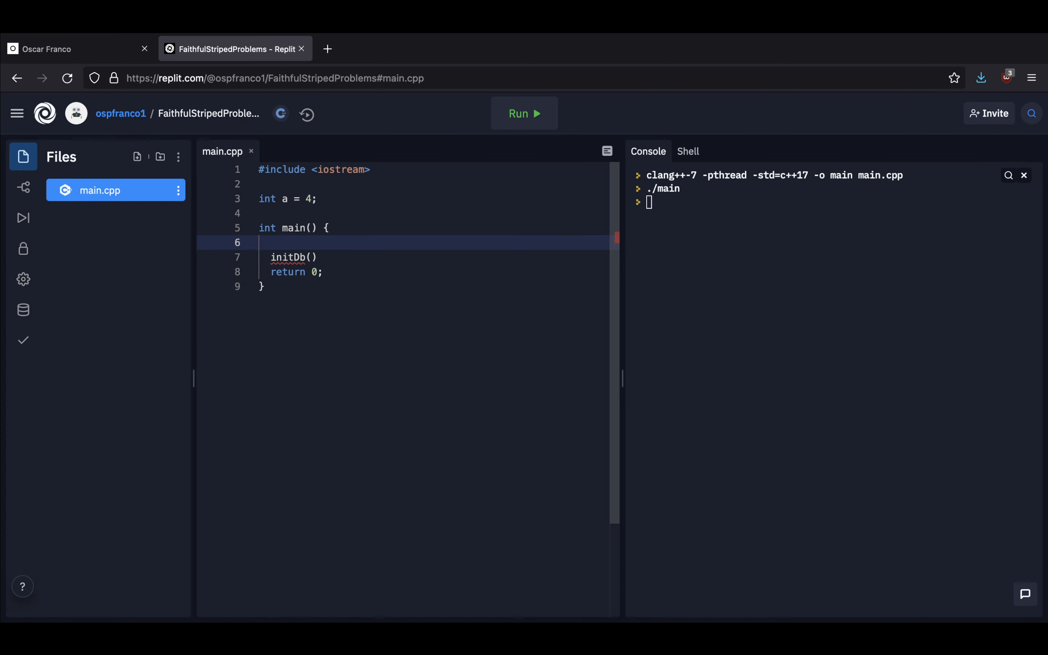
left_click(271, 242)
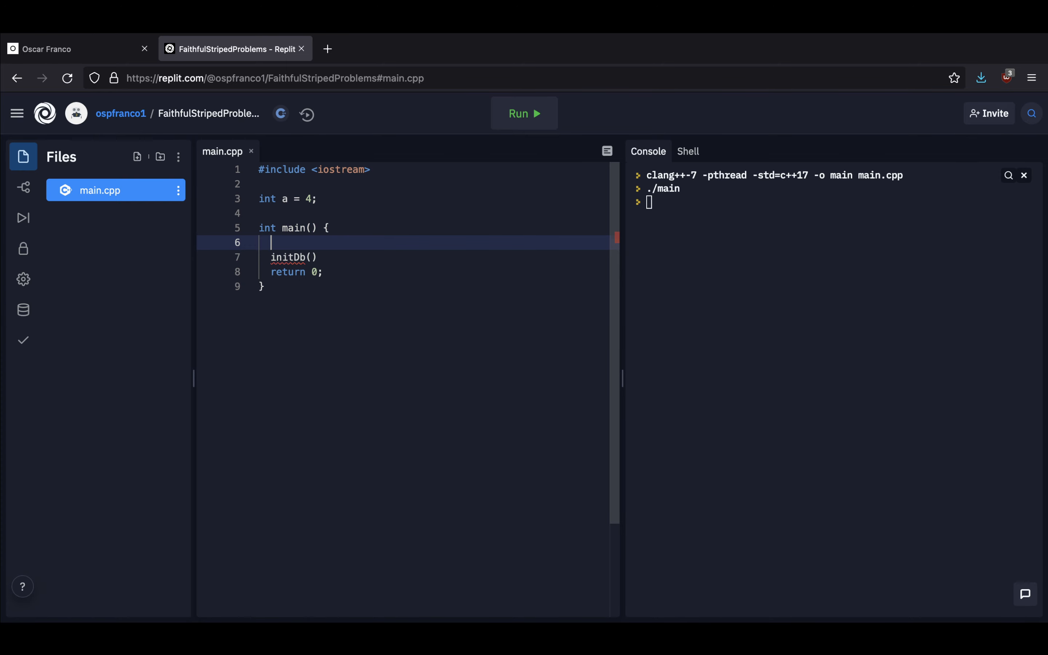
type("string doc")
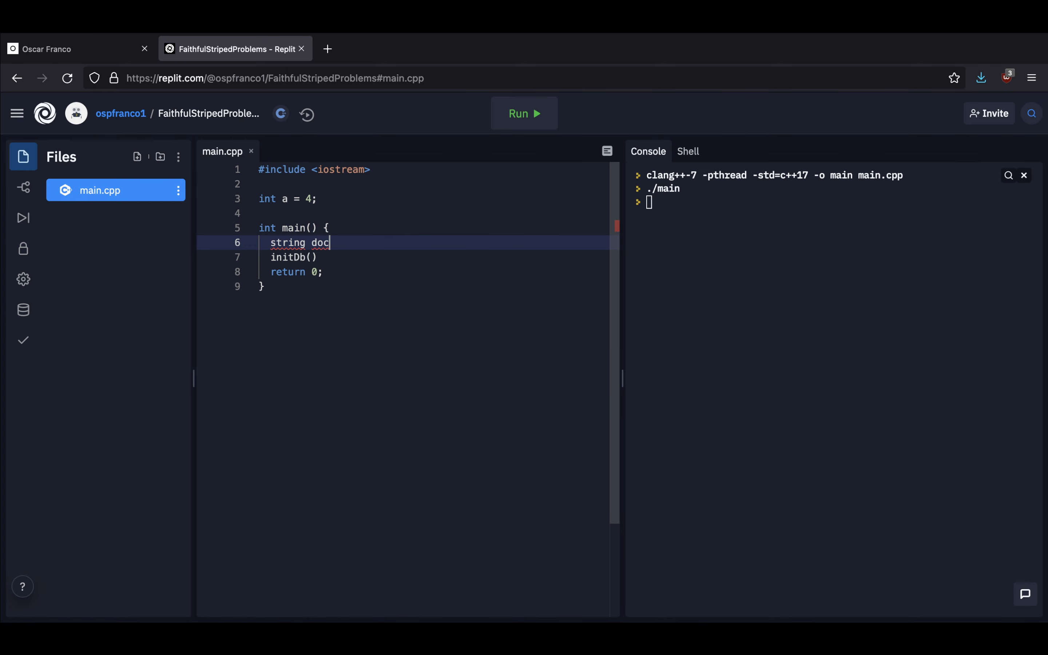
type("Path = \"/\"")
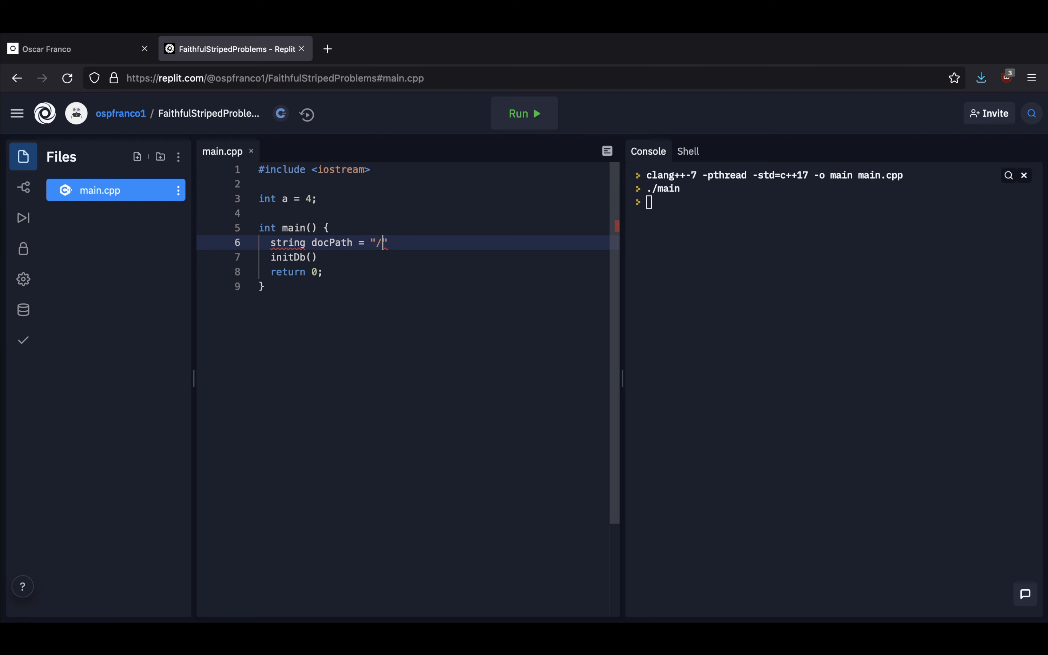
type("Documents/us")
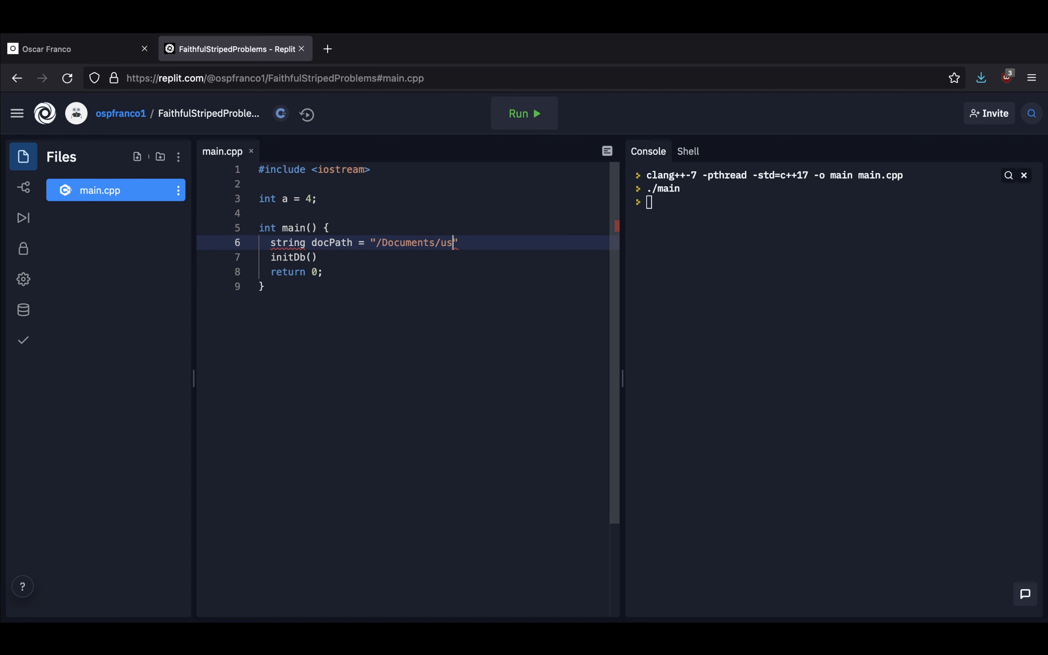
type("er/\"")
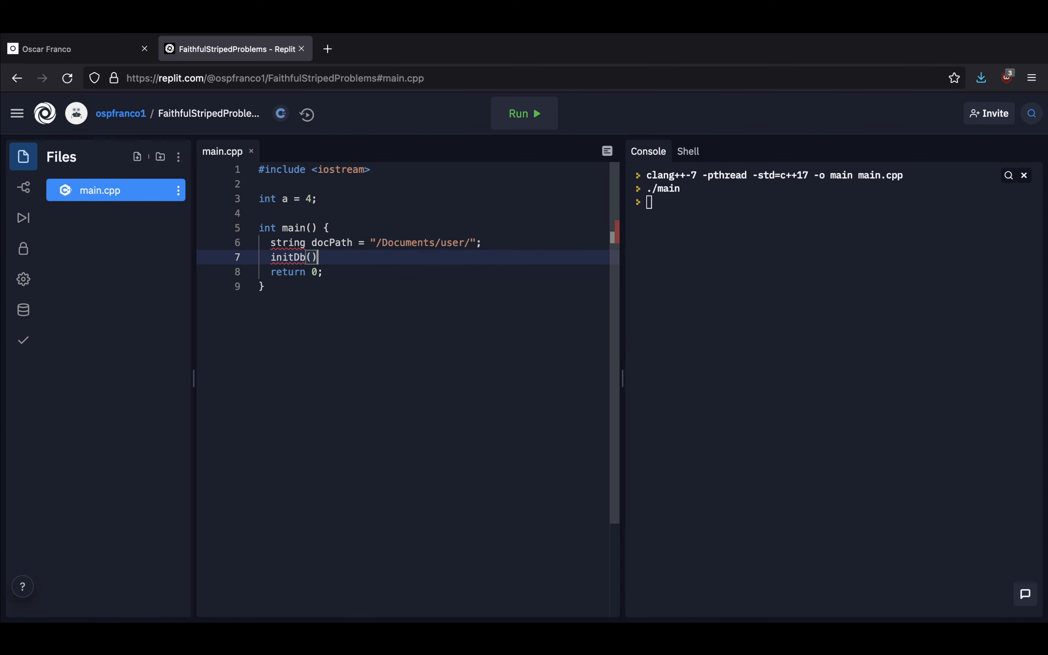
type("docPath")
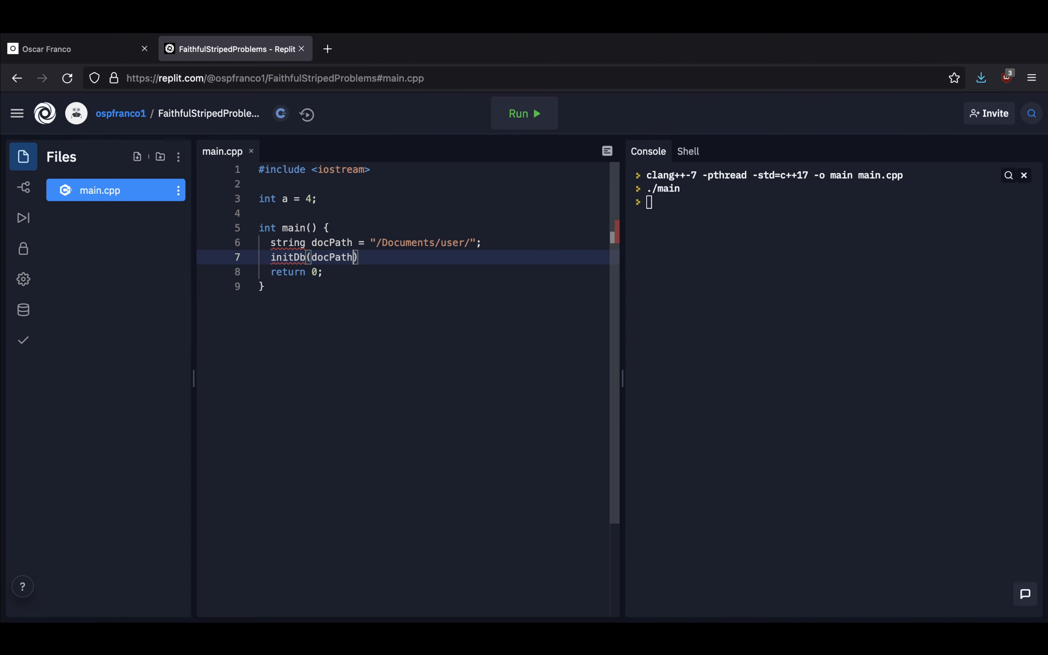
Remove the global int a = 4 declaration above main
left_click(316, 199)
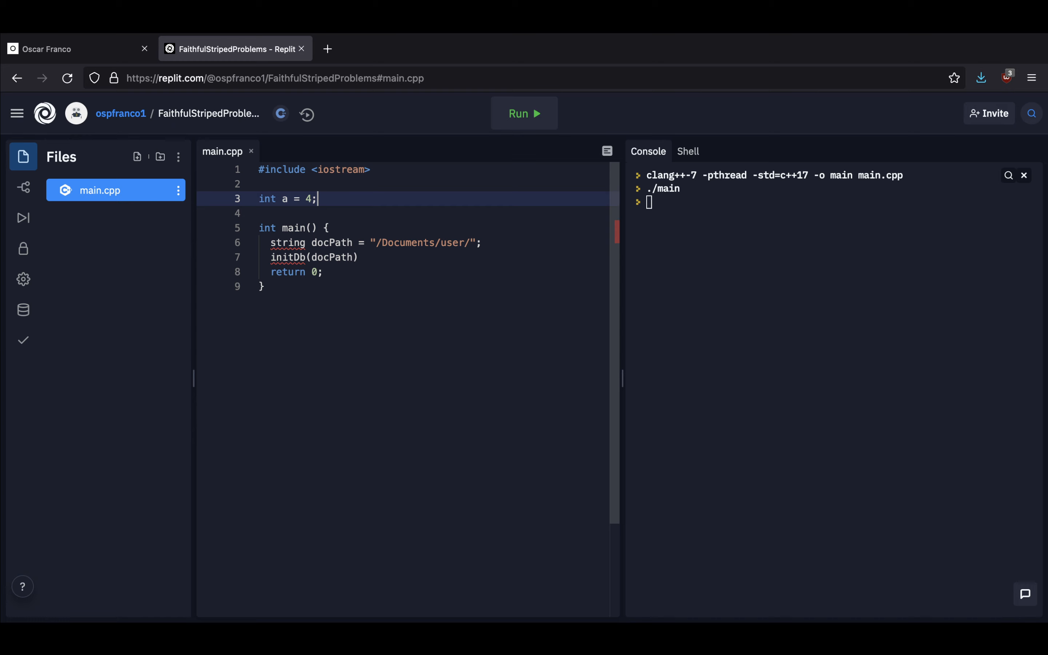
key("Backspace")
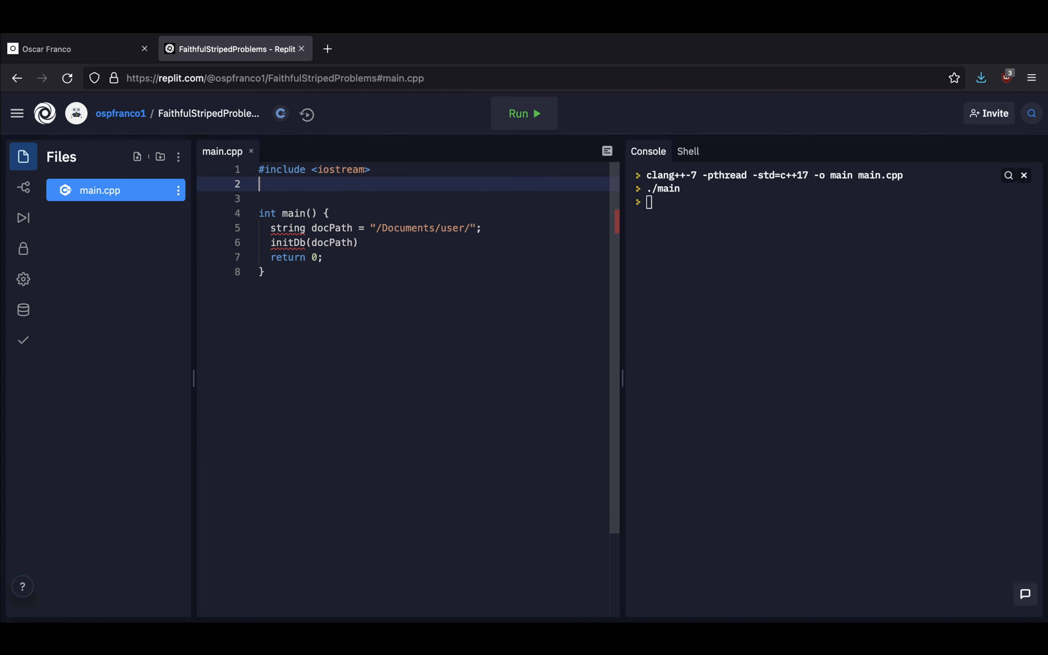
type("void initDb")
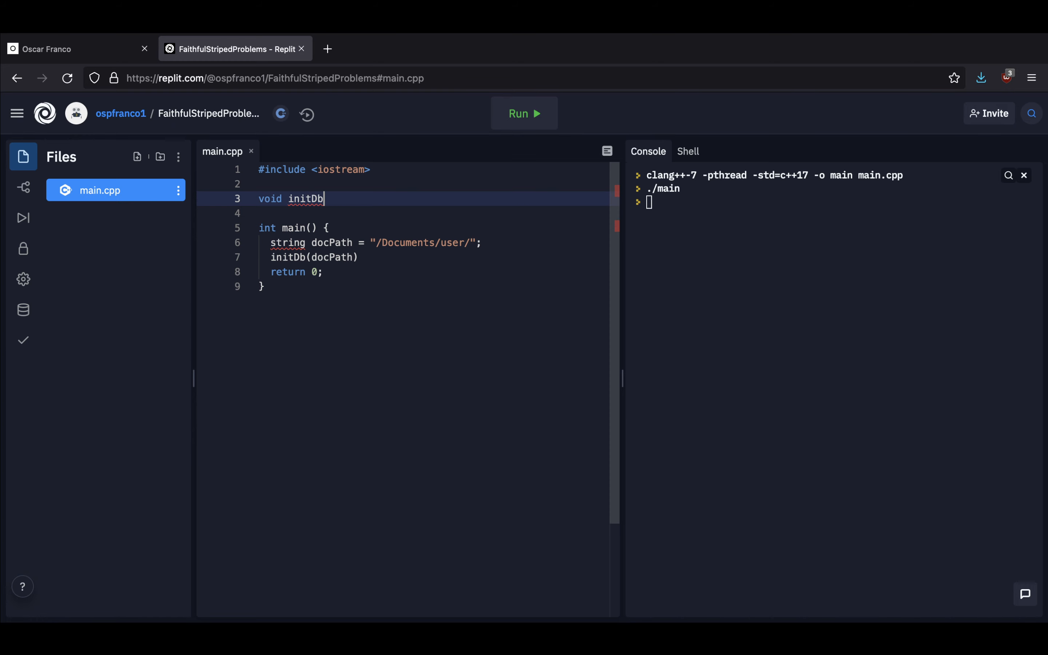
type("(string )")
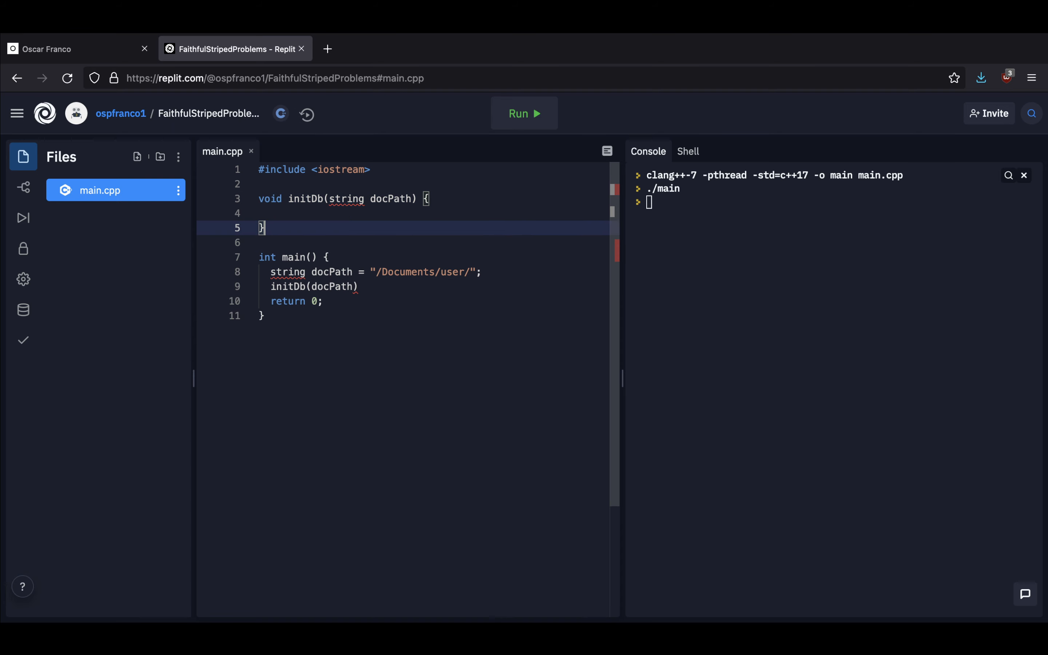
left_click(374, 271)
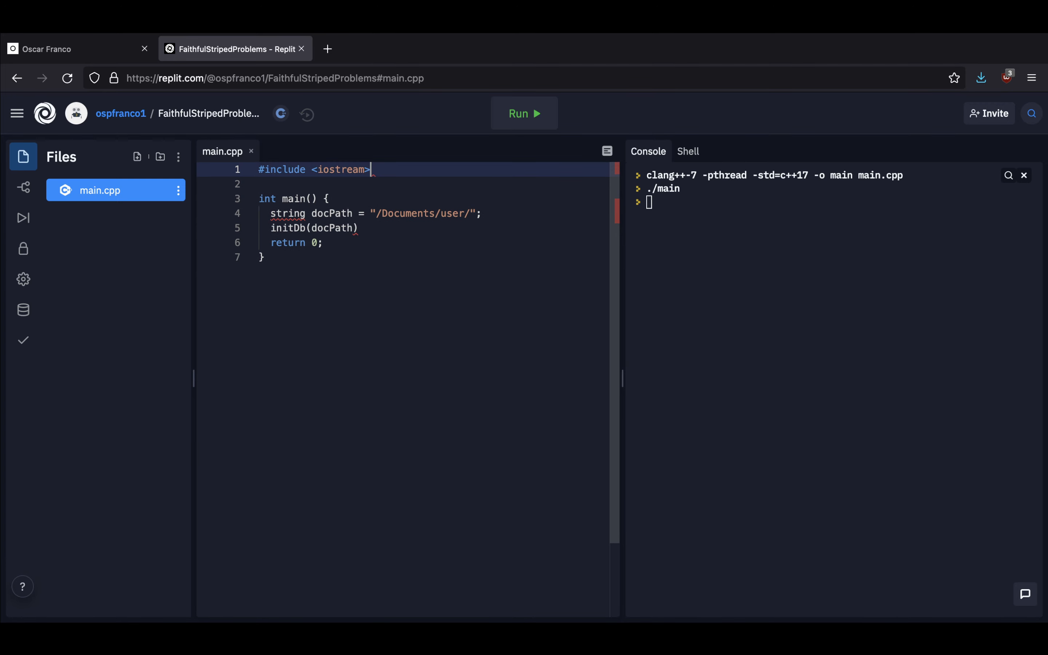
mouse_move(138, 157)
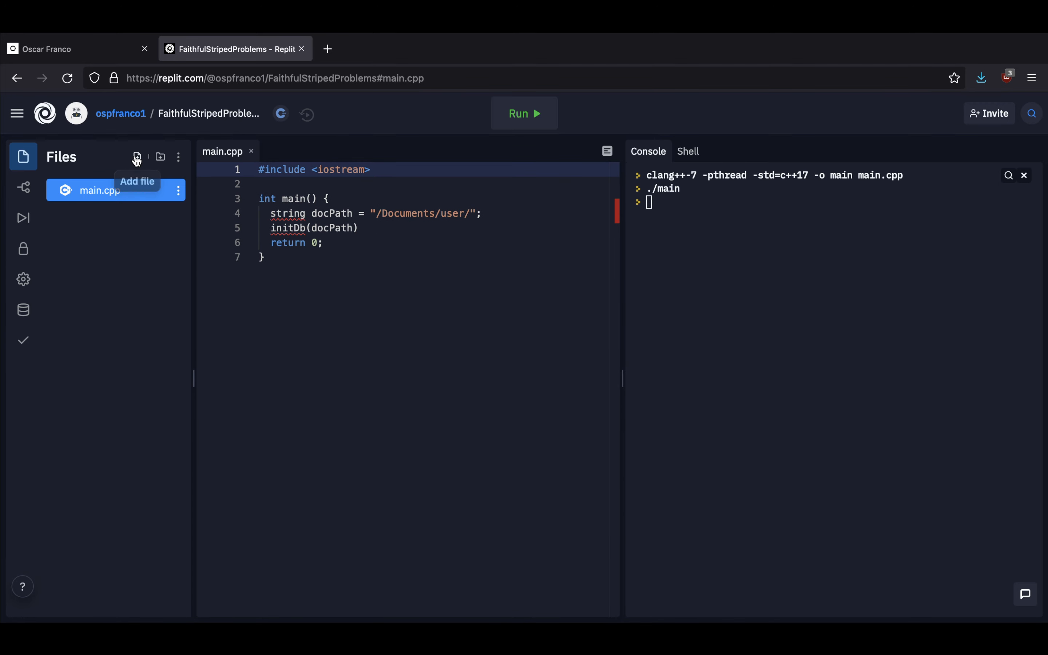
Create db.cpp and write the comment '// docPath in async manner' inside initDb
left_click(136, 156)
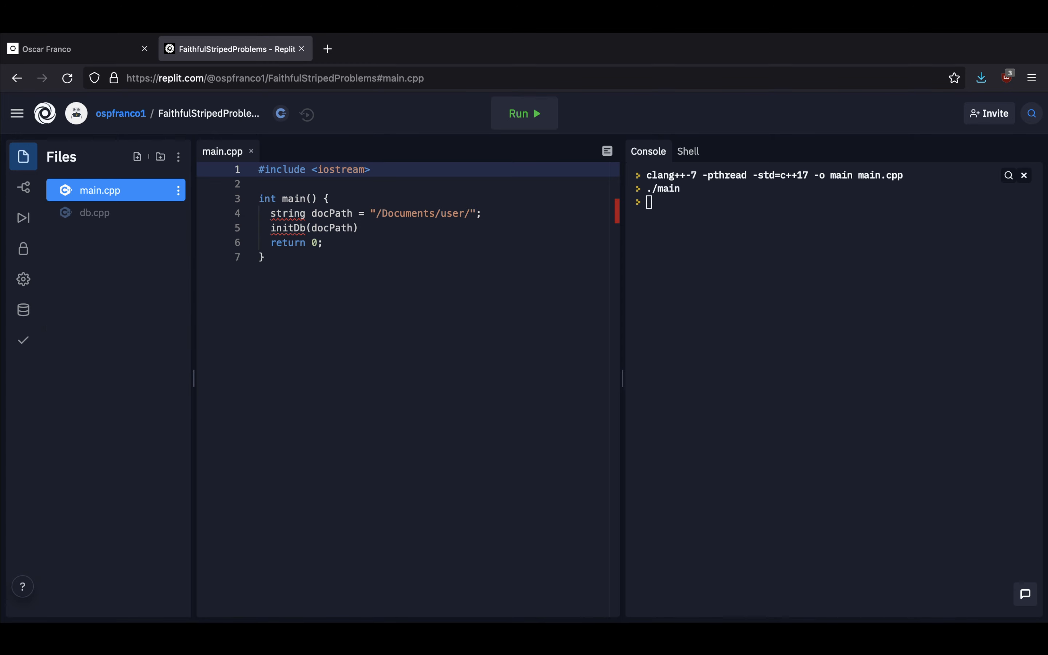
left_click(96, 213)
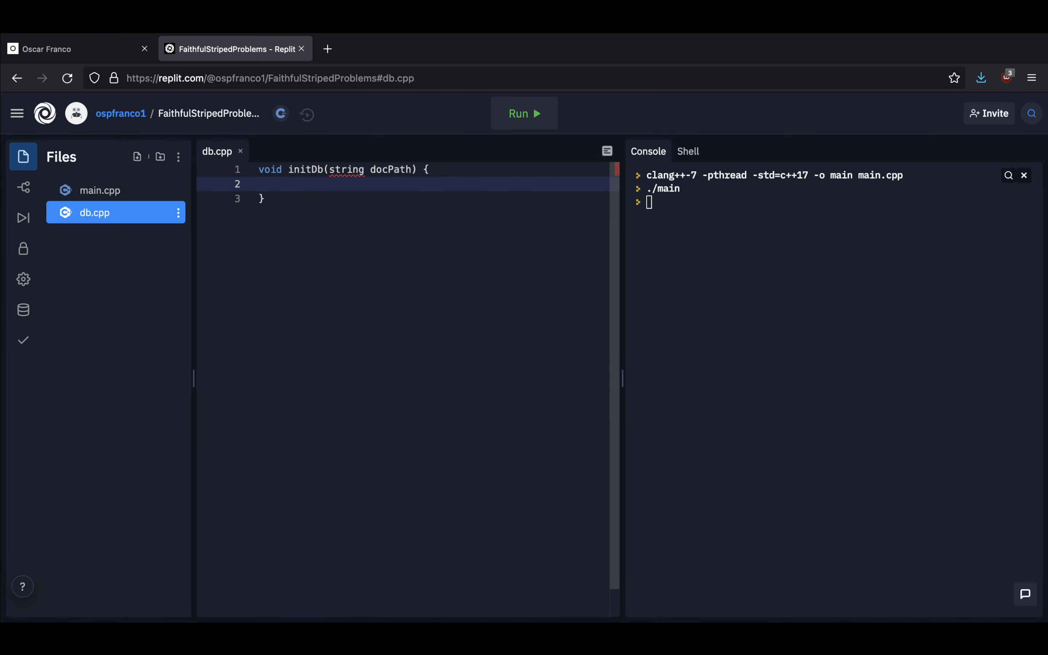
type("//")
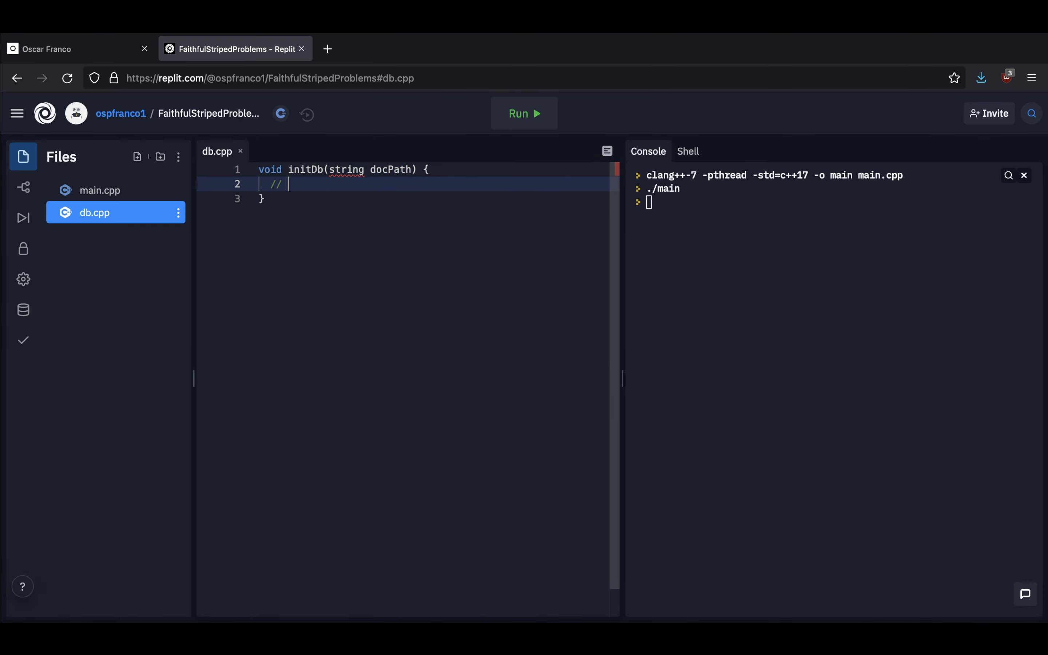
type("docPath")
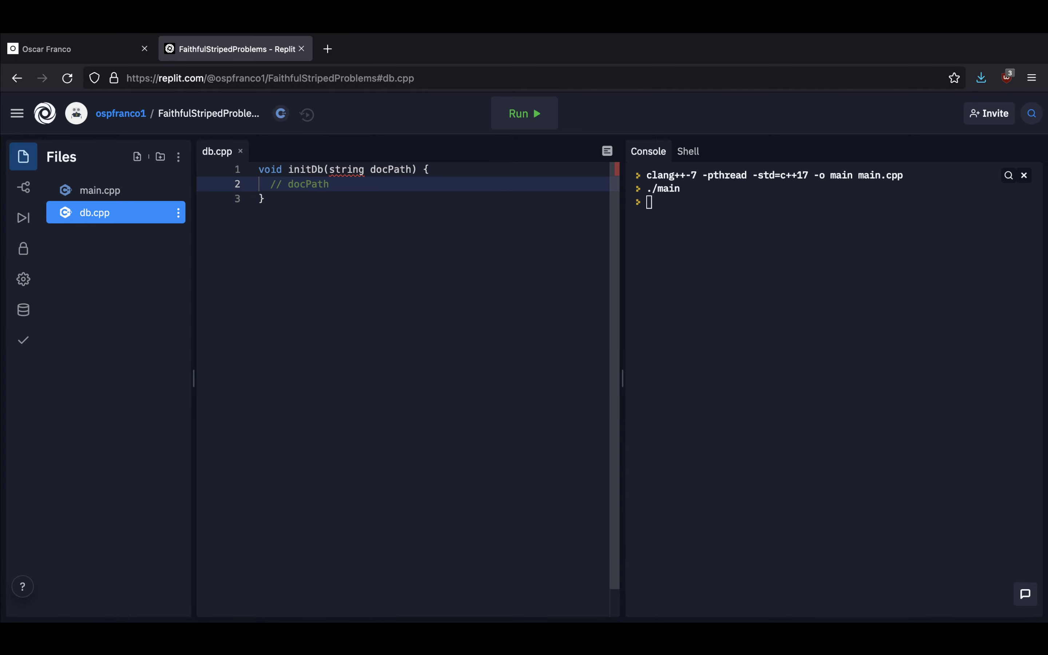
type("in async ma")
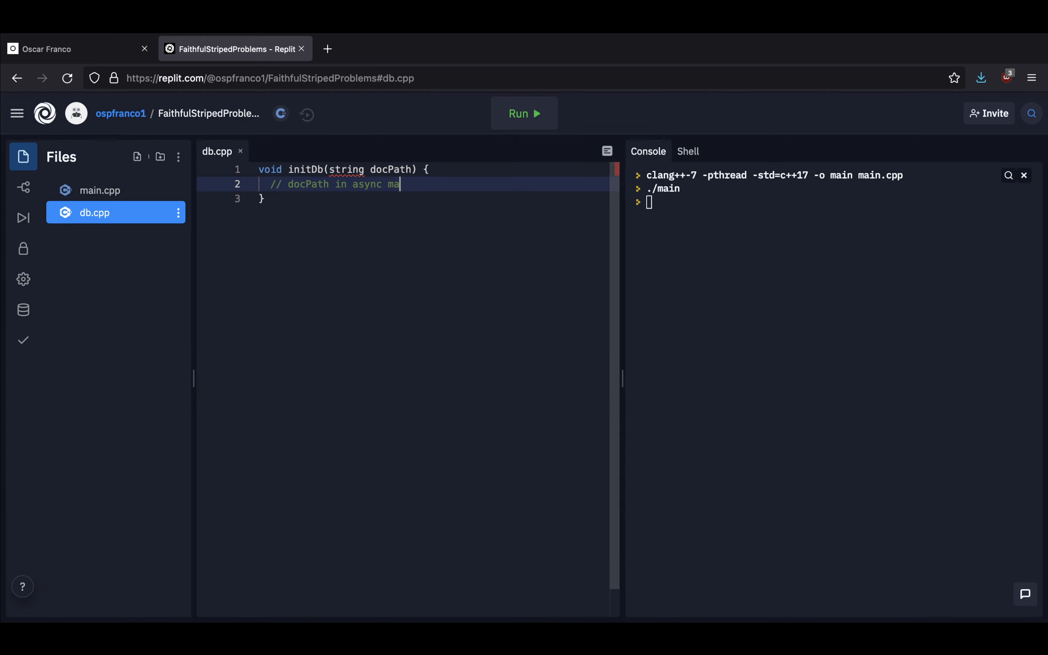
Check the initDb call in main.cpp, then return to db.cpp
left_click(99, 191)
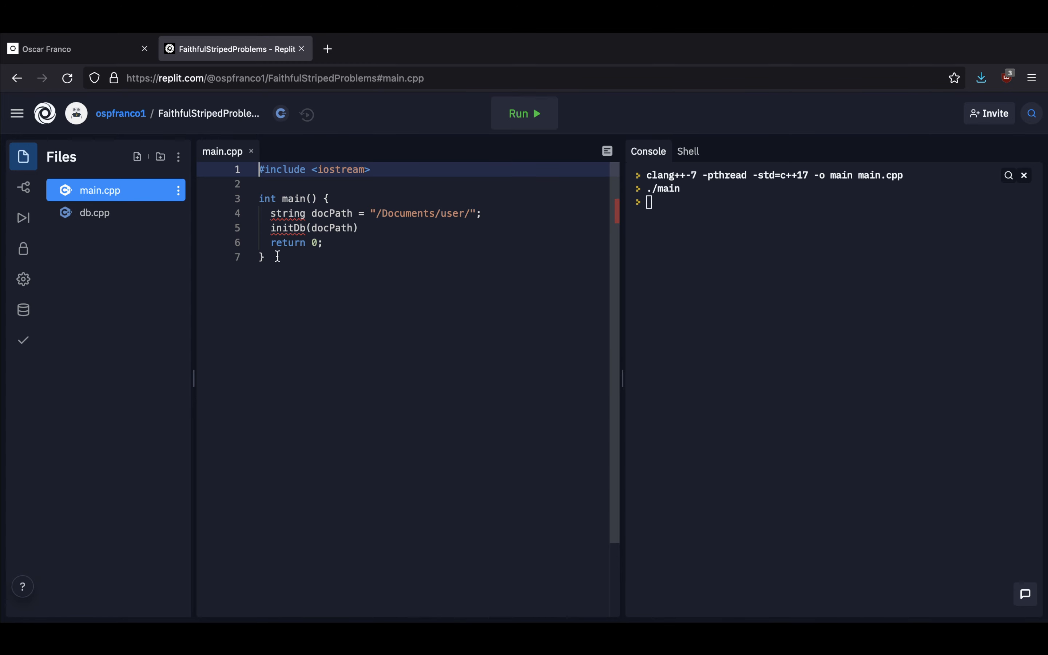
left_click(94, 213)
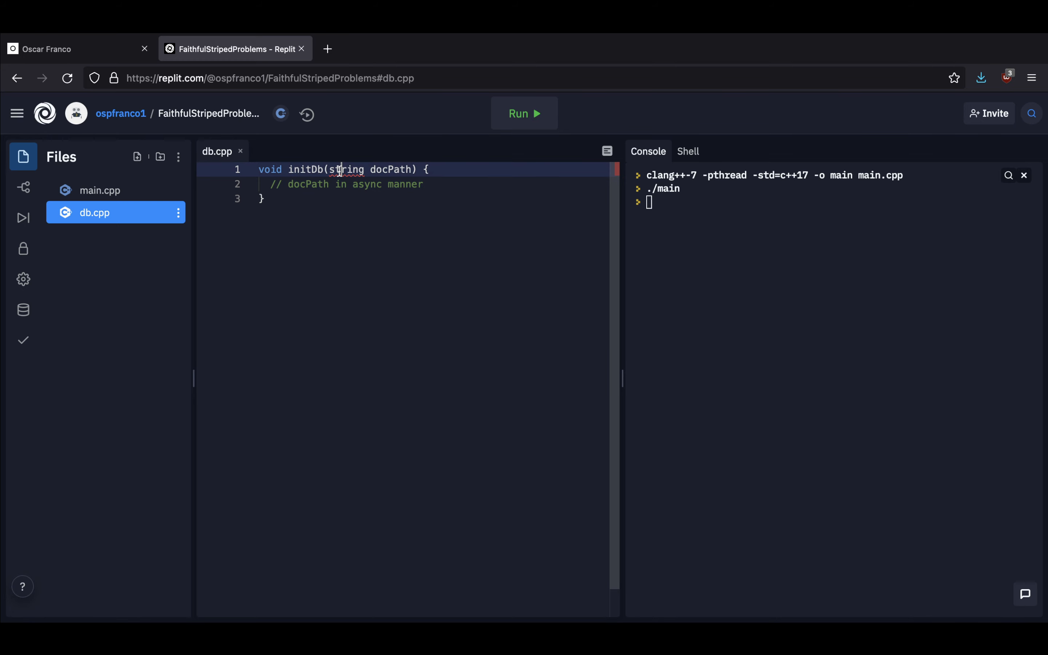
Declare a global 'string _docPath;' at the top of db.cpp
key("Enter")
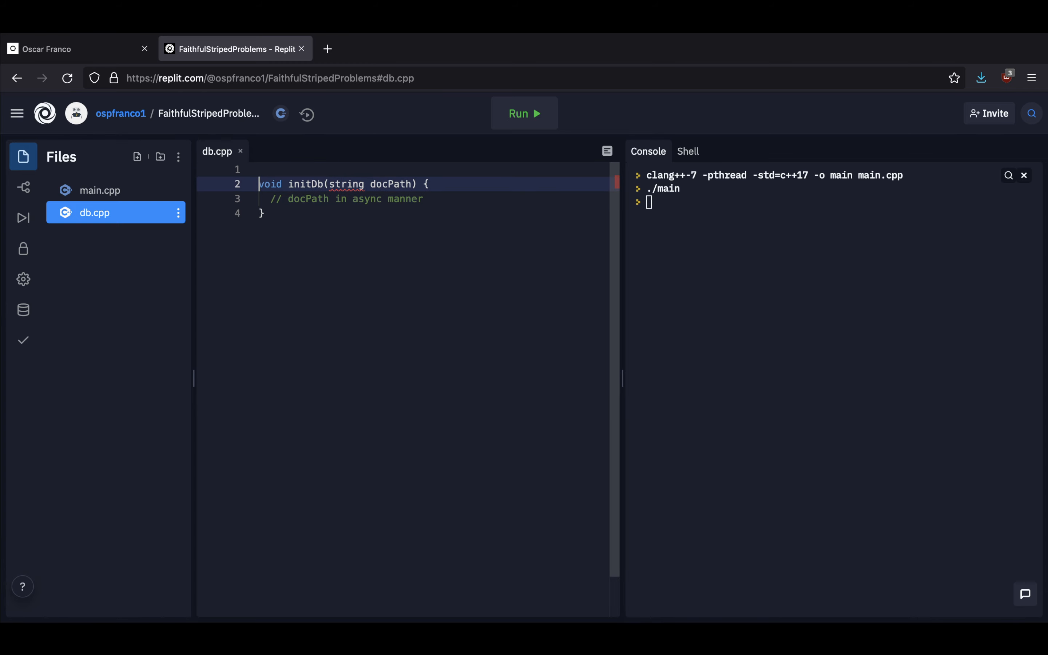
type("string doc")
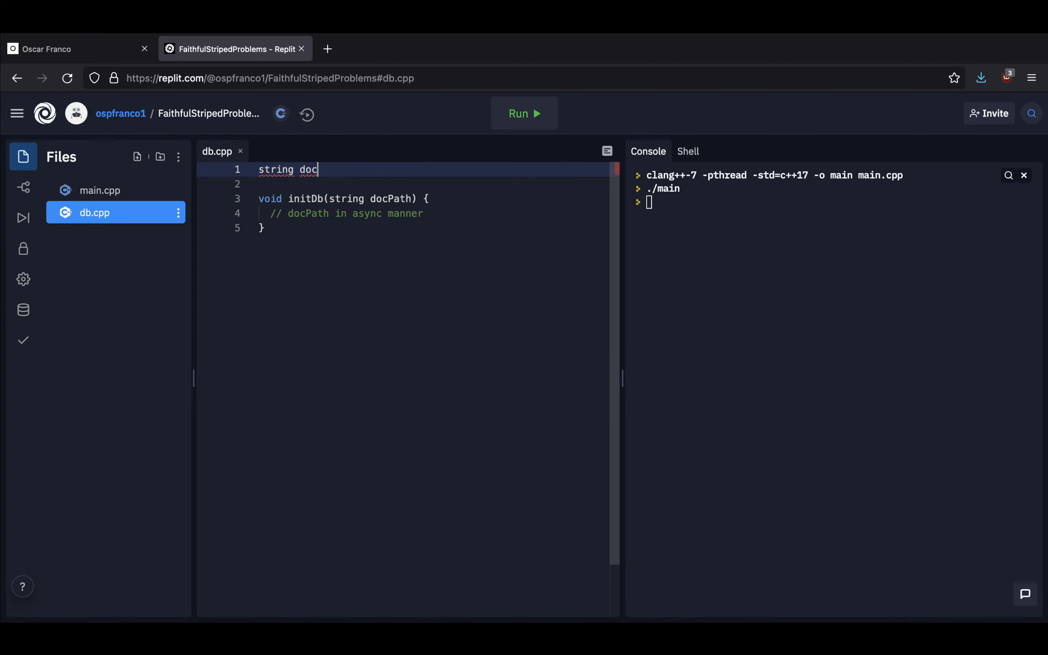
type("_docPath;")
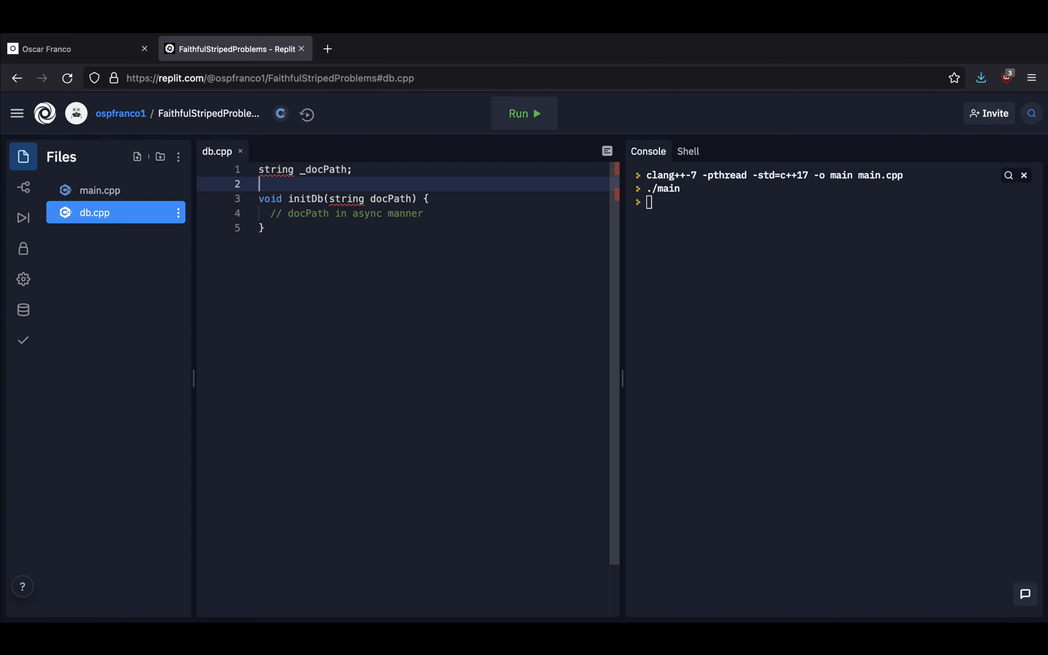
Replace the initDb comment with '_docPath = string(docPath)'
left_click(348, 213)
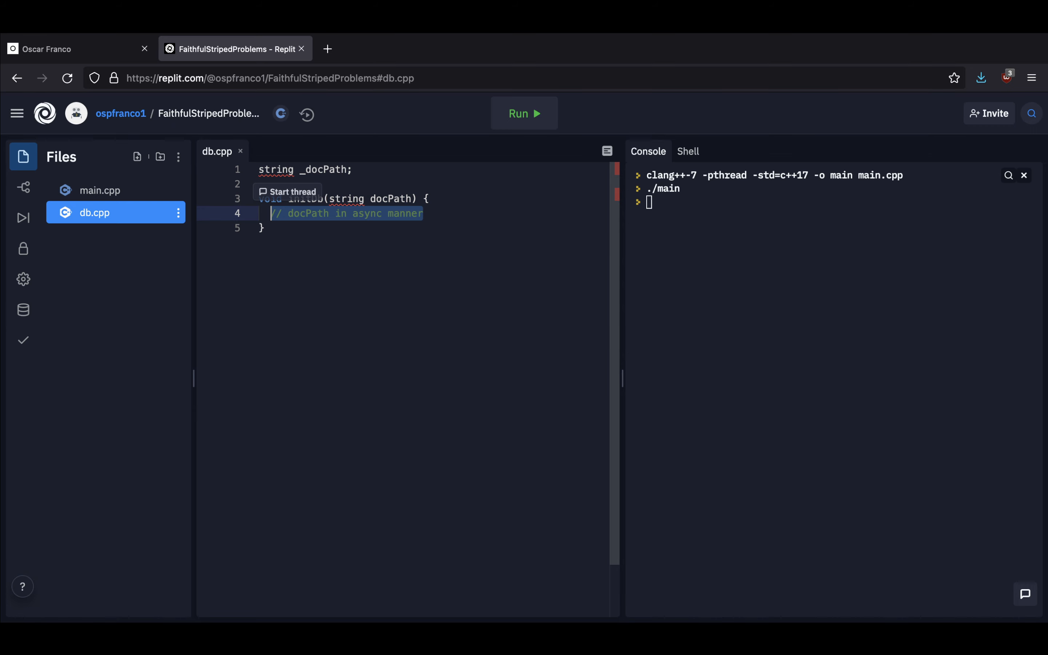
type("_docPath")
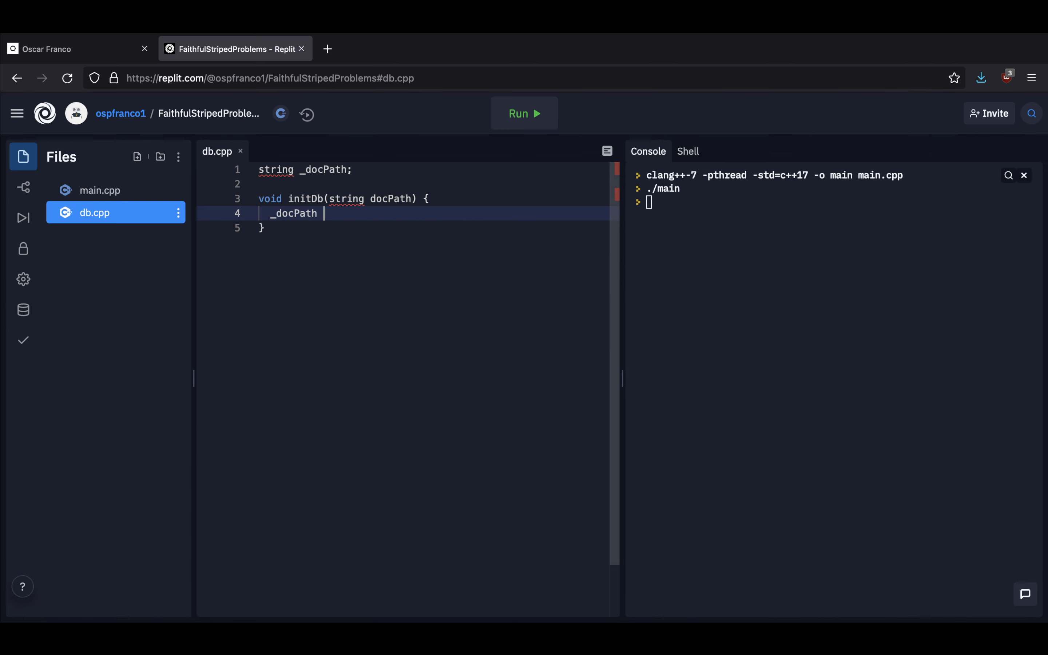
type("= string()")
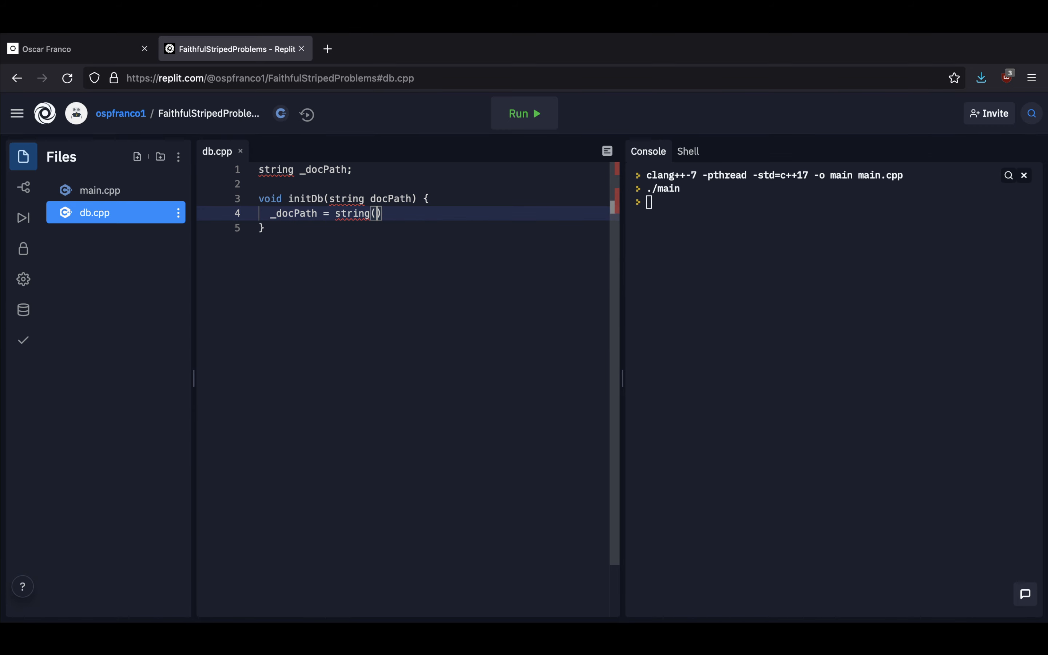
type("docPath")
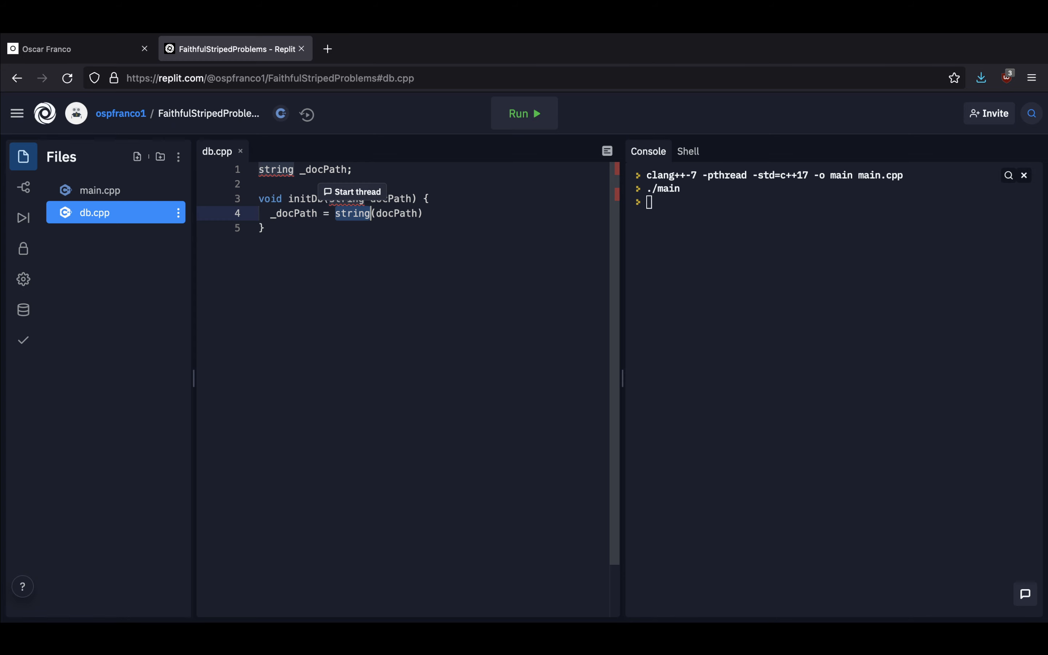
Add a '// ...' comment after the assignment and switch to main.cpp
left_click(338, 213)
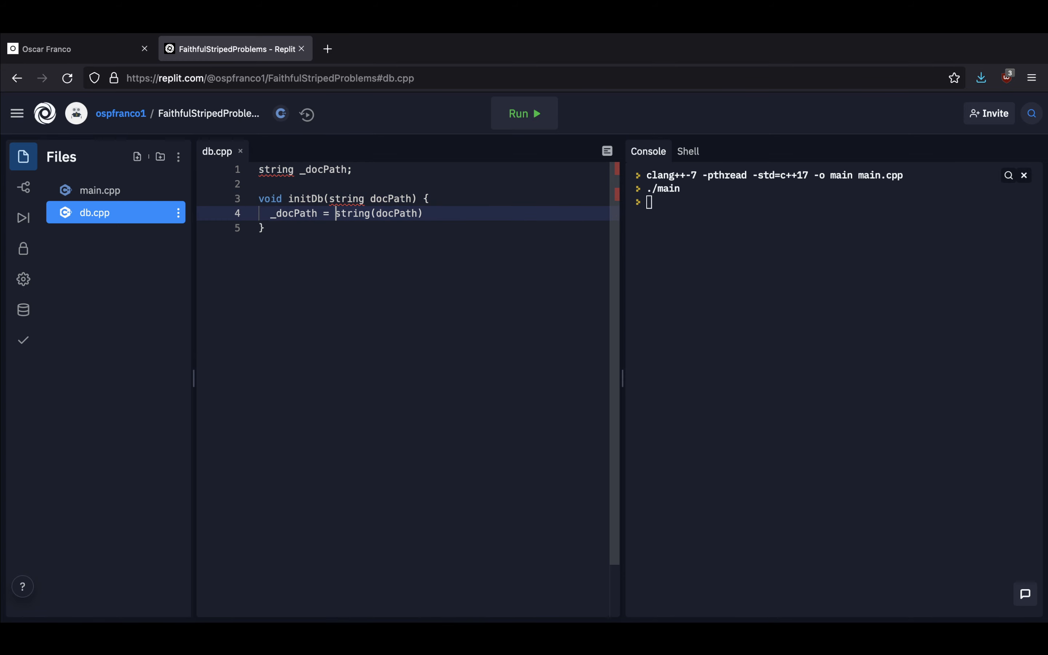
type("/")
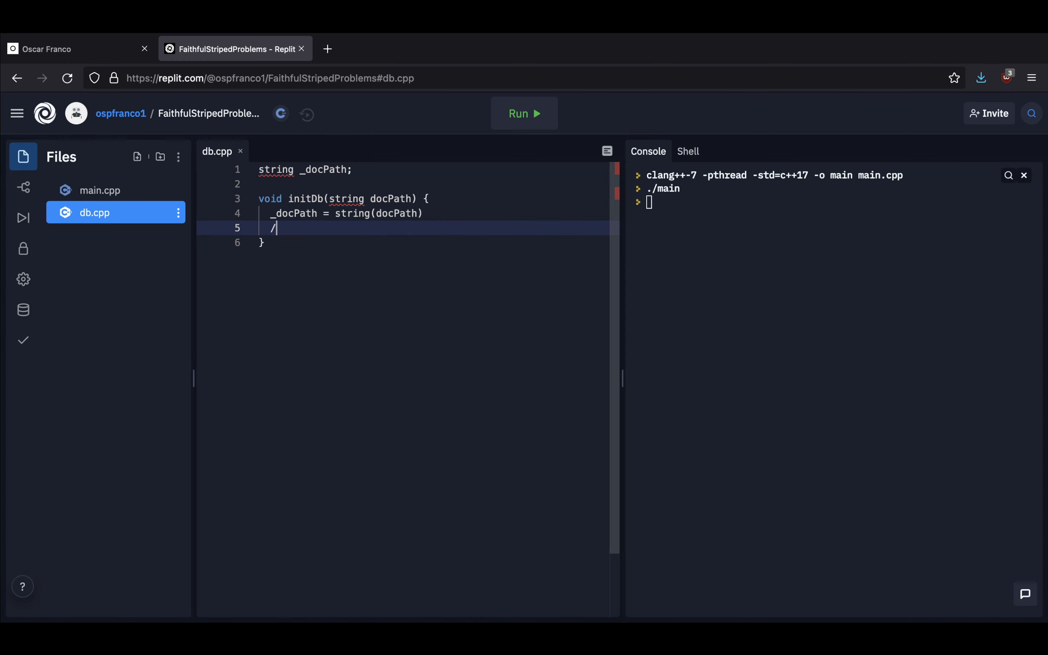
type("/ ...")
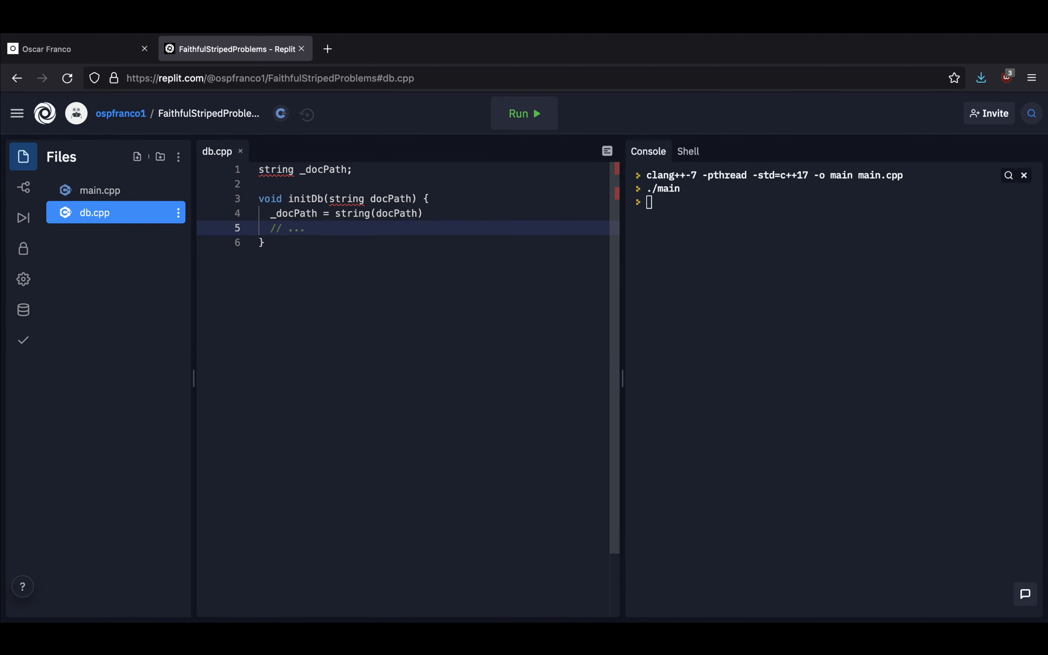
mouse_move(203, 204)
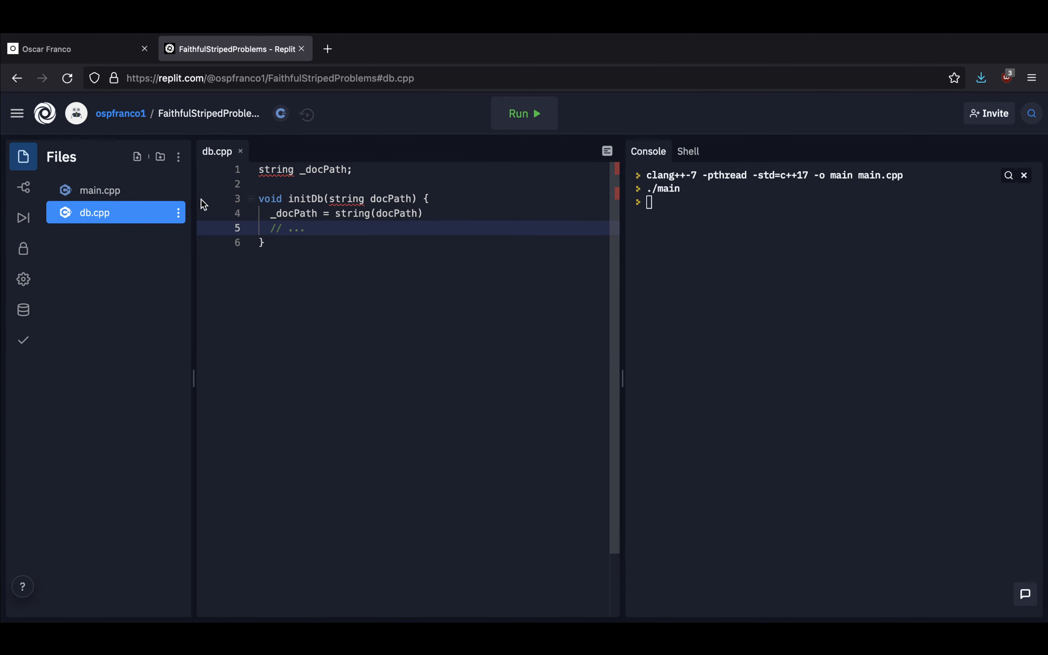
left_click(100, 190)
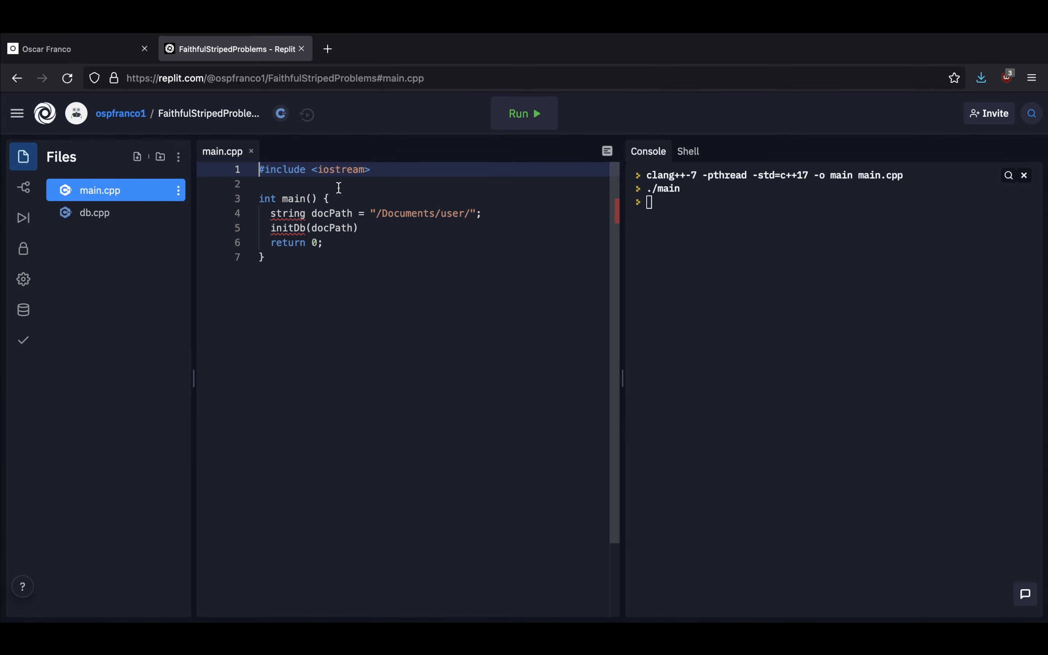
mouse_move(137, 223)
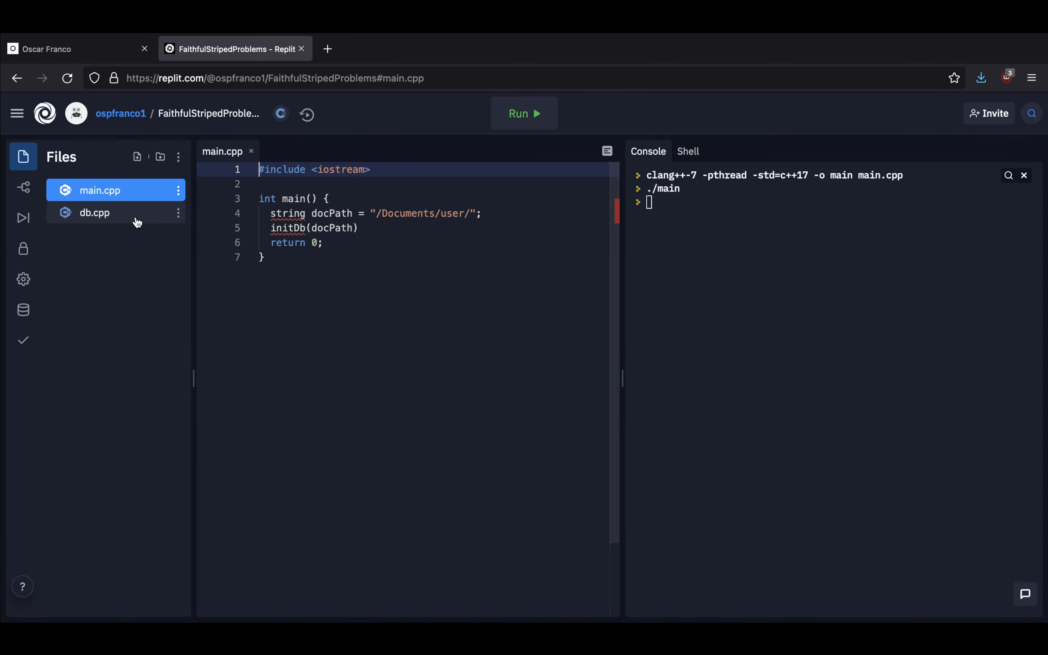
left_click(94, 212)
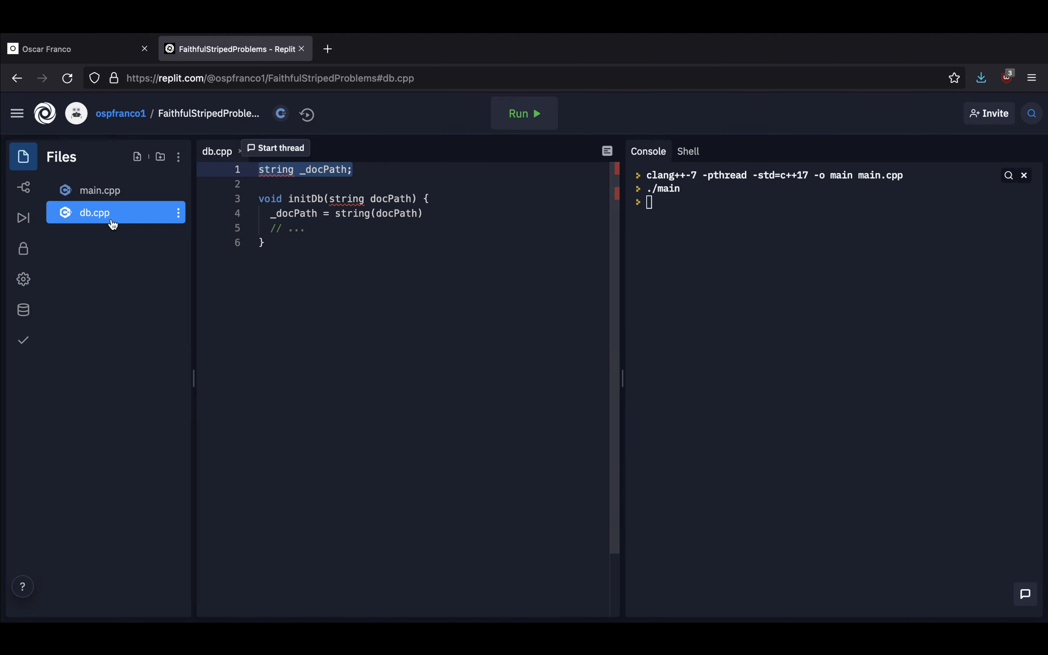
left_click(100, 190)
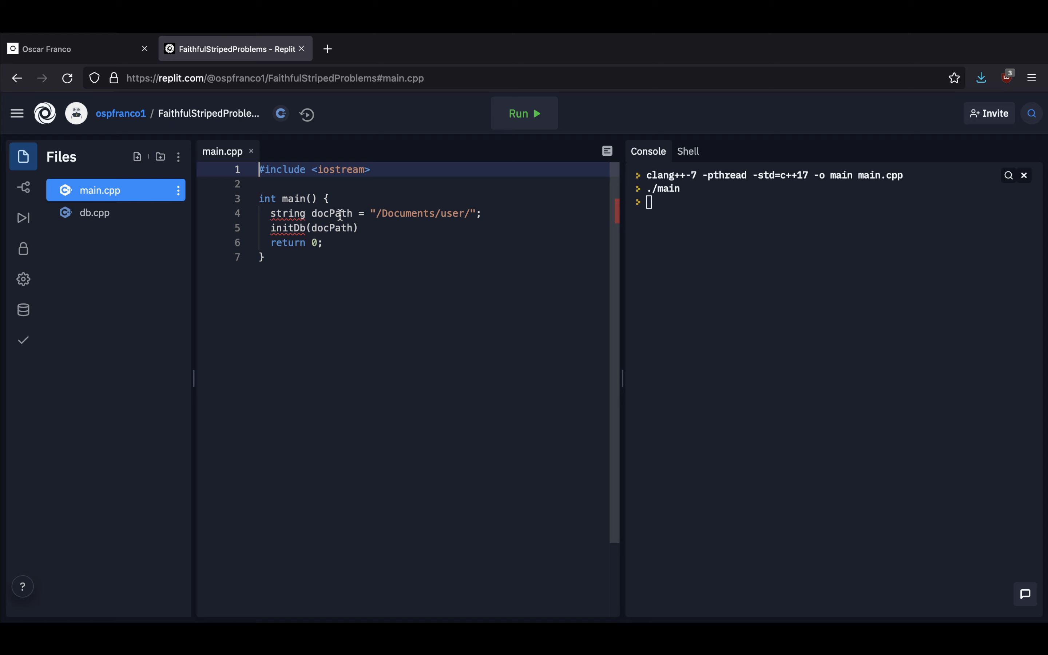
left_click(338, 213)
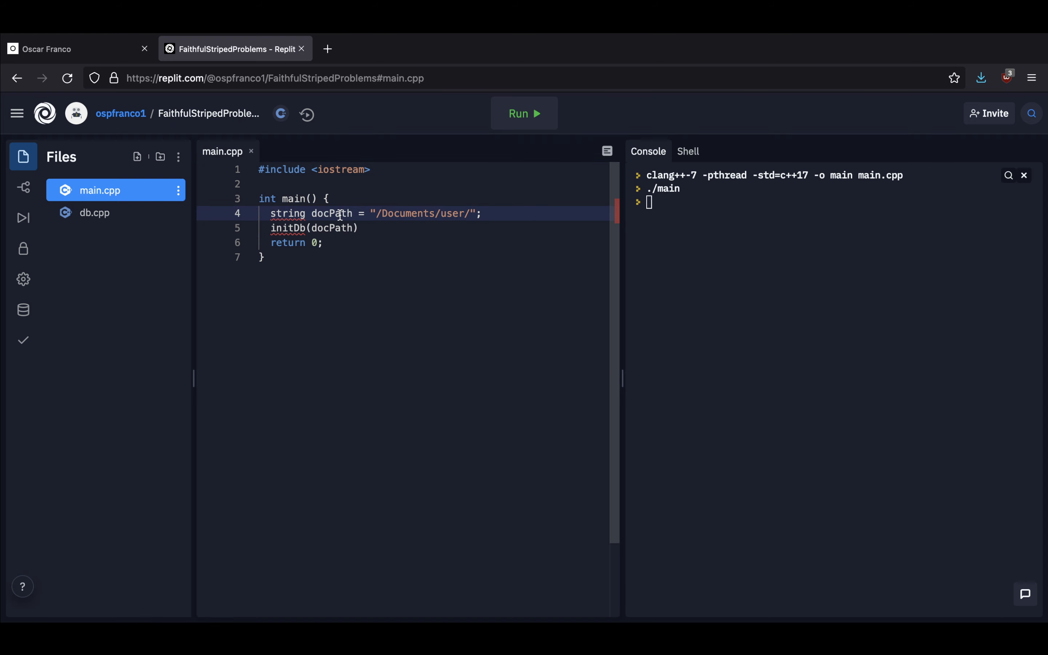
mouse_move(391, 281)
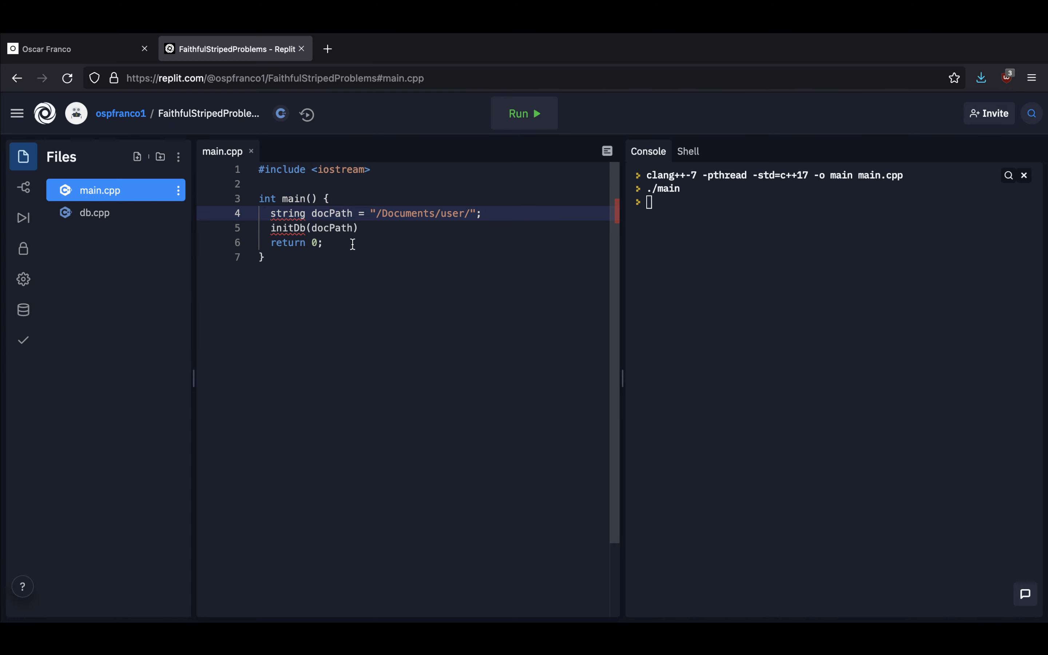
mouse_move(292, 220)
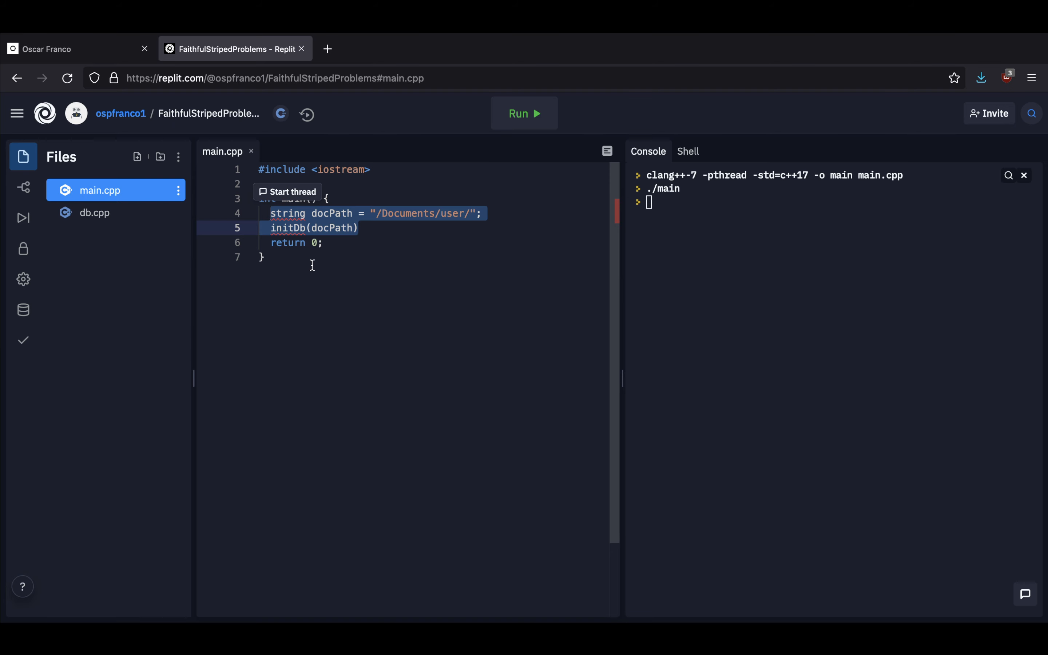
mouse_move(345, 307)
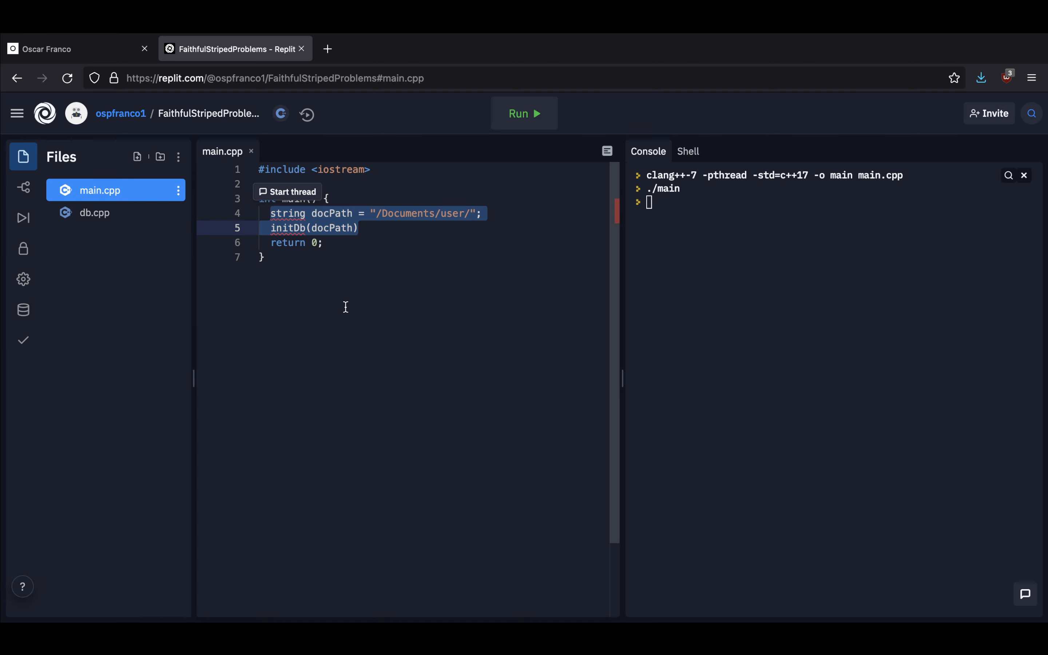